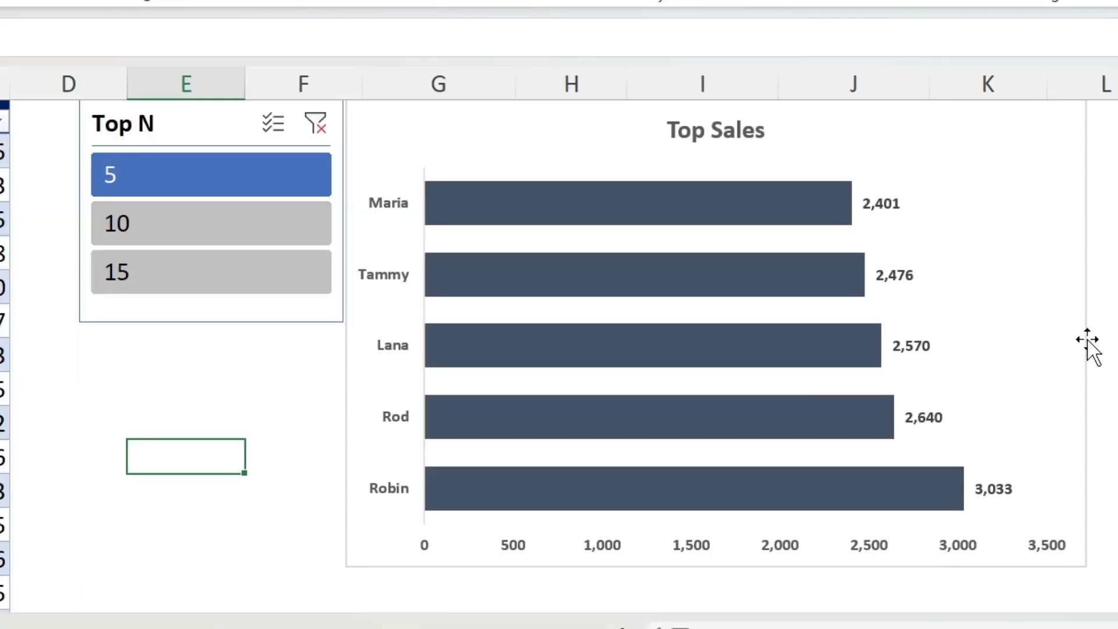
mouse_move(784, 560)
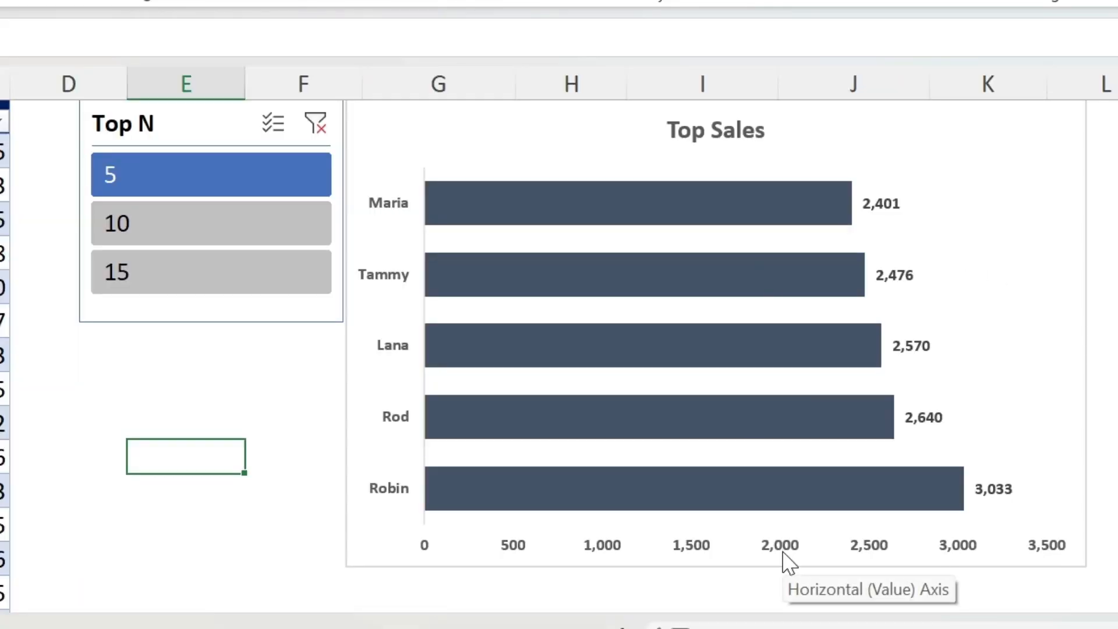
mouse_move(168, 444)
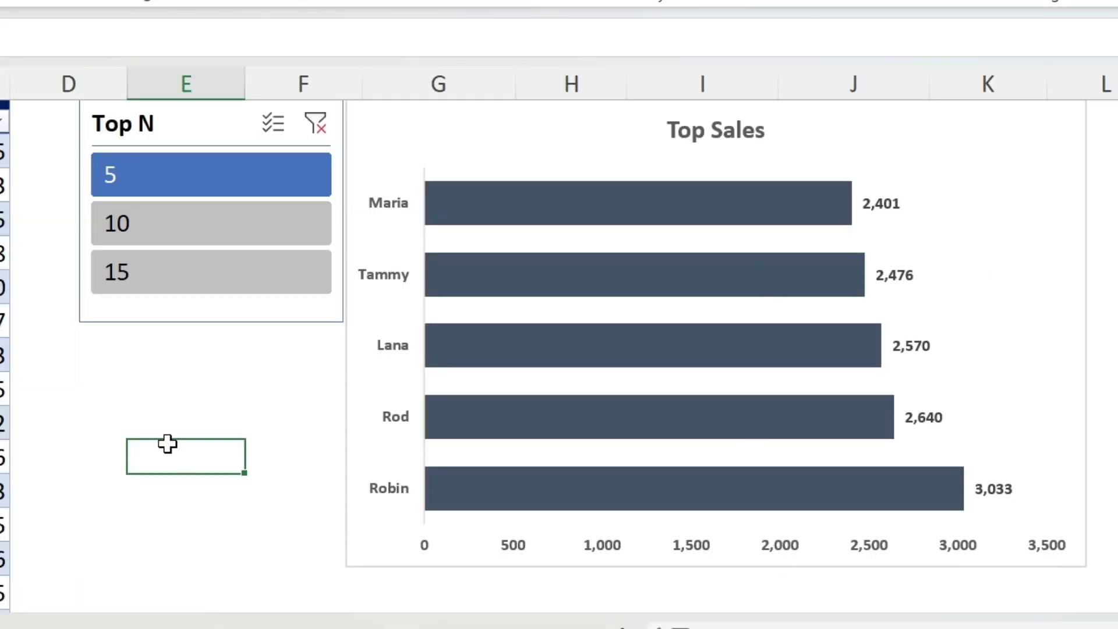
Step: Set the Top N slicer to 10, then to 15
left_click(210, 223)
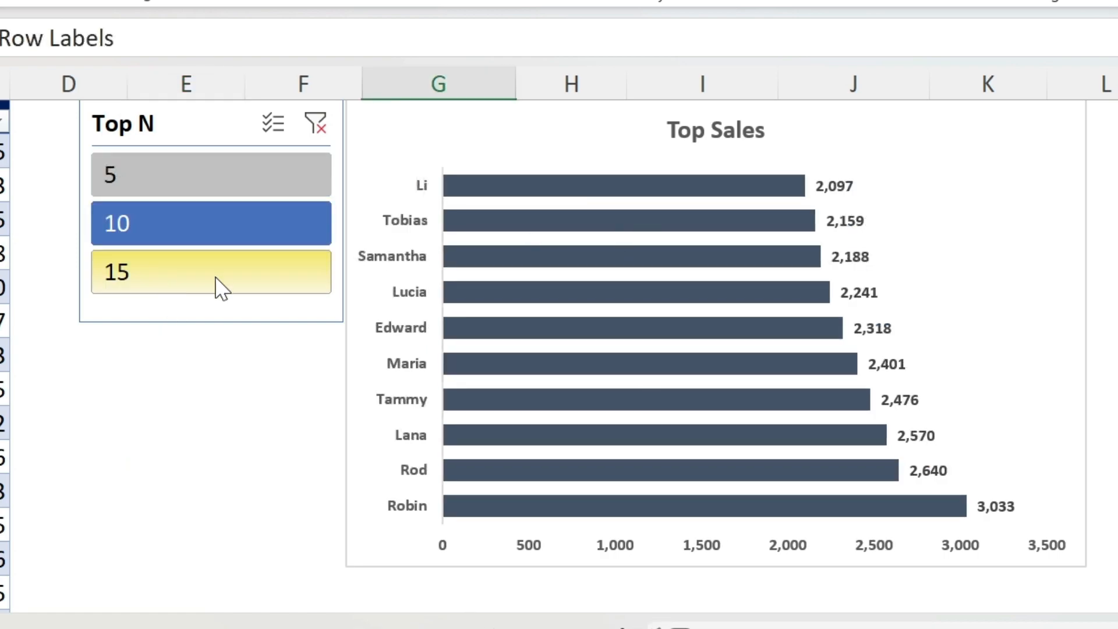
left_click(210, 273)
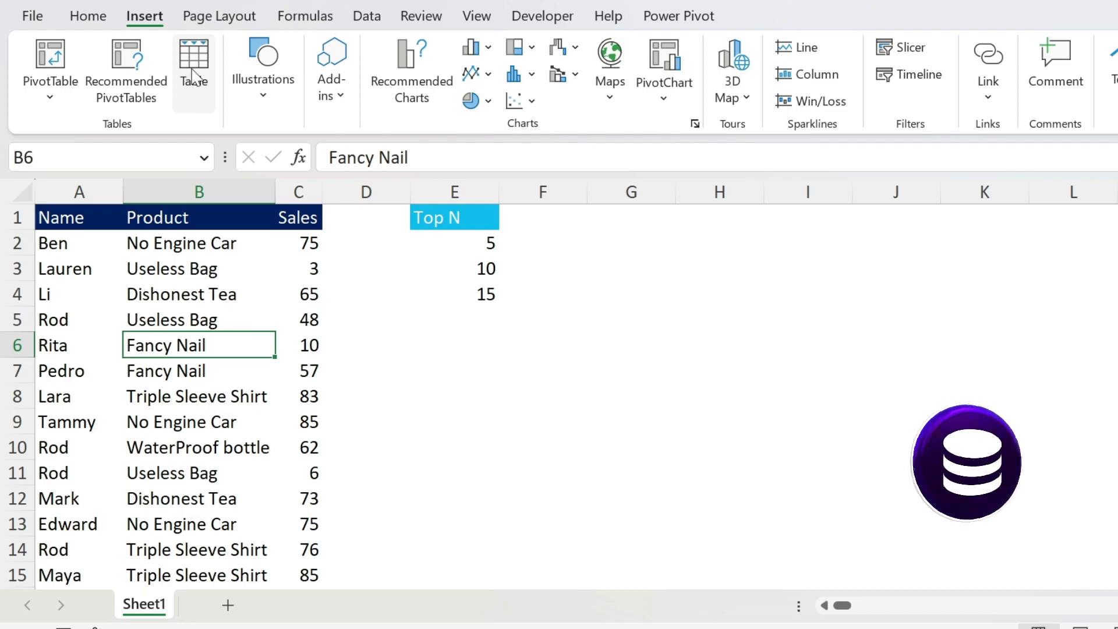
mouse_move(193, 68)
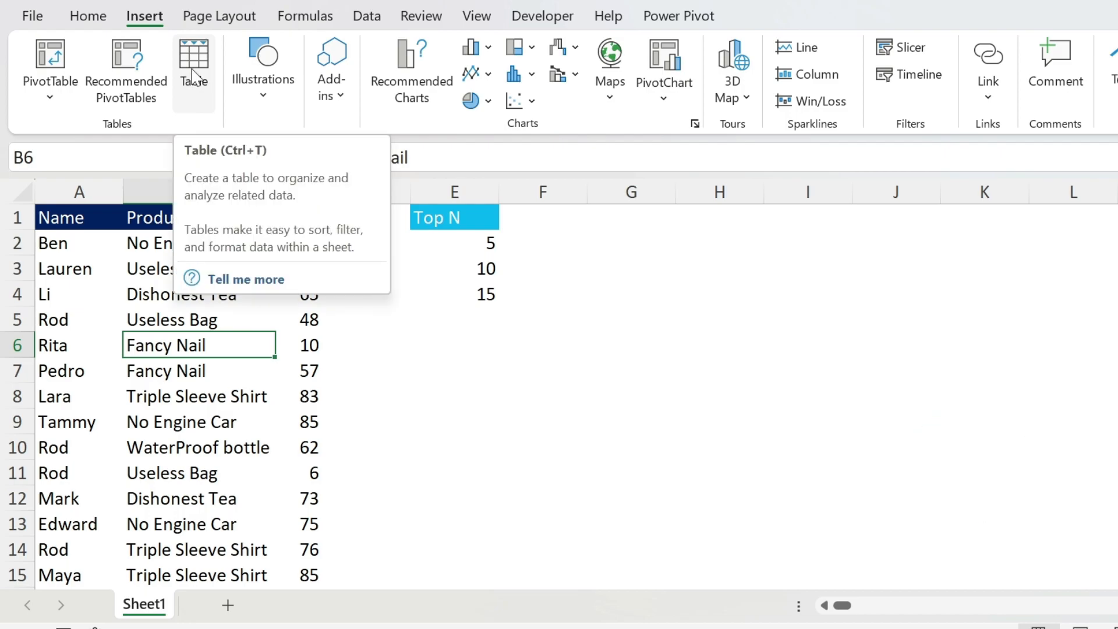
Step: Create a table named Data from the sales range, then a Lookup table from the Top N list
key("ctrl+t")
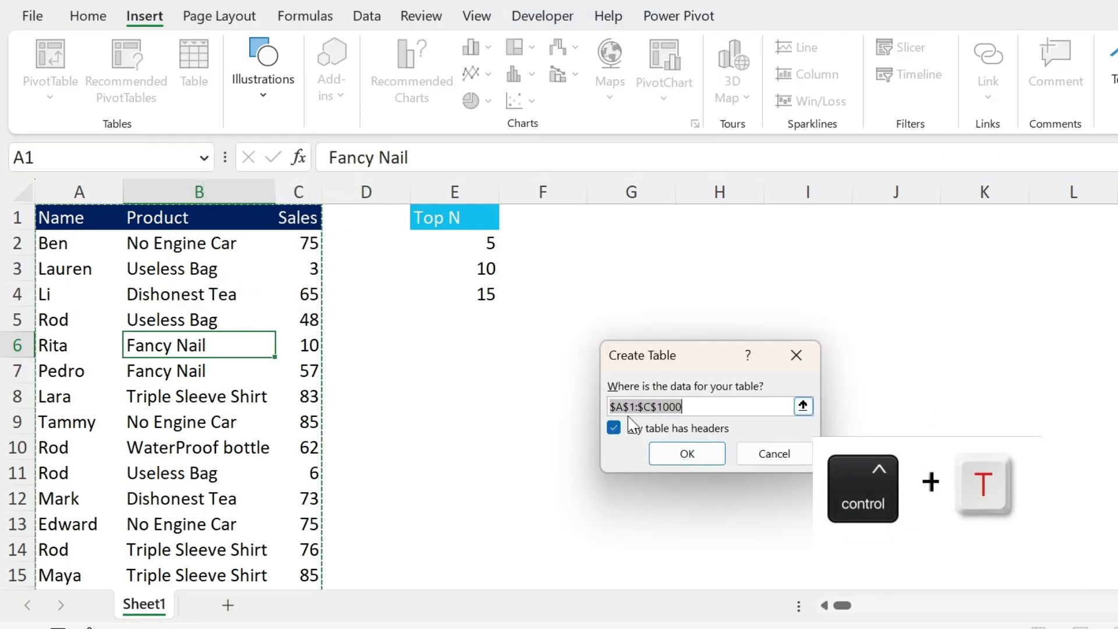
left_click(686, 454)
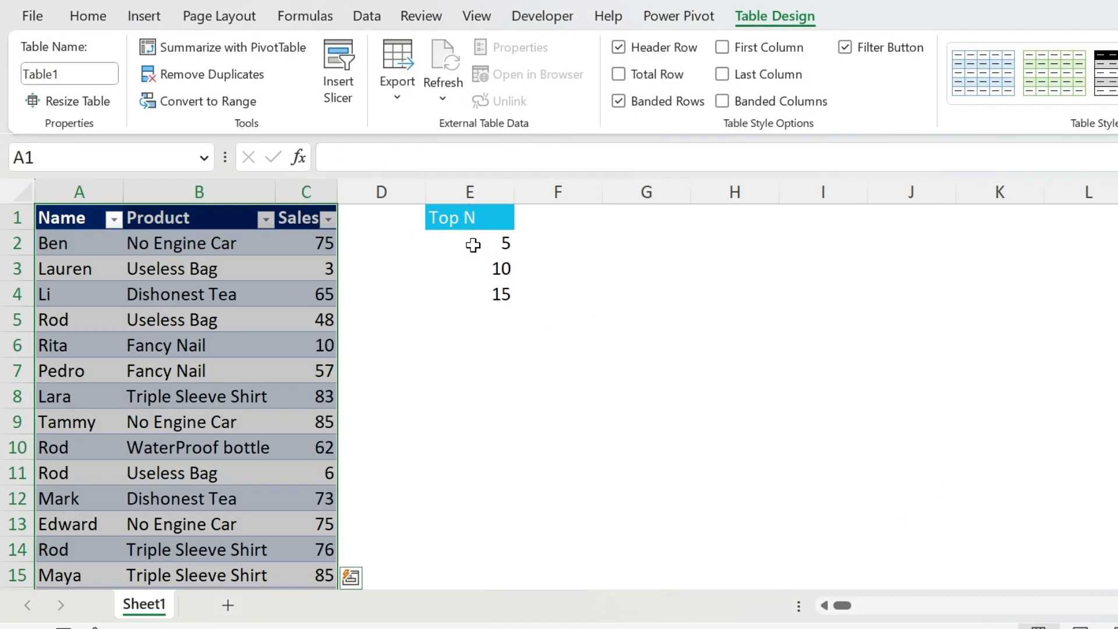
left_click(69, 73)
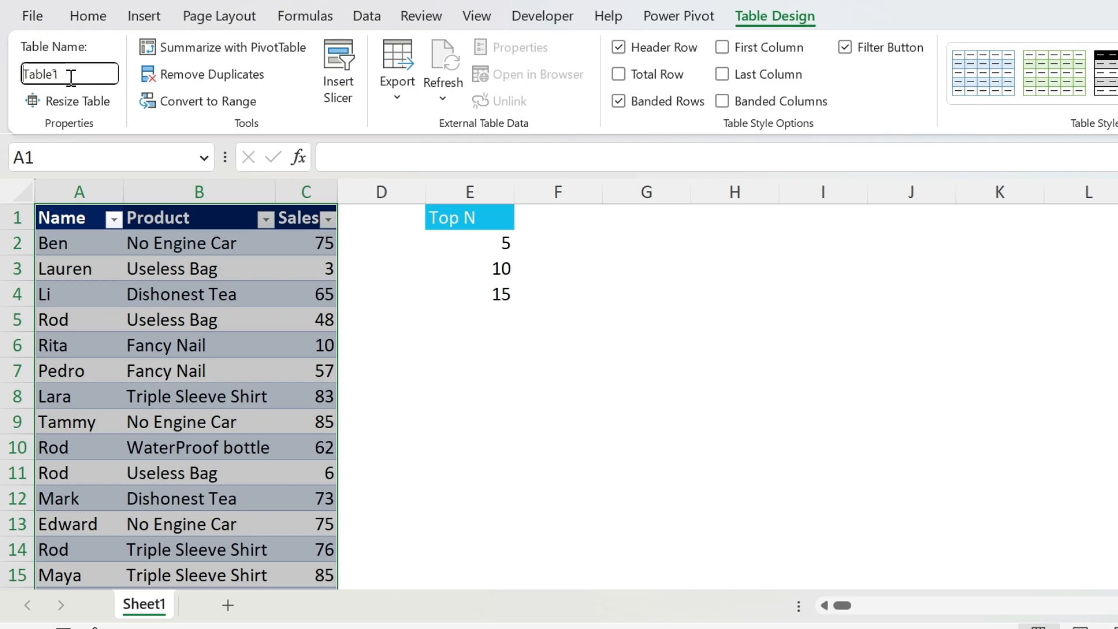
type("Data")
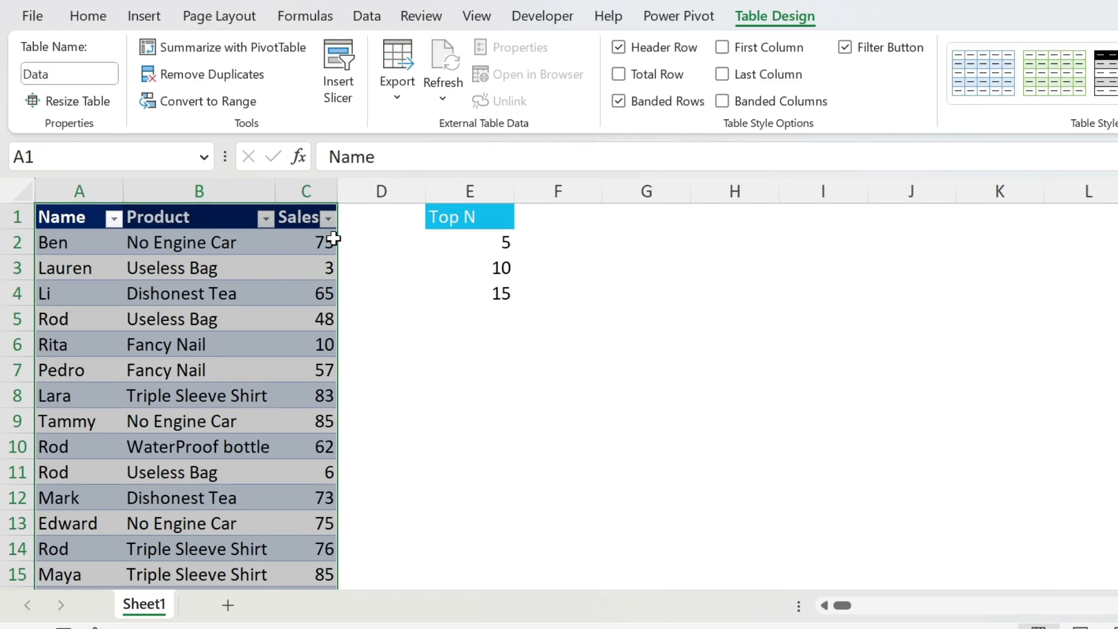
key("ctrl+t")
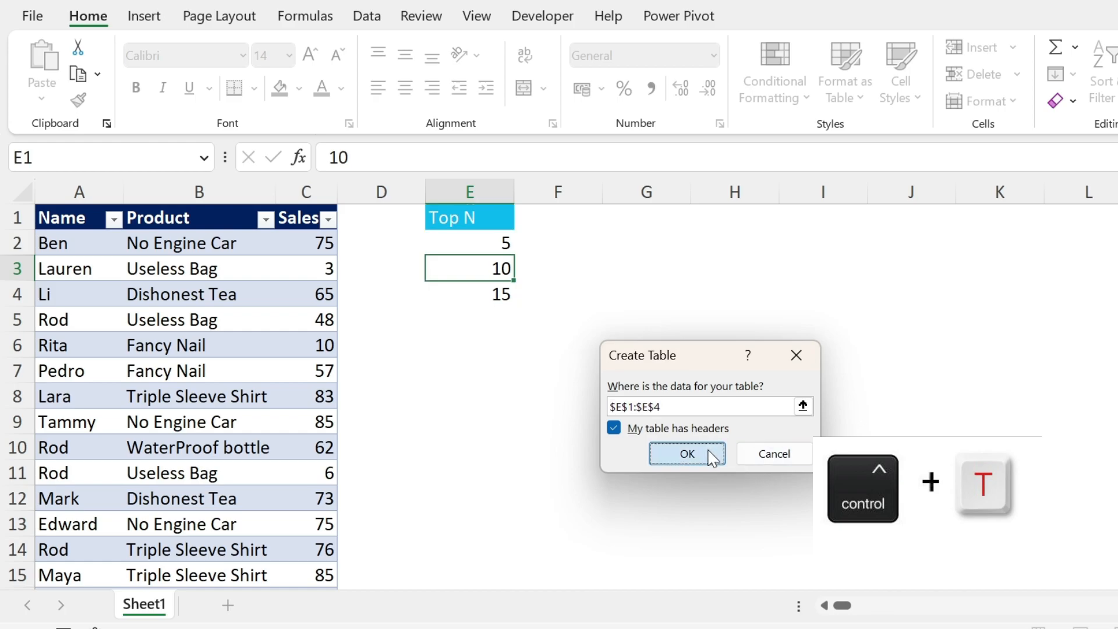
left_click(686, 453)
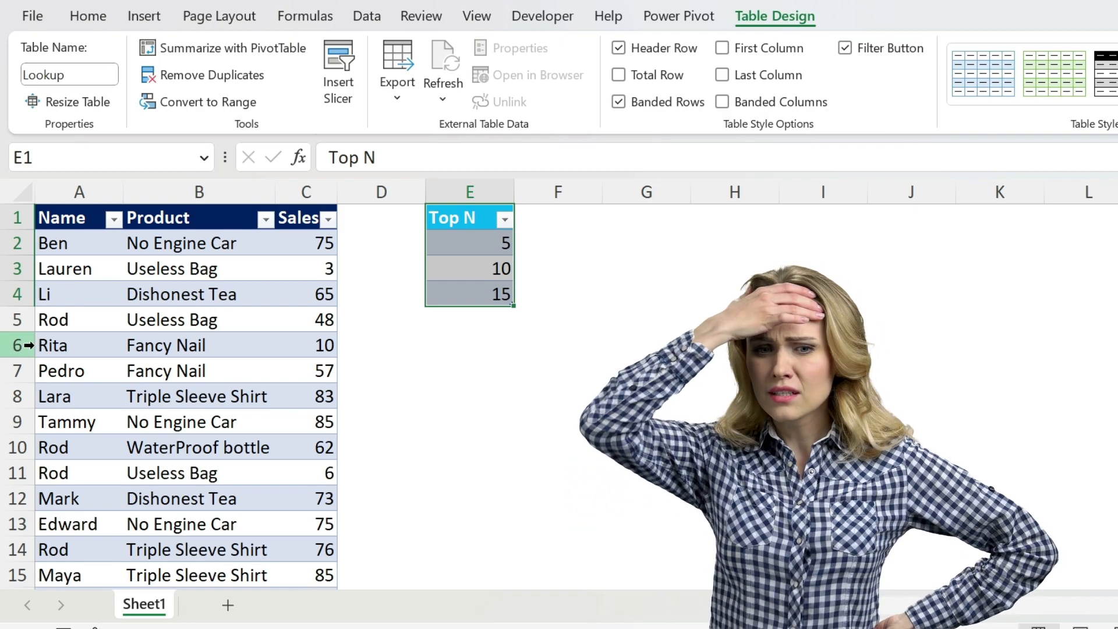
Step: Add the Data table to the Power Pivot data model, then select the Lookup table
left_click(198, 320)
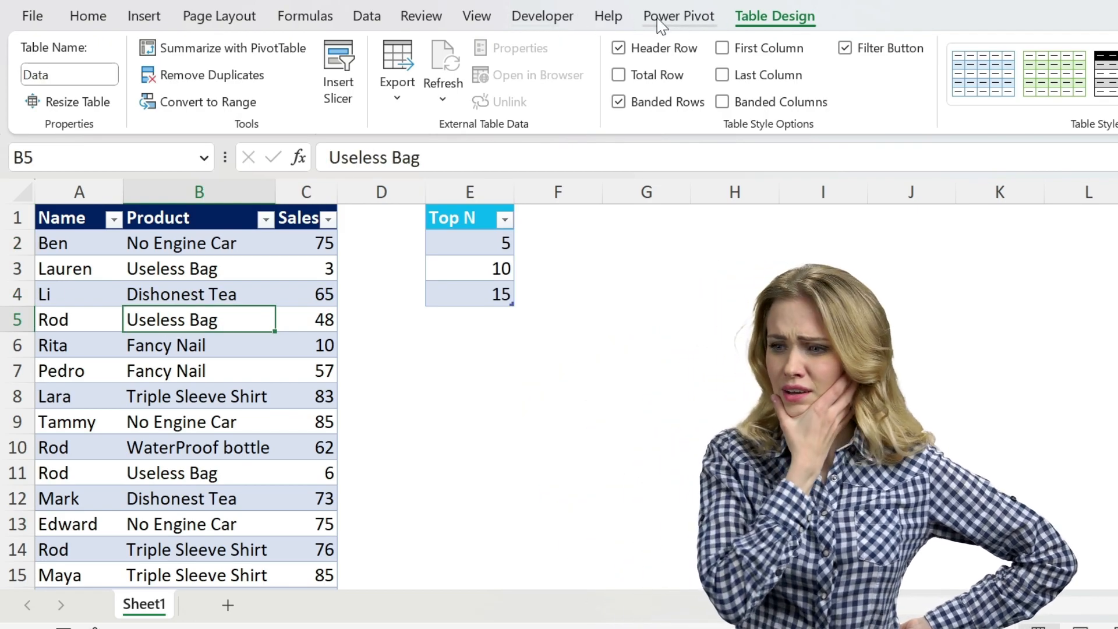
left_click(677, 16)
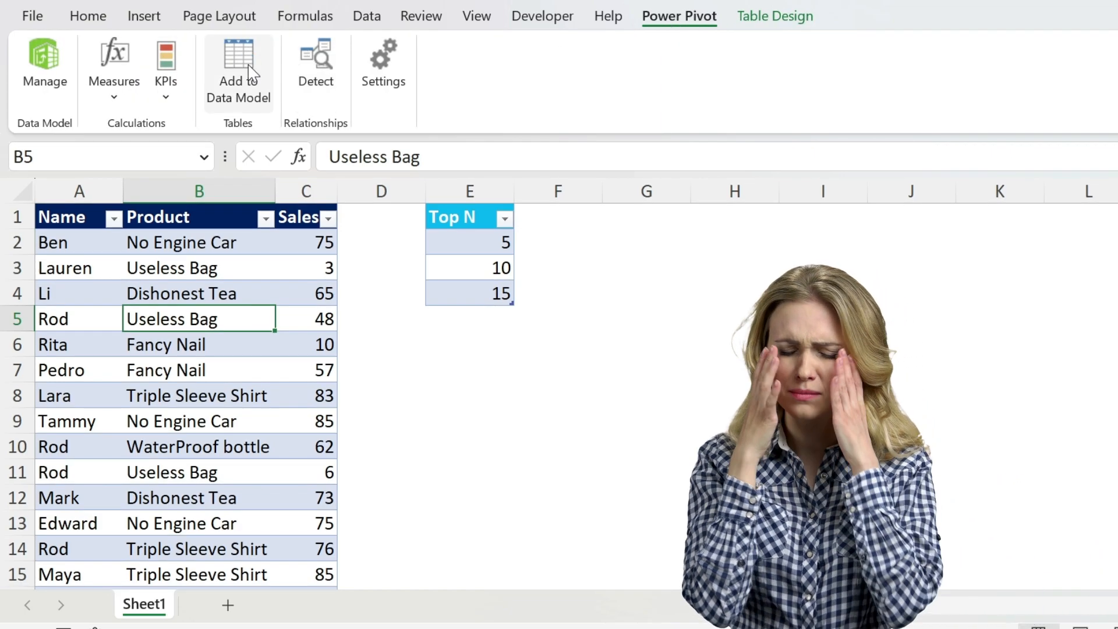
left_click(44, 64)
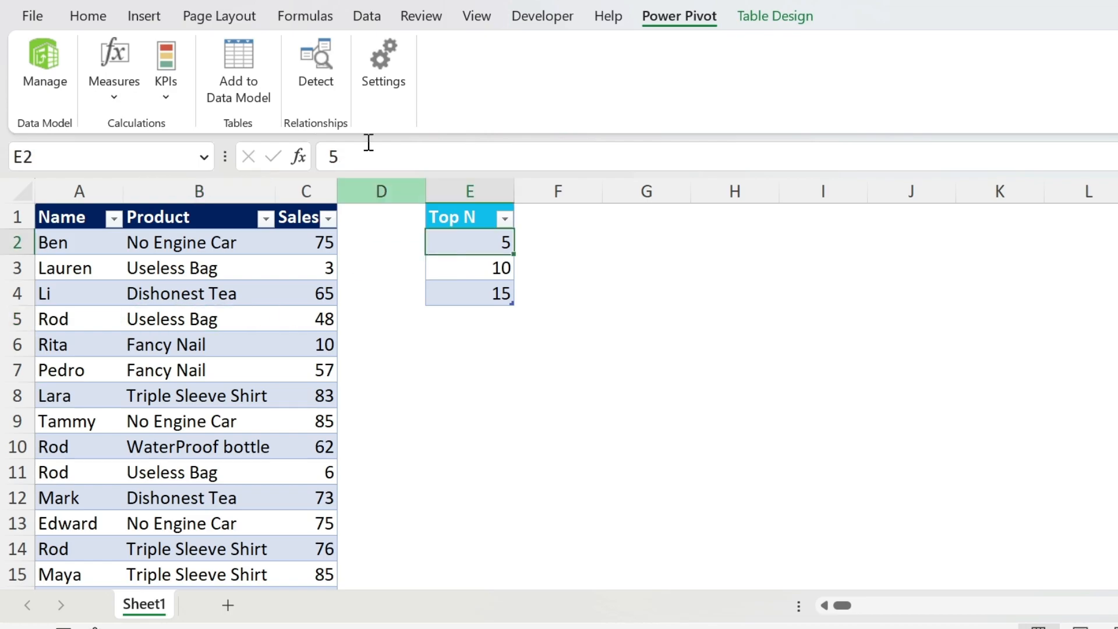
left_click(44, 67)
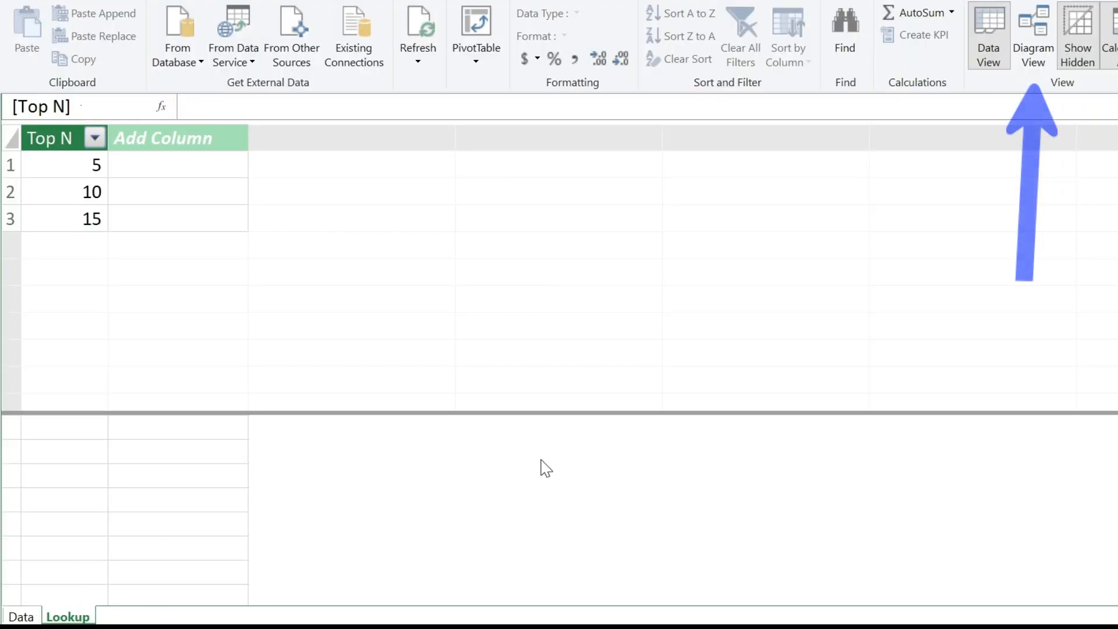
left_click(1032, 36)
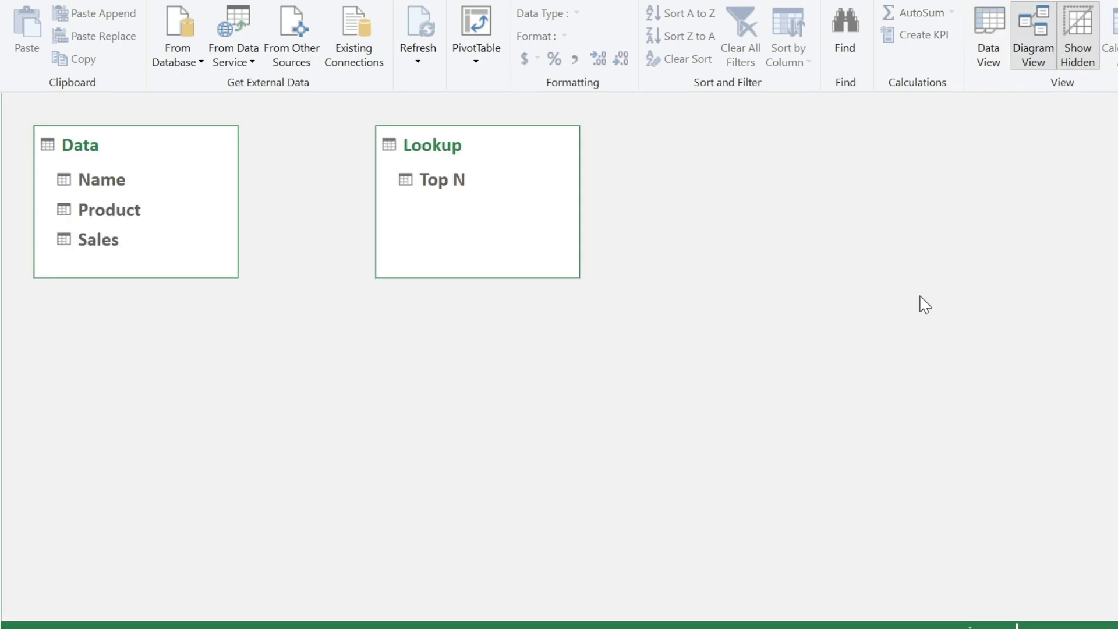
mouse_move(234, 245)
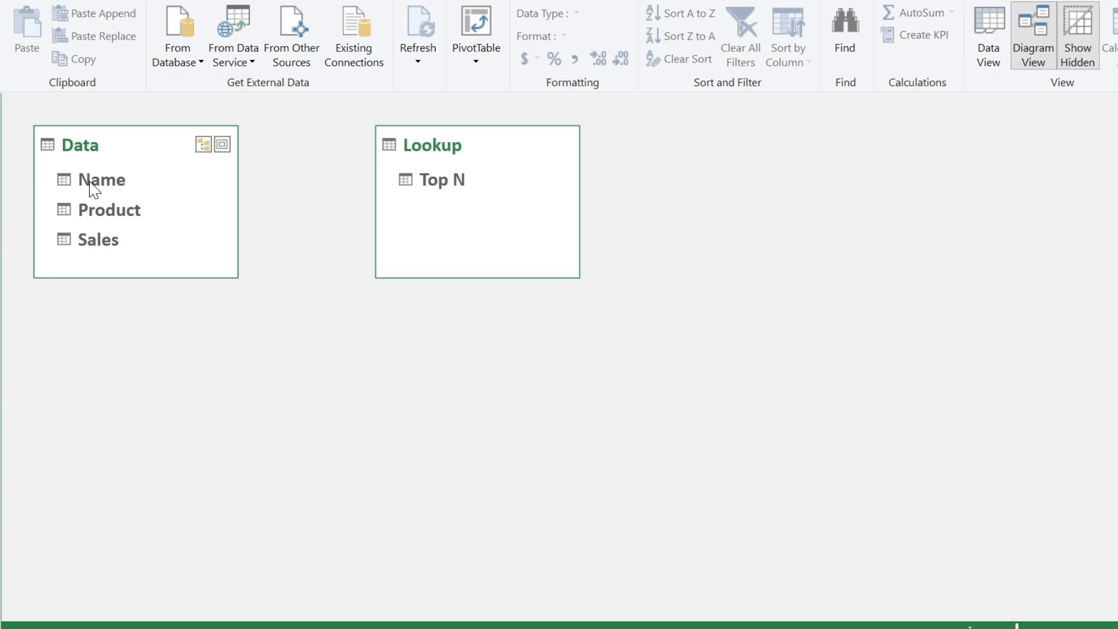
mouse_move(488, 396)
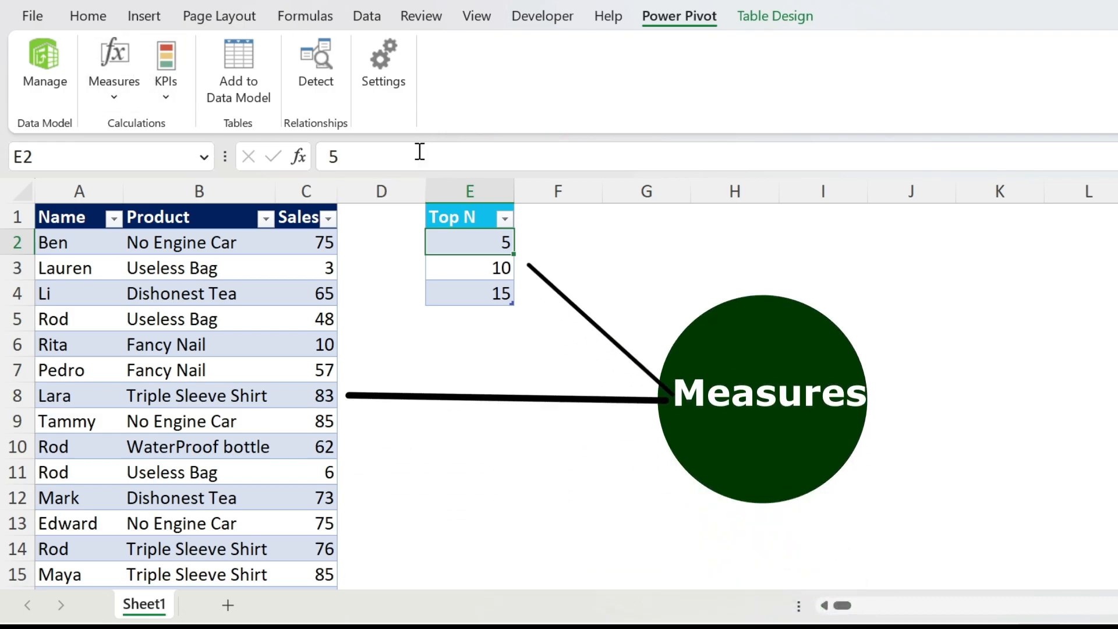
mouse_move(457, 218)
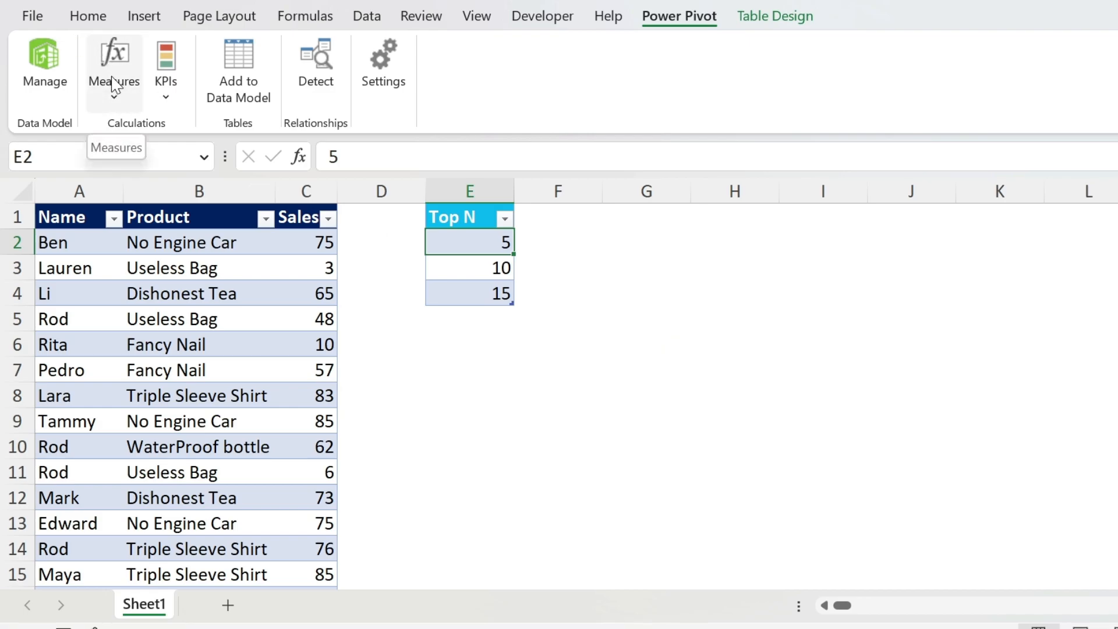
Step: Start a new measure from the Power Pivot Measures menu
left_click(114, 71)
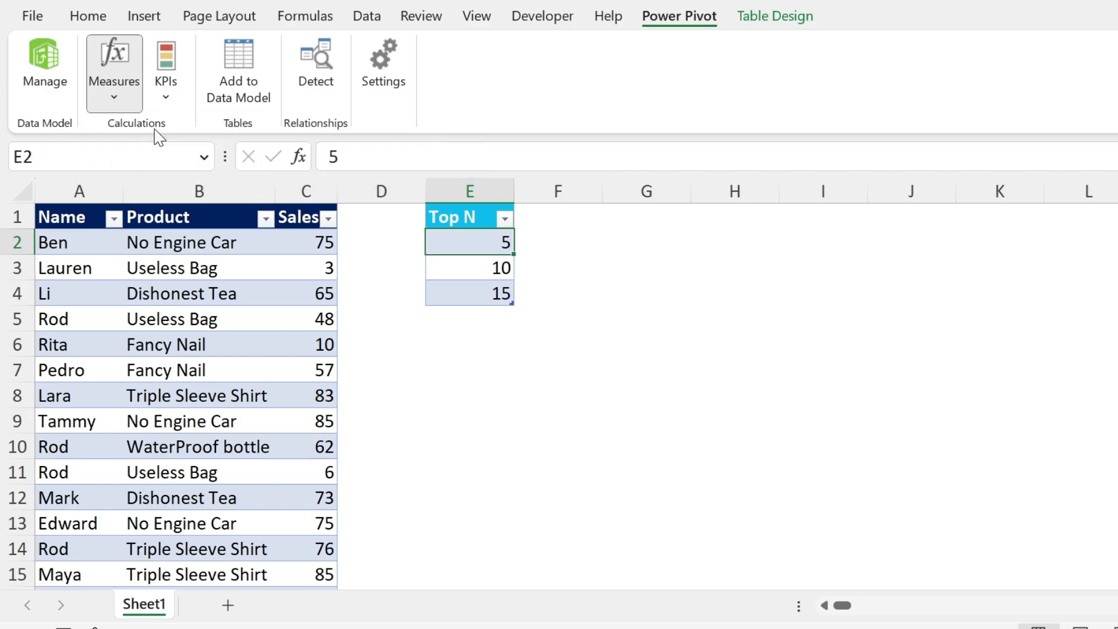
left_click(114, 71)
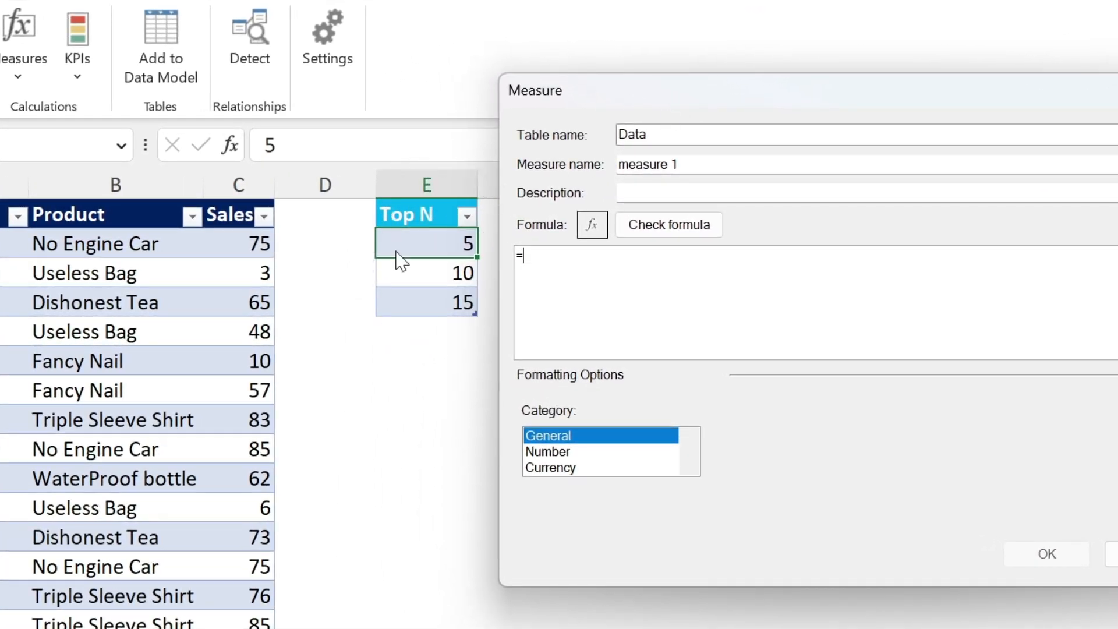
mouse_move(606, 262)
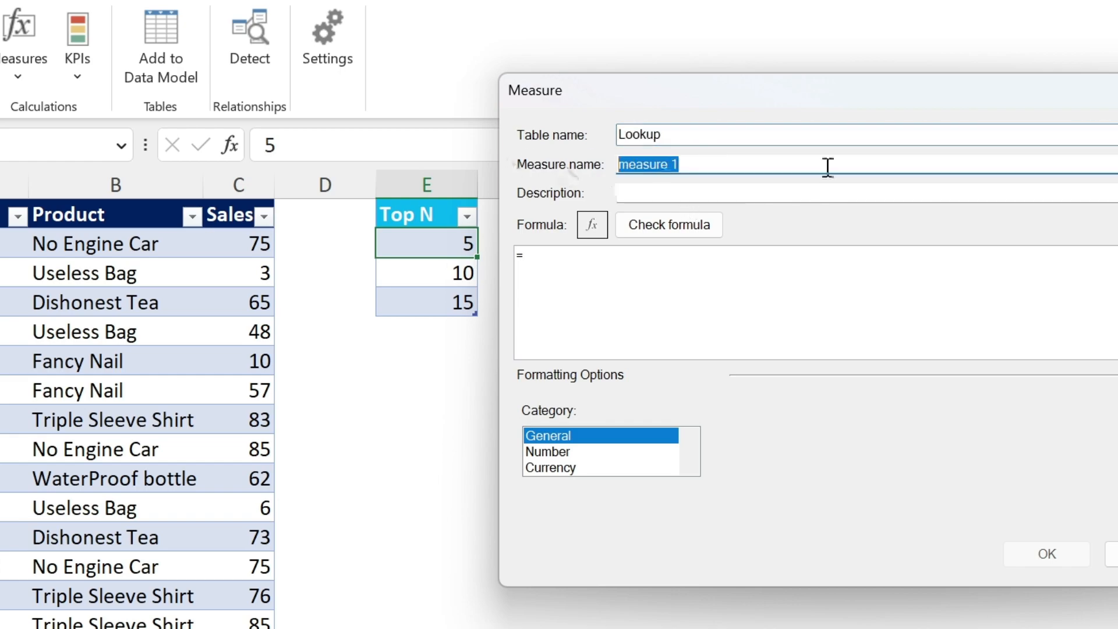
Step: Create the LookupSelection measure on the Lookup table as =MIN(Lookup[Top N])
type("LookupSelection")
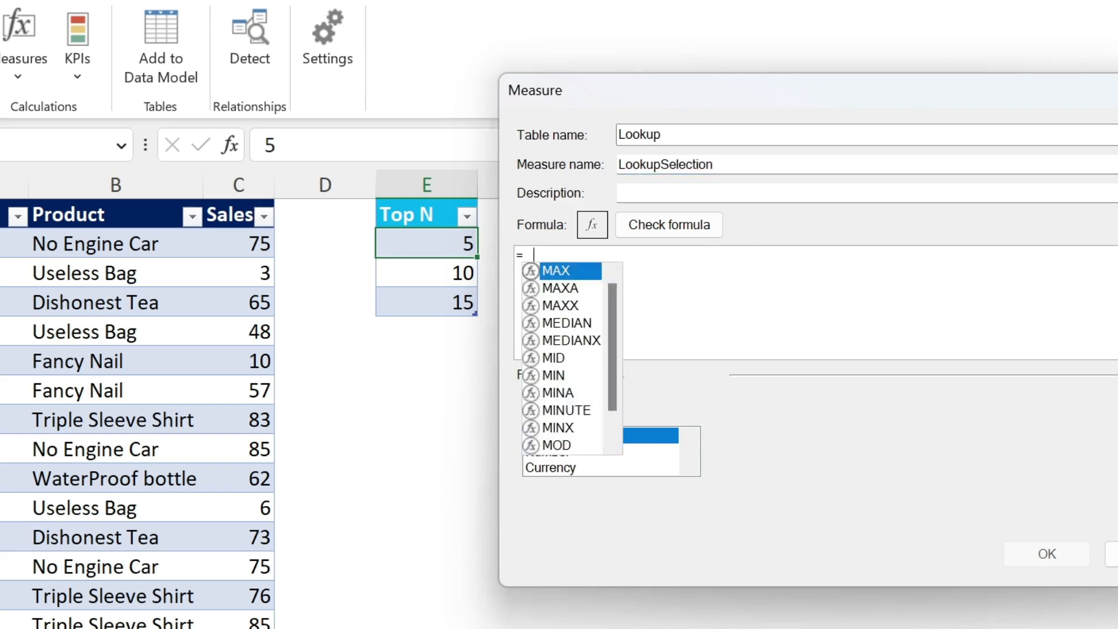
type("min(t")
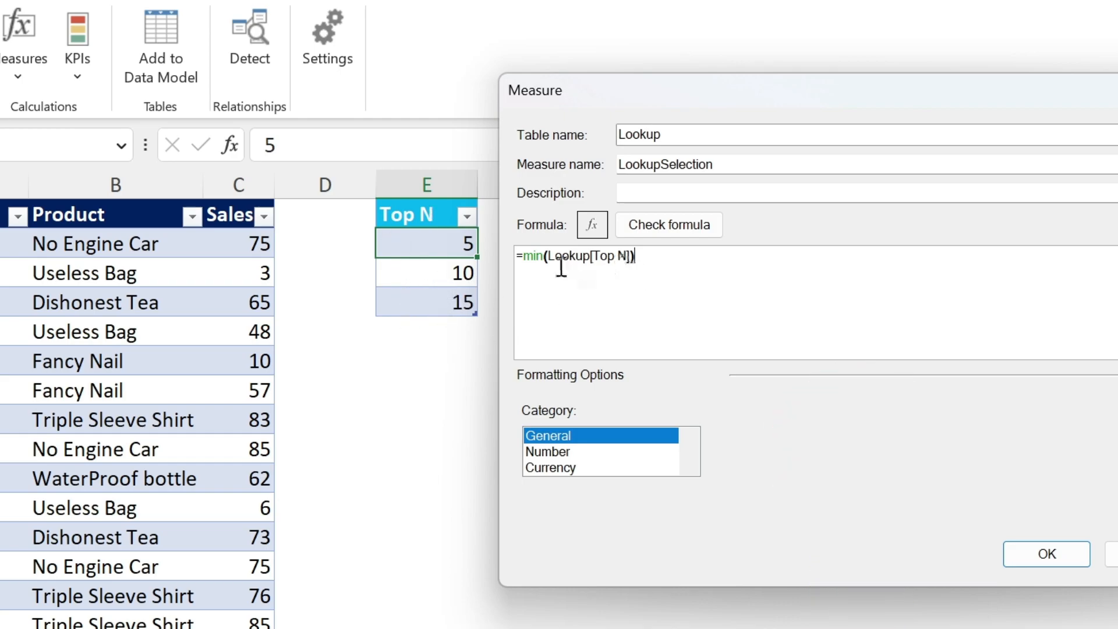
mouse_move(469, 314)
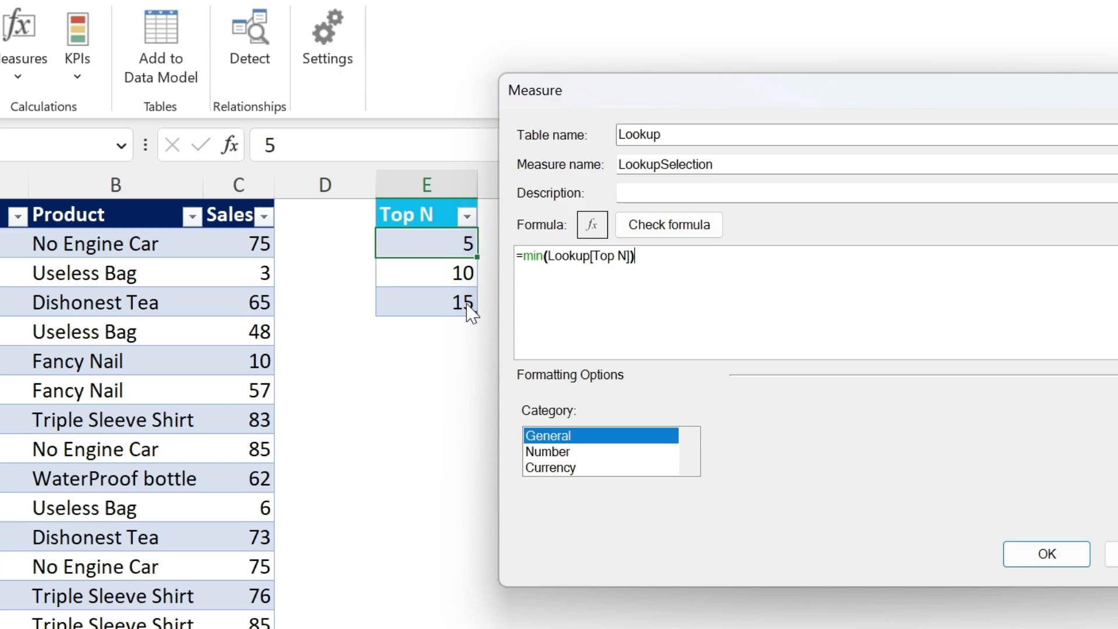
left_click(1045, 554)
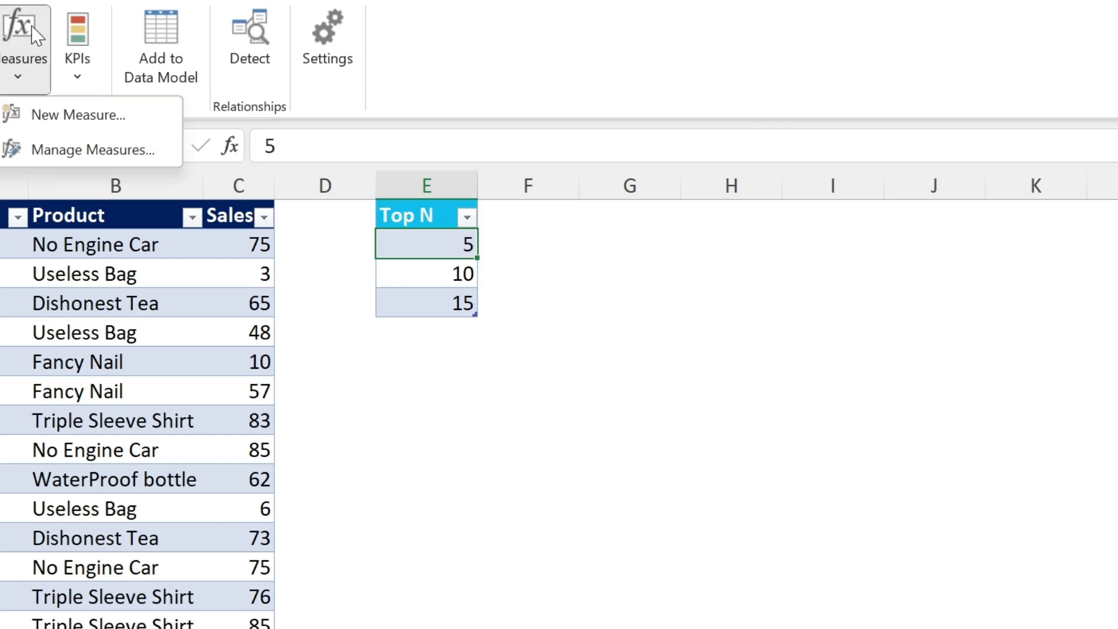
Step: Start a measure named SumSales on the Data table with formula =SUM(Data[Sales])
left_click(85, 115)
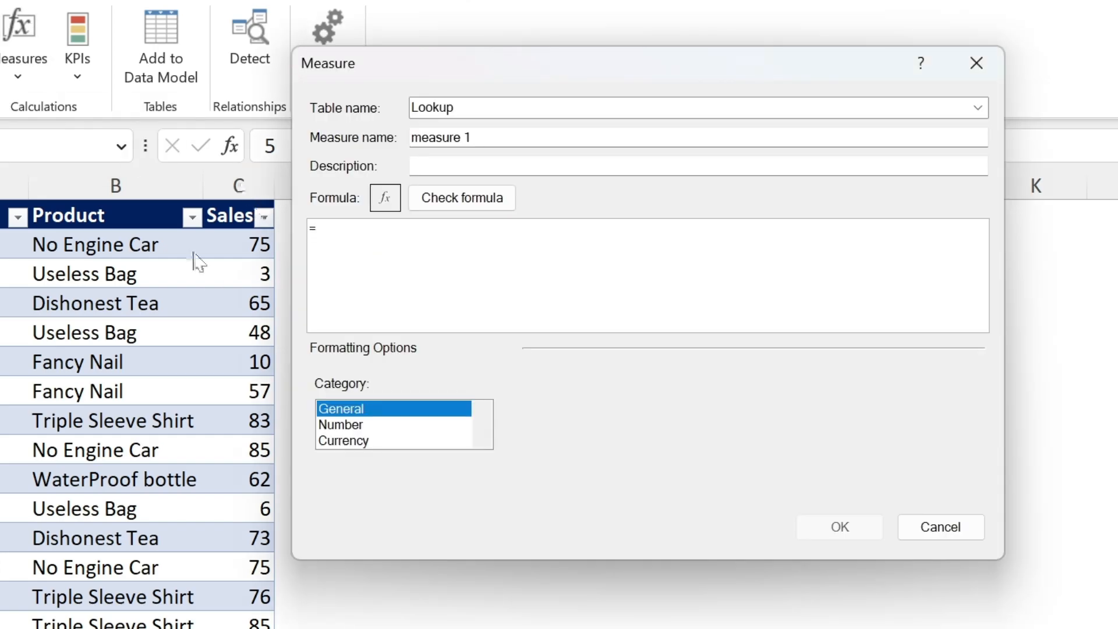
left_click(462, 137)
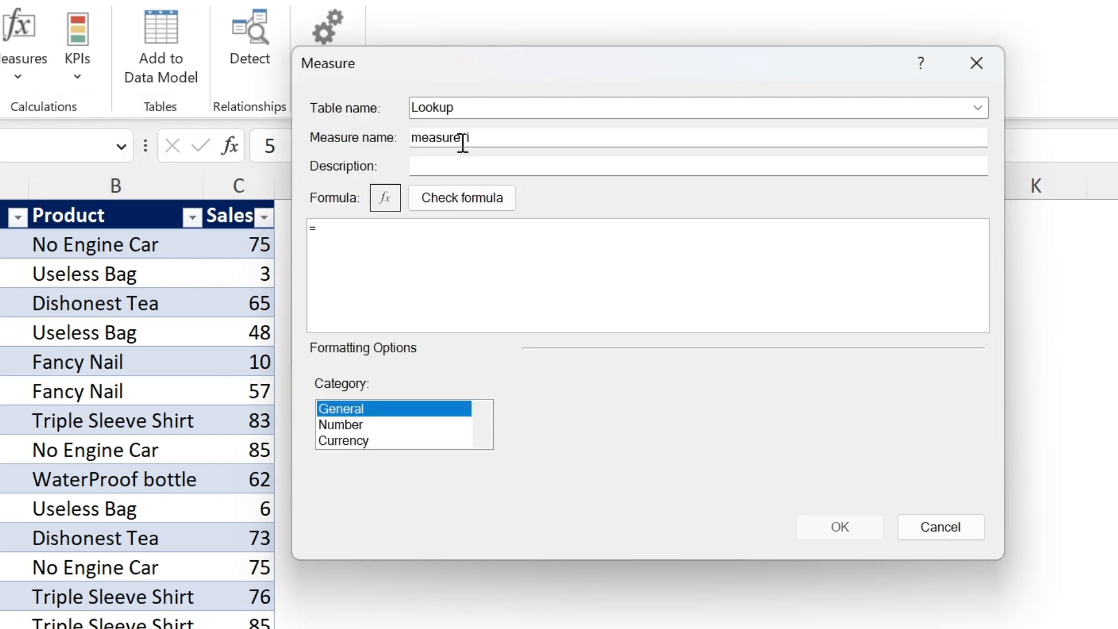
left_click(978, 107)
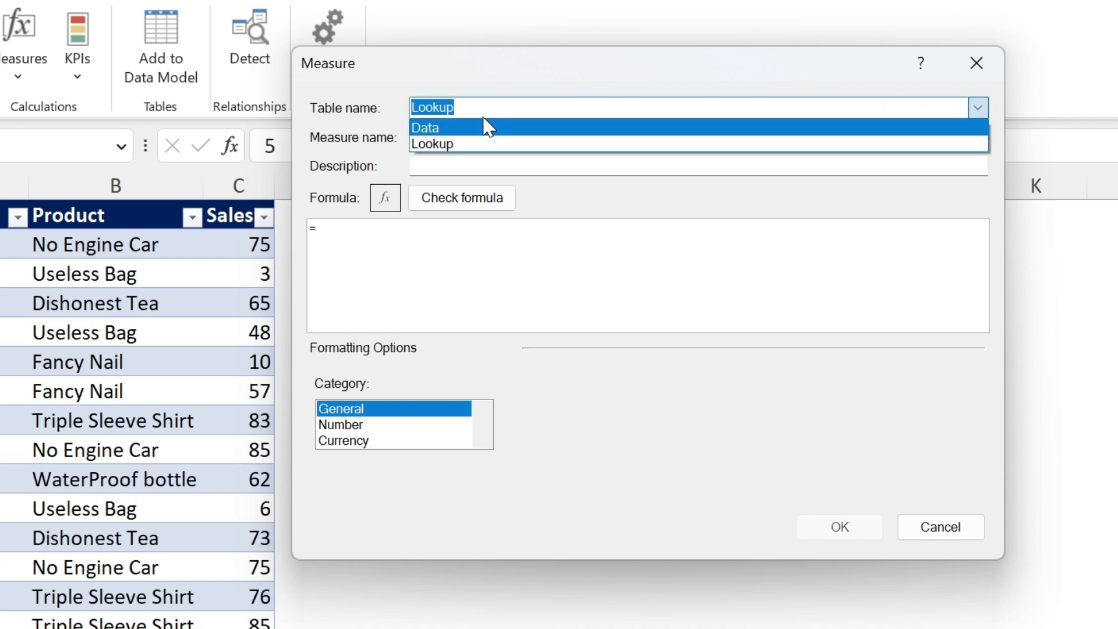
left_click(425, 127)
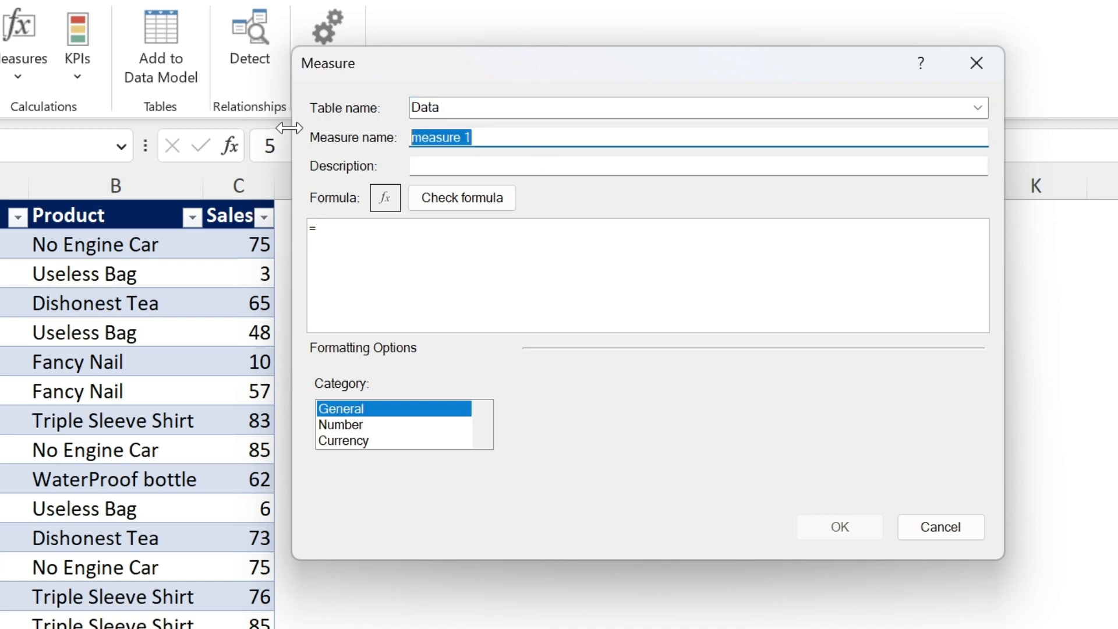
type("SumSales")
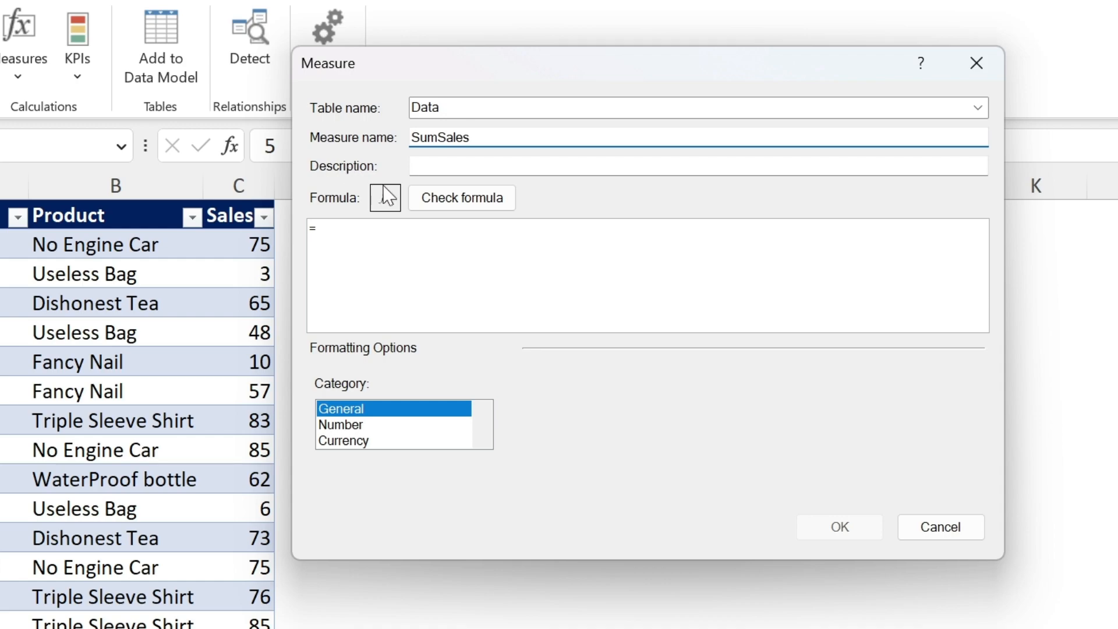
type("sum(")
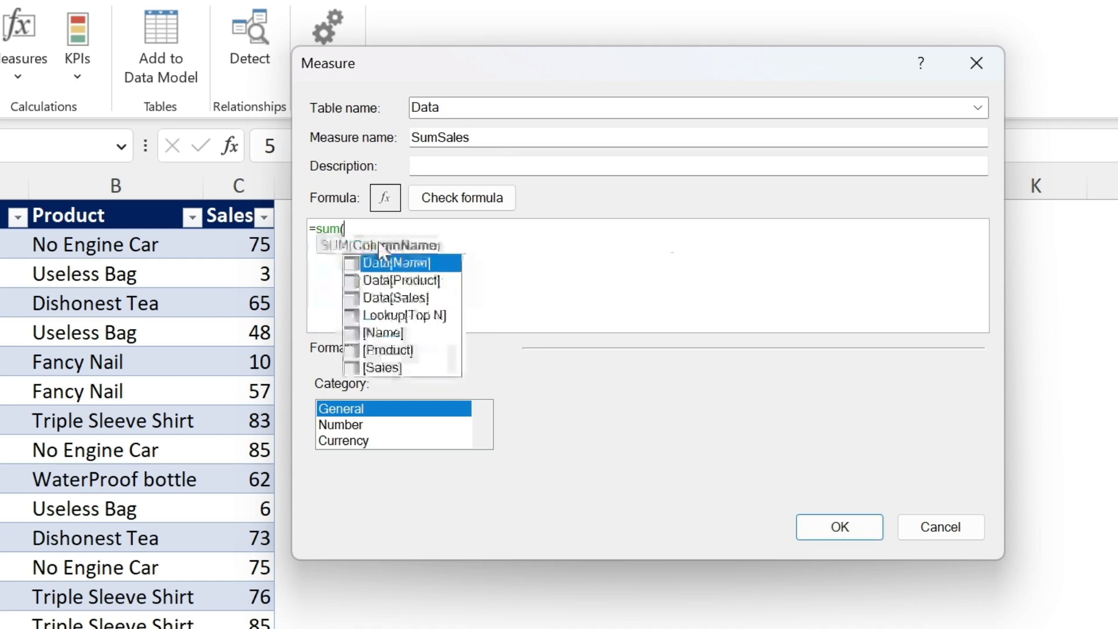
type("sale")
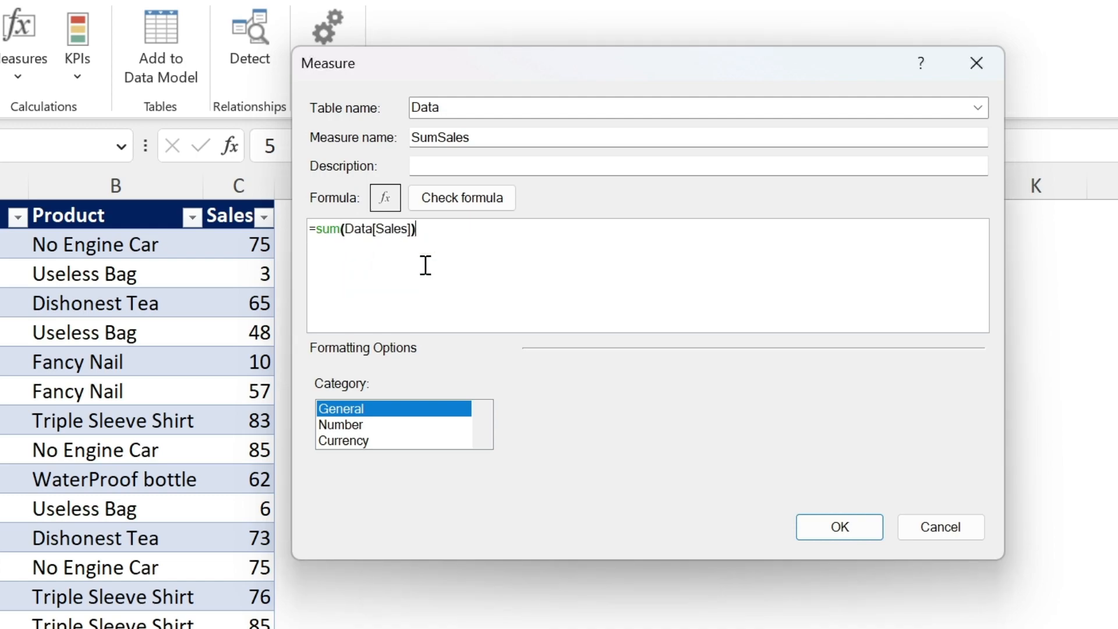
Step: Format SumSales as Number with 0 decimals and thousands separators, and save it
left_click(341, 425)
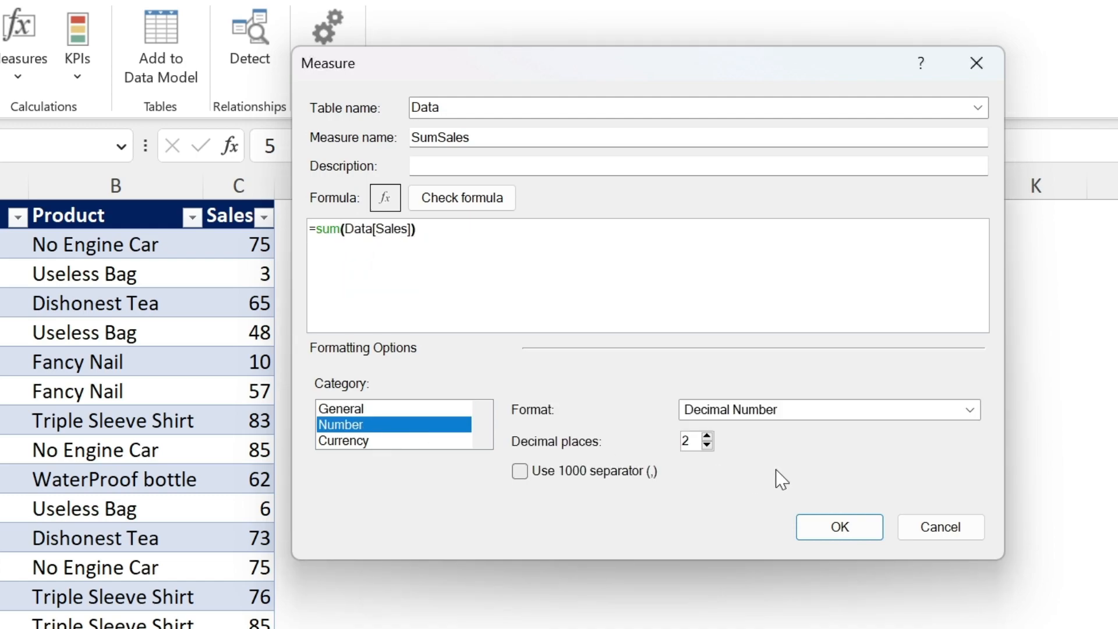
left_click(708, 447)
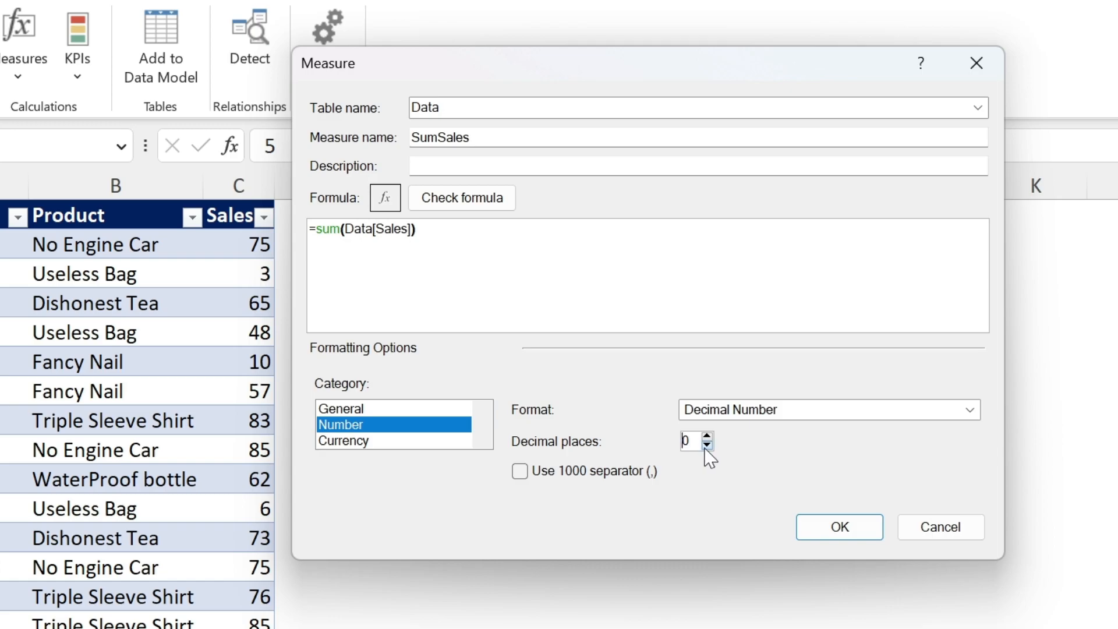
left_click(520, 471)
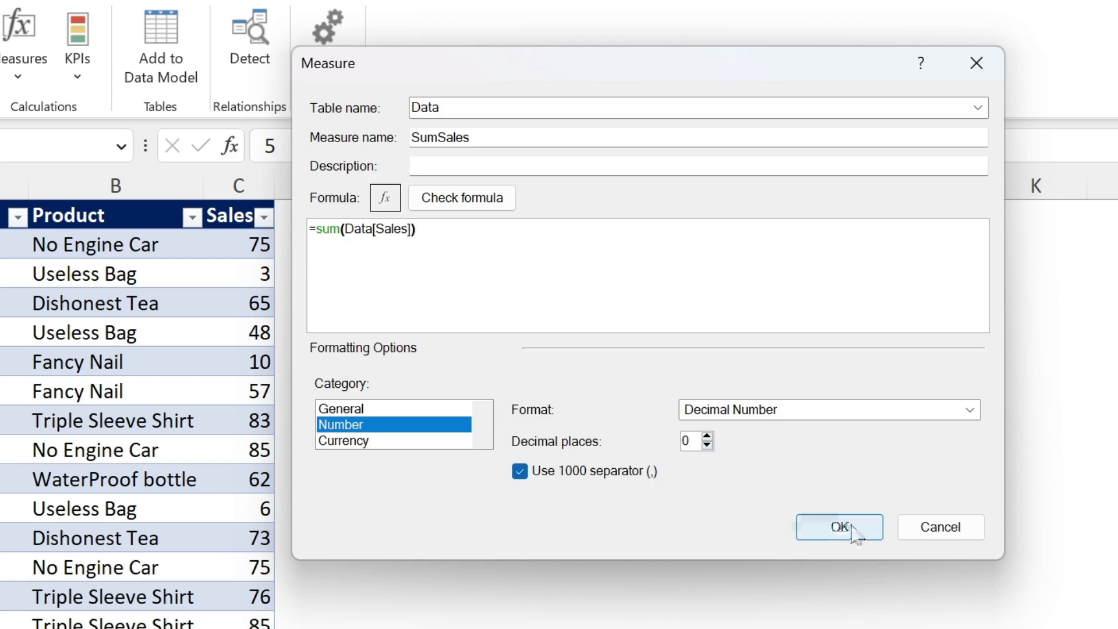
left_click(838, 527)
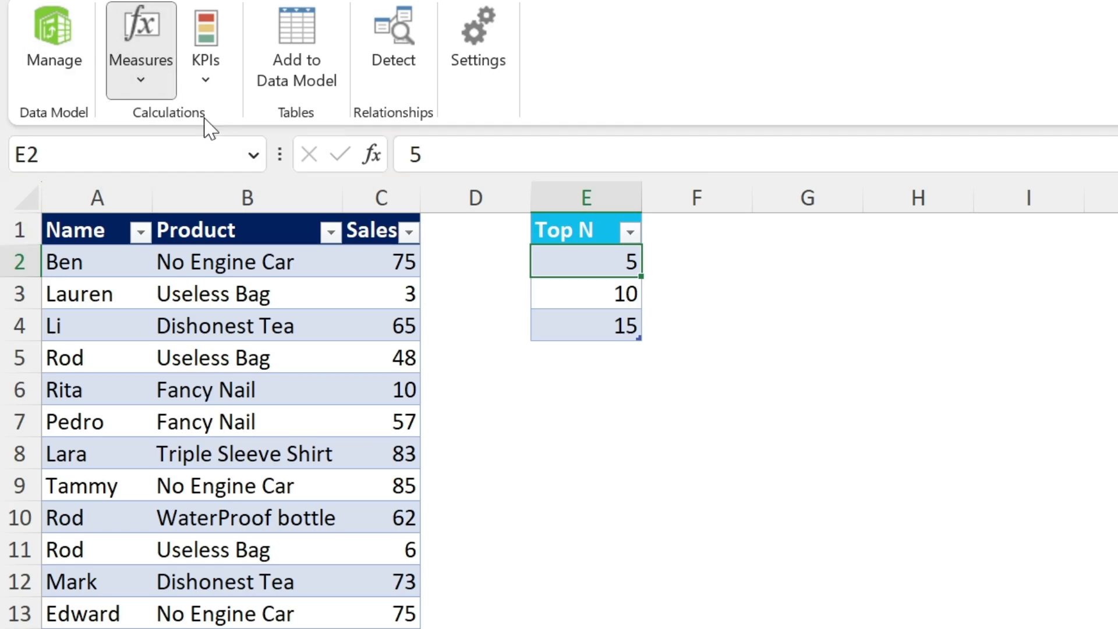
left_click(141, 39)
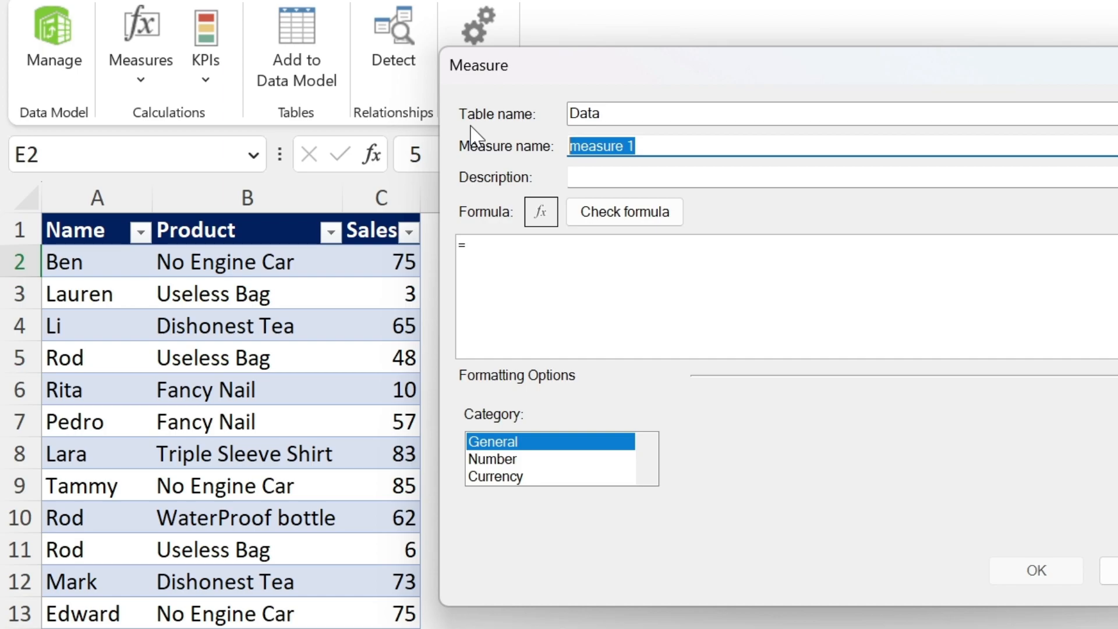
type("RankSales")
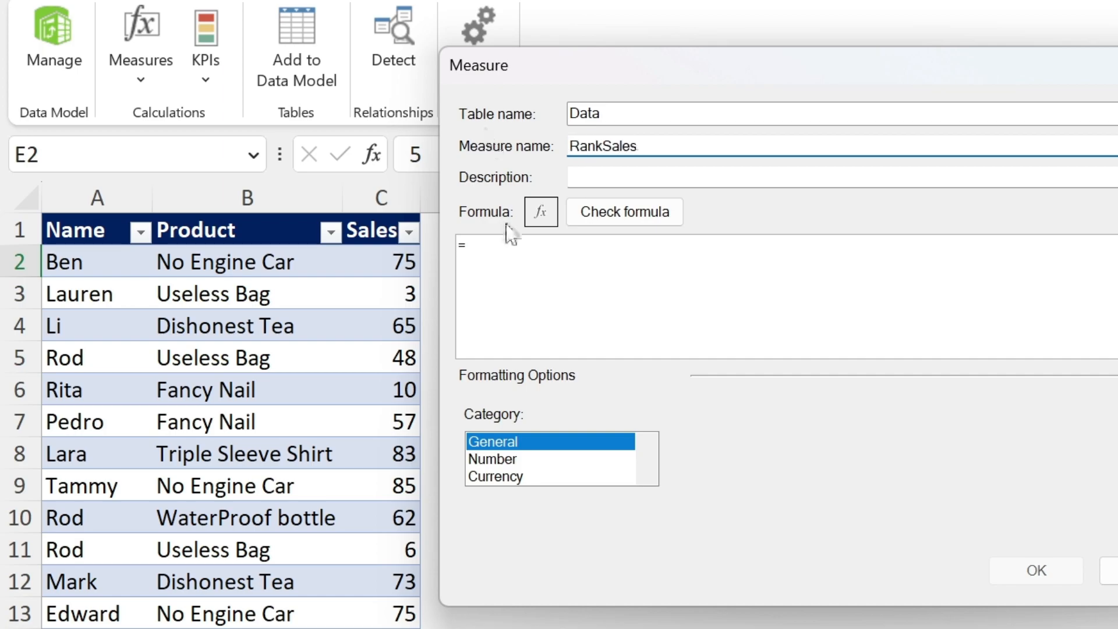
type("rankx")
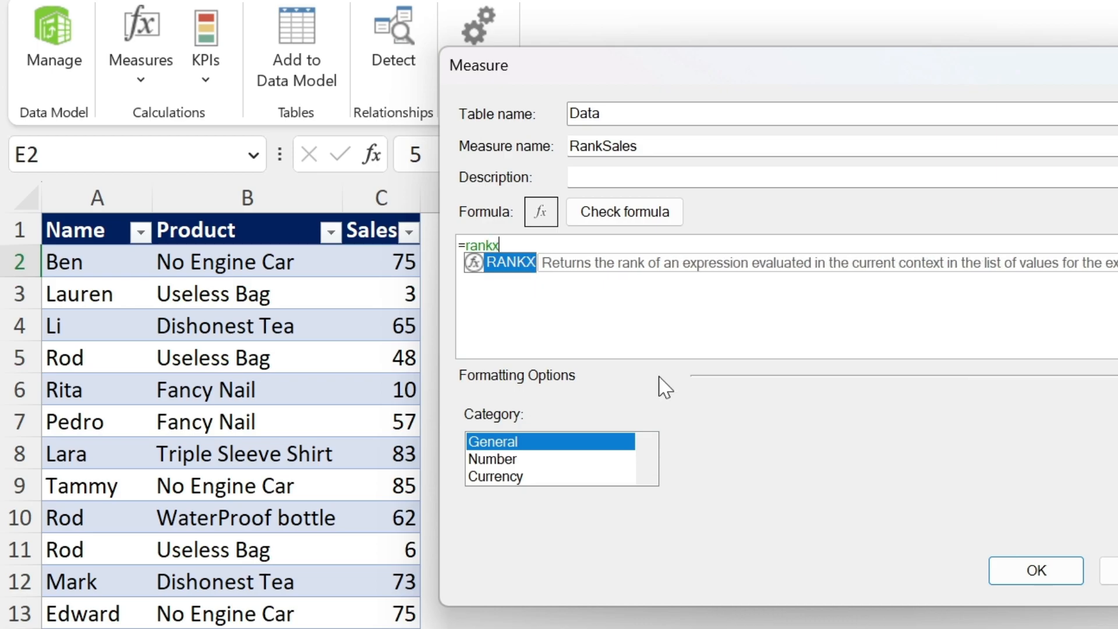
type("(")
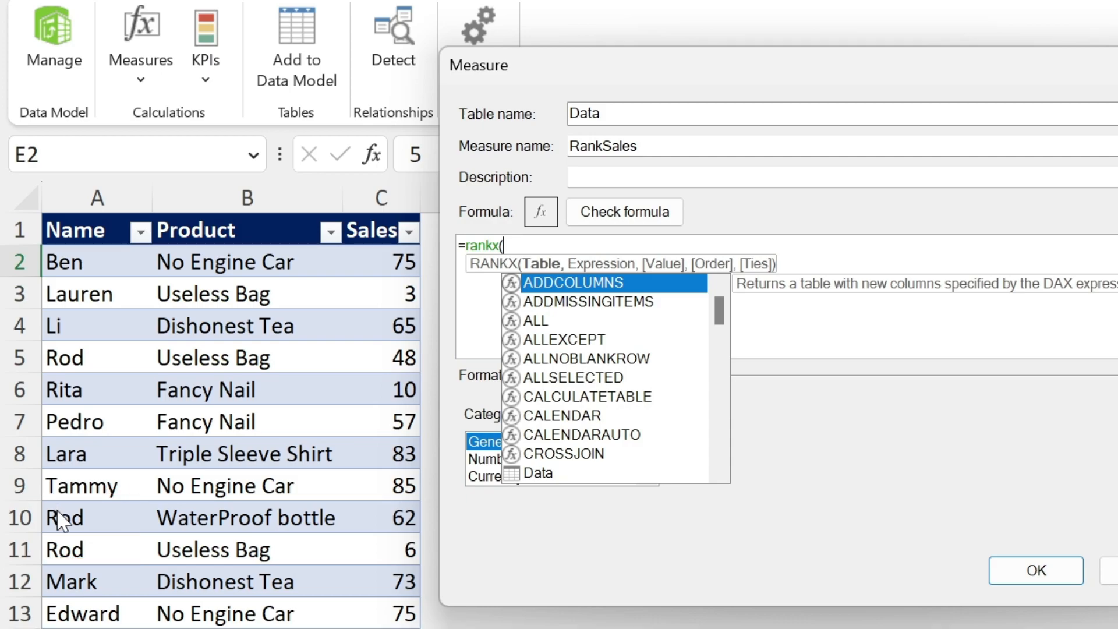
type("all")
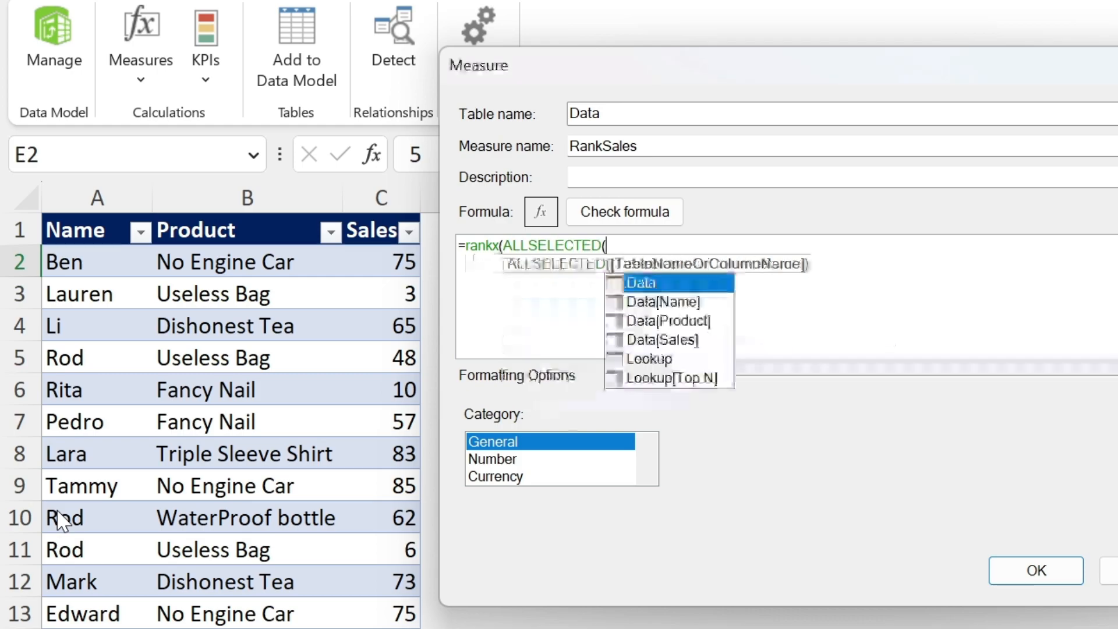
mouse_move(217, 553)
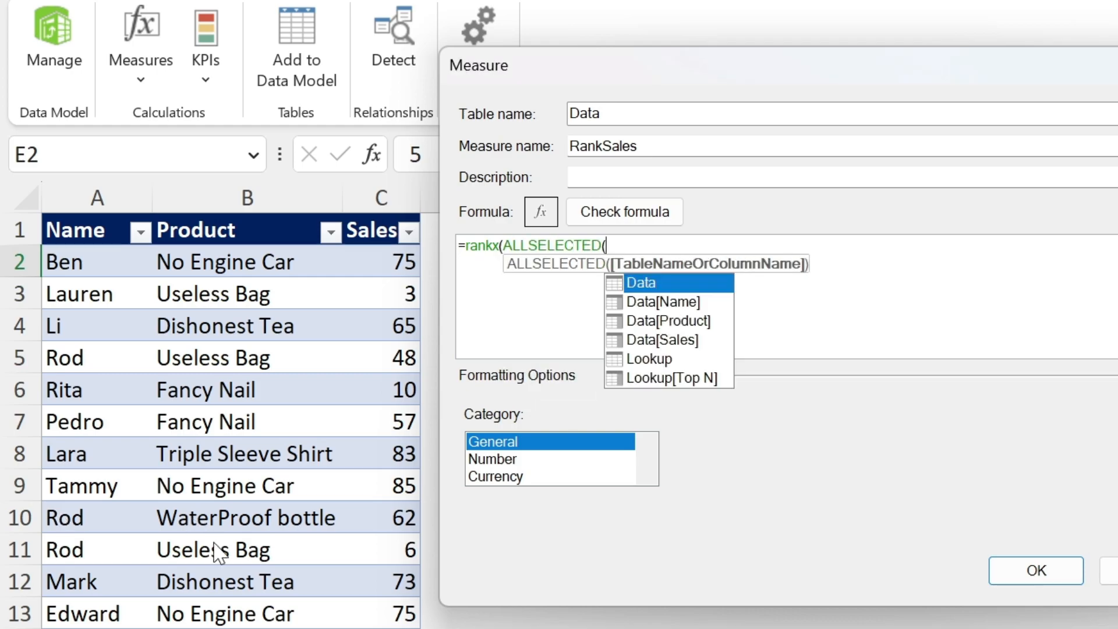
mouse_move(648, 301)
type("Data[Name")
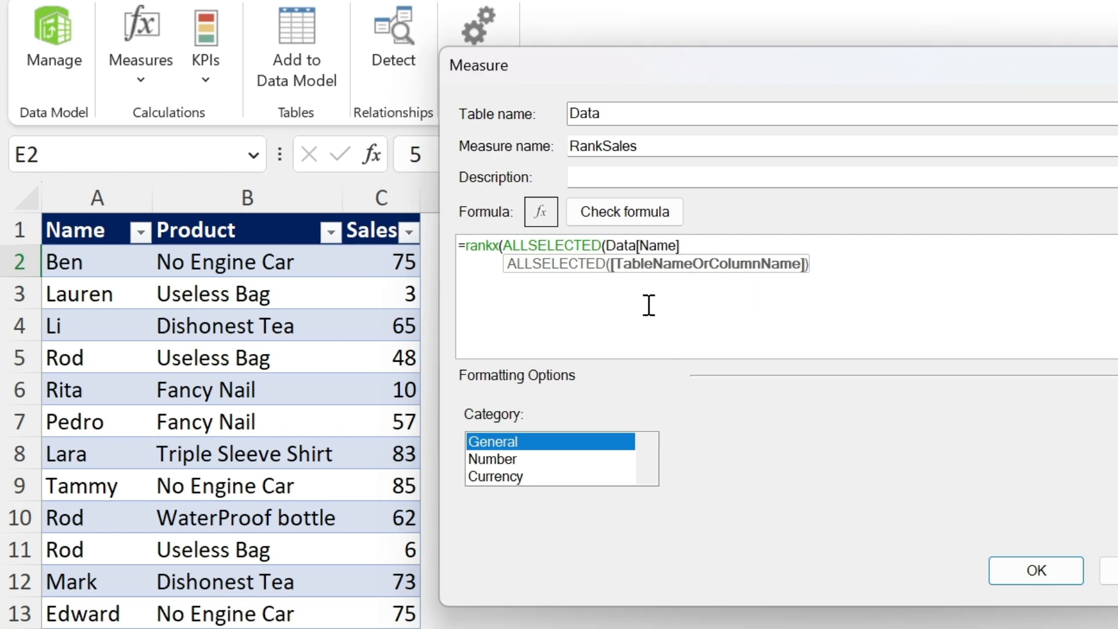
type(")")
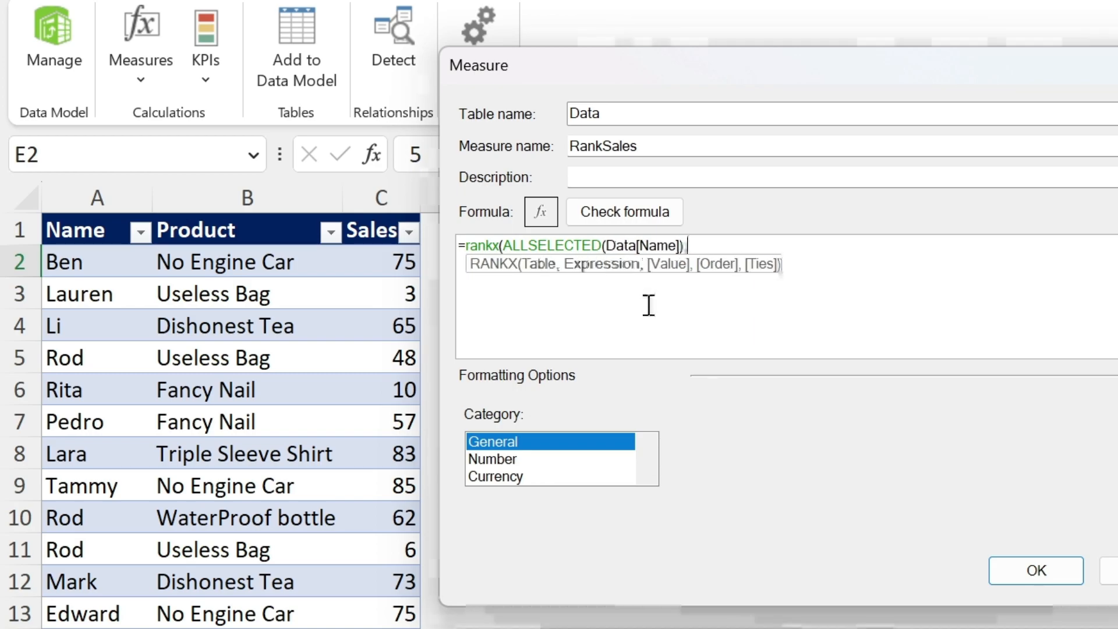
type(",")
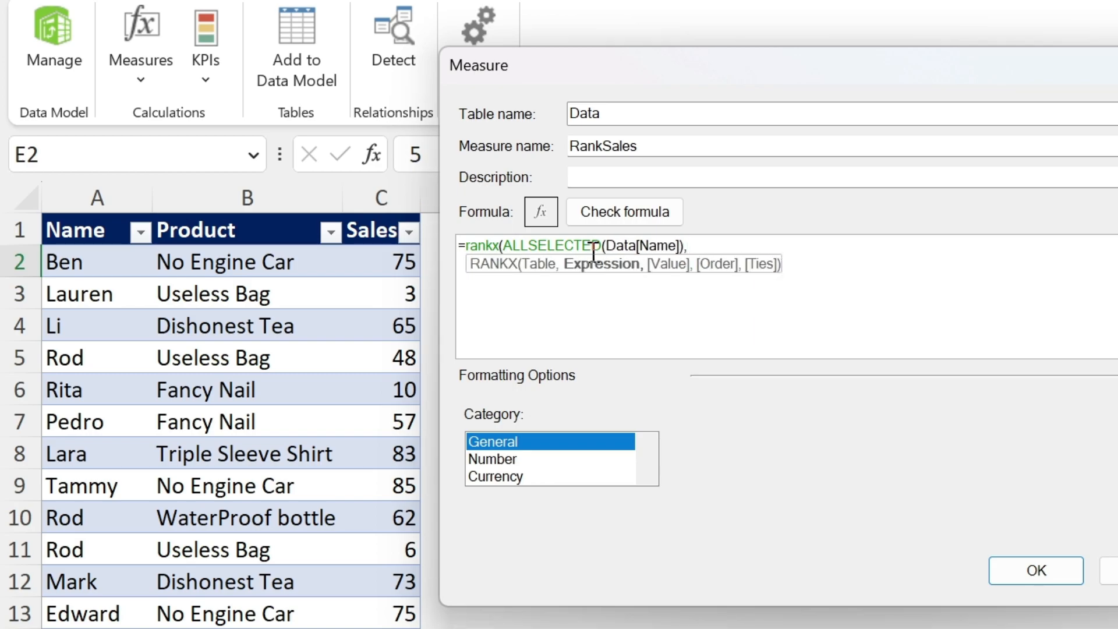
type(",sales")
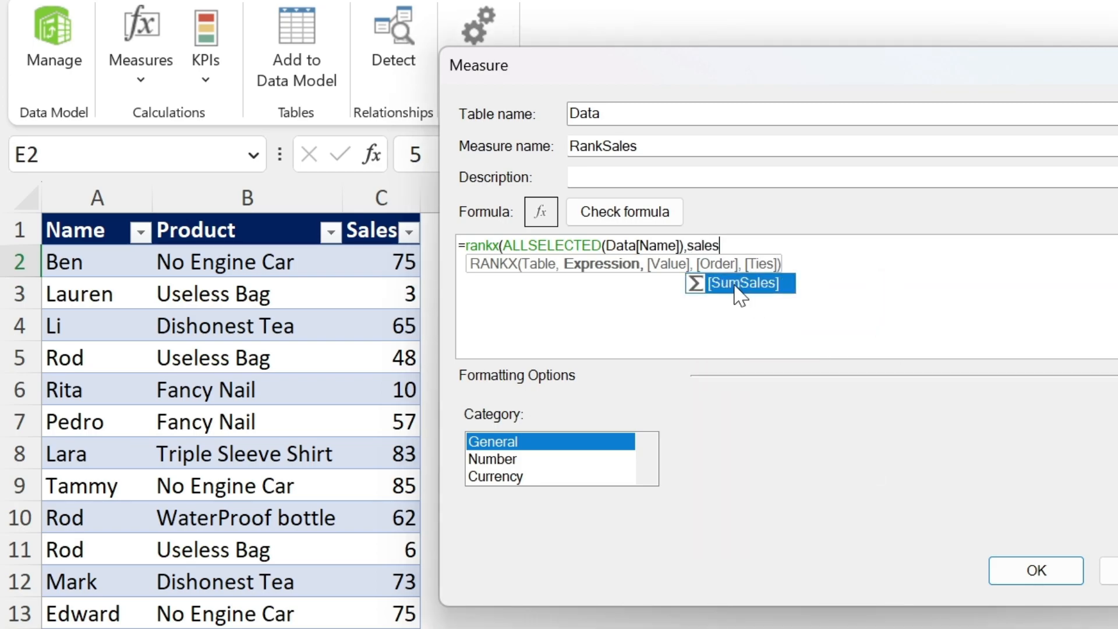
left_click(740, 283)
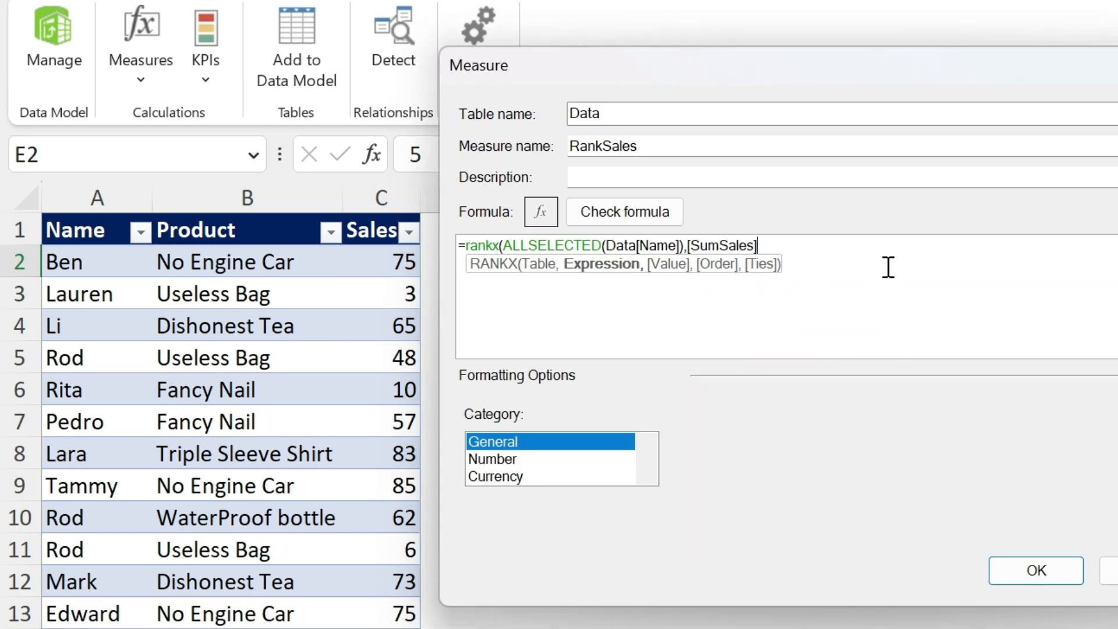
type(",")
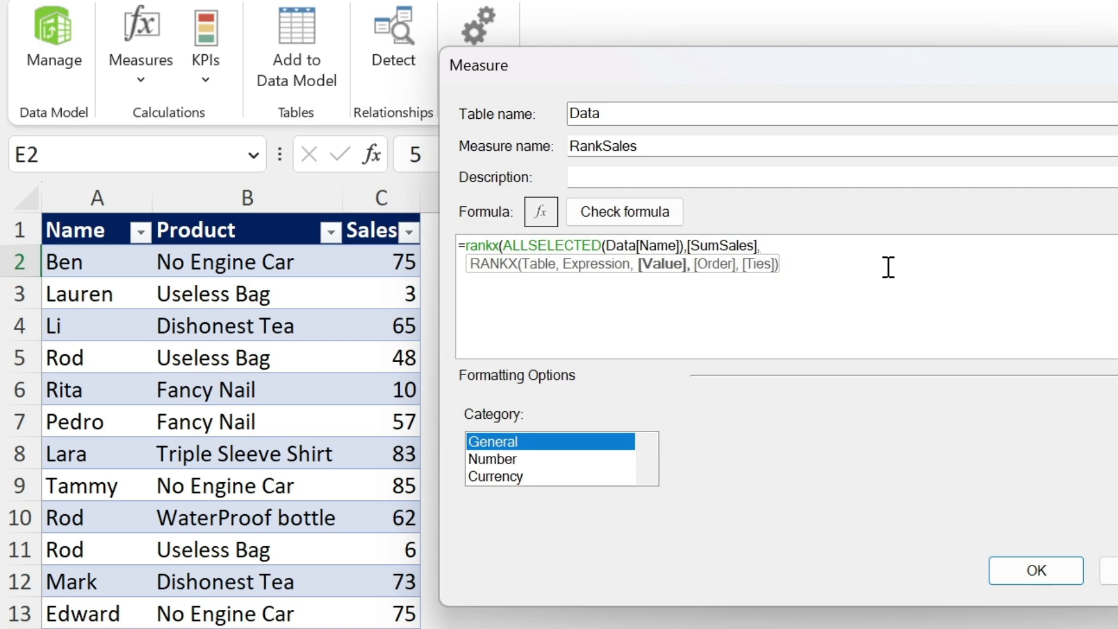
type(",")
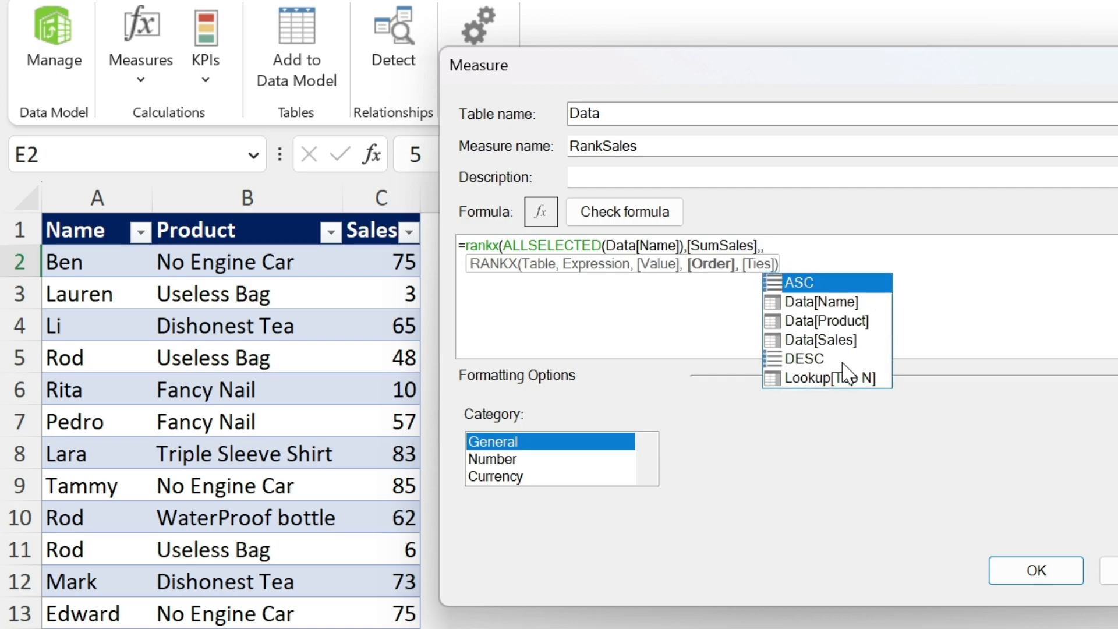
double_click(804, 358)
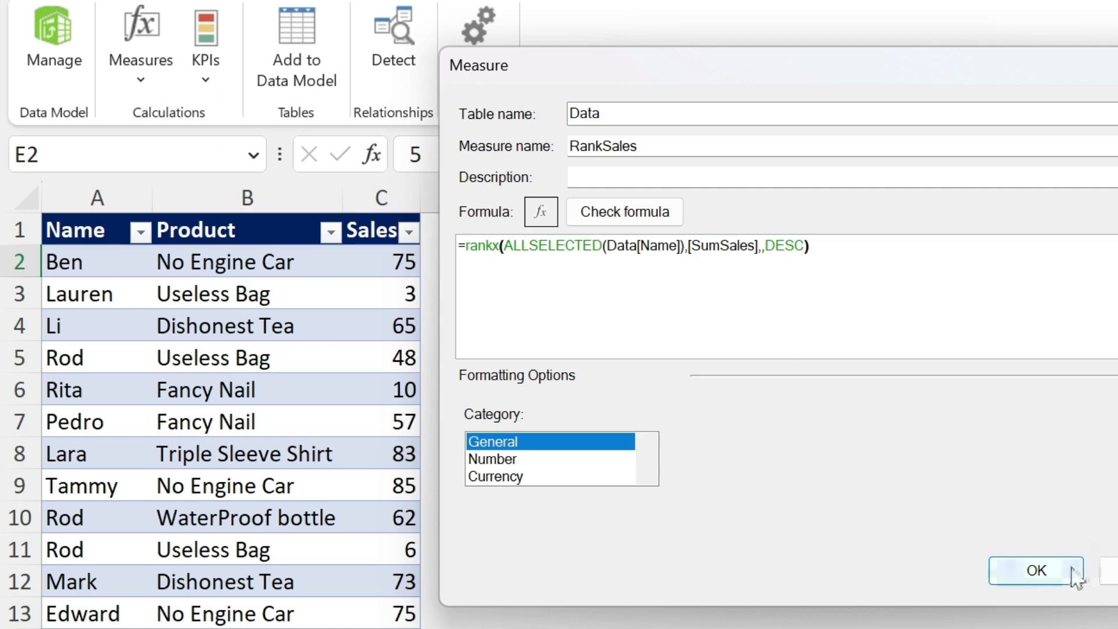
left_click(1036, 570)
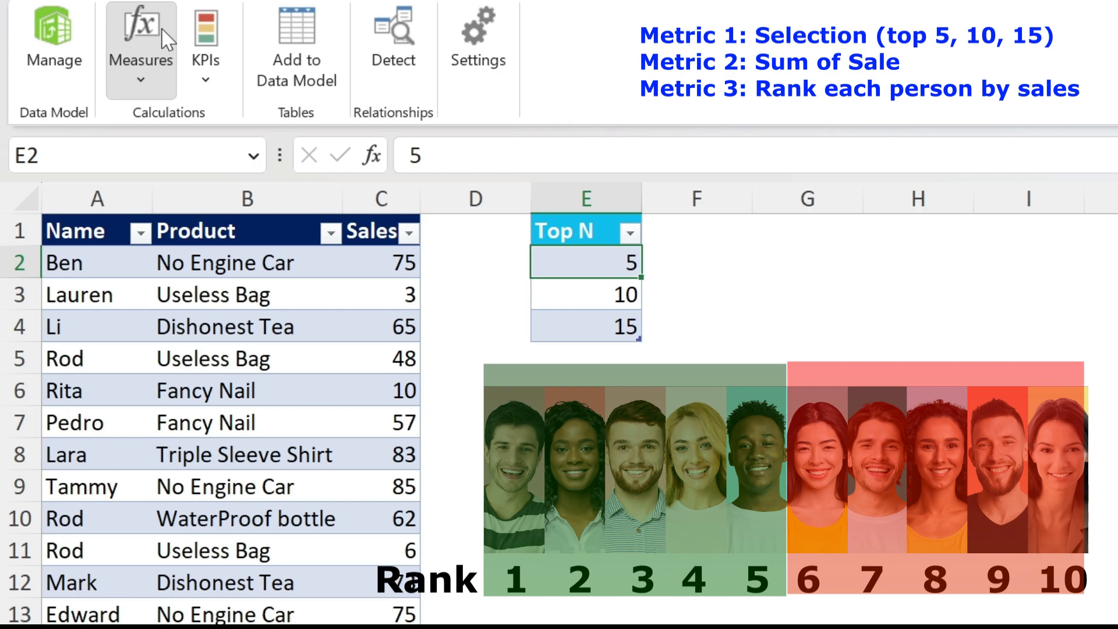
Step: Create the IncludeSelected measure as =IF([RankSales]<=[LookupSelection],1,0)
left_click(140, 42)
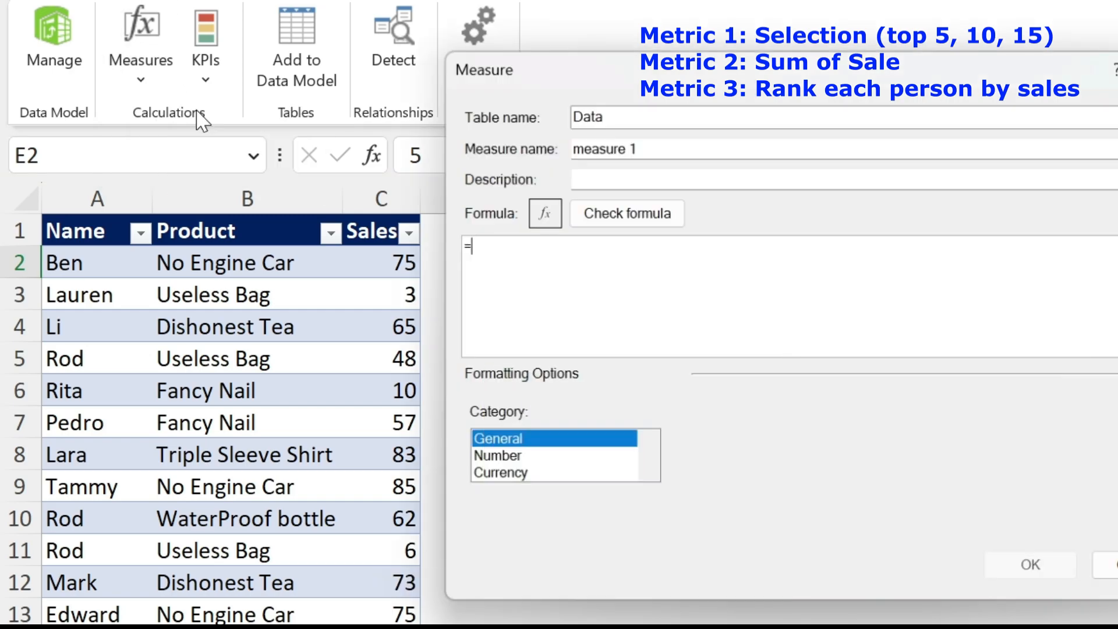
type("IncludeSelected")
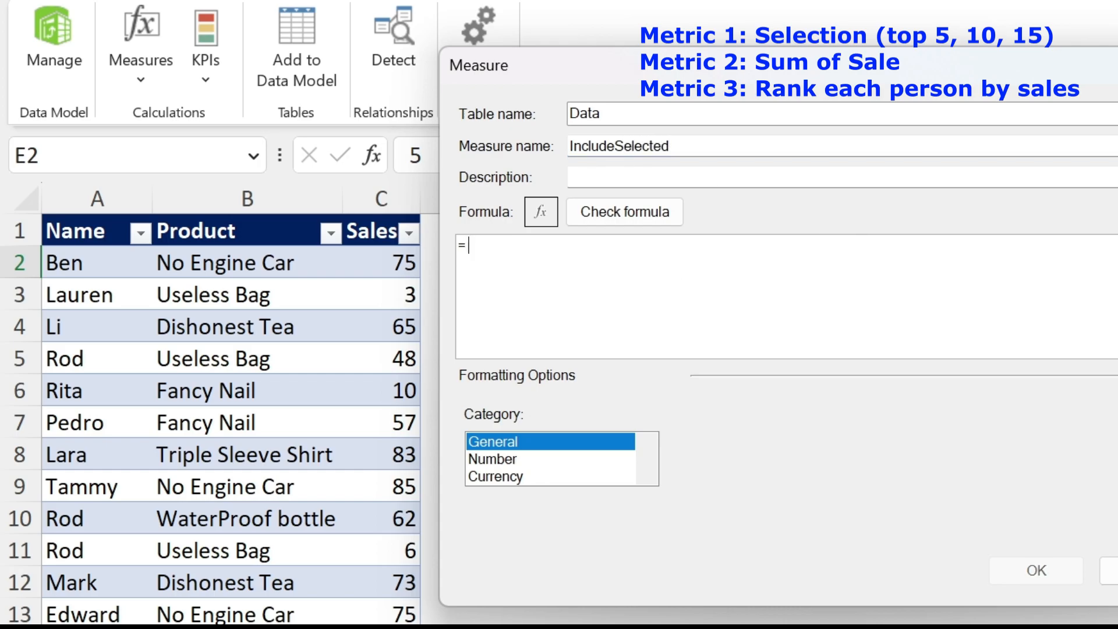
type("if(")
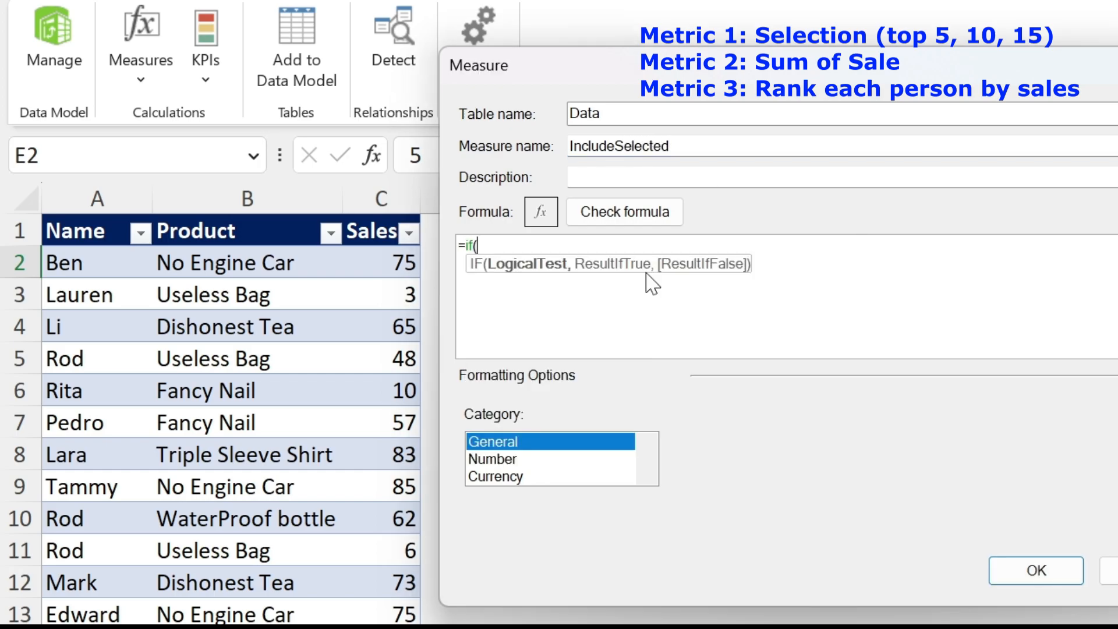
type("rank")
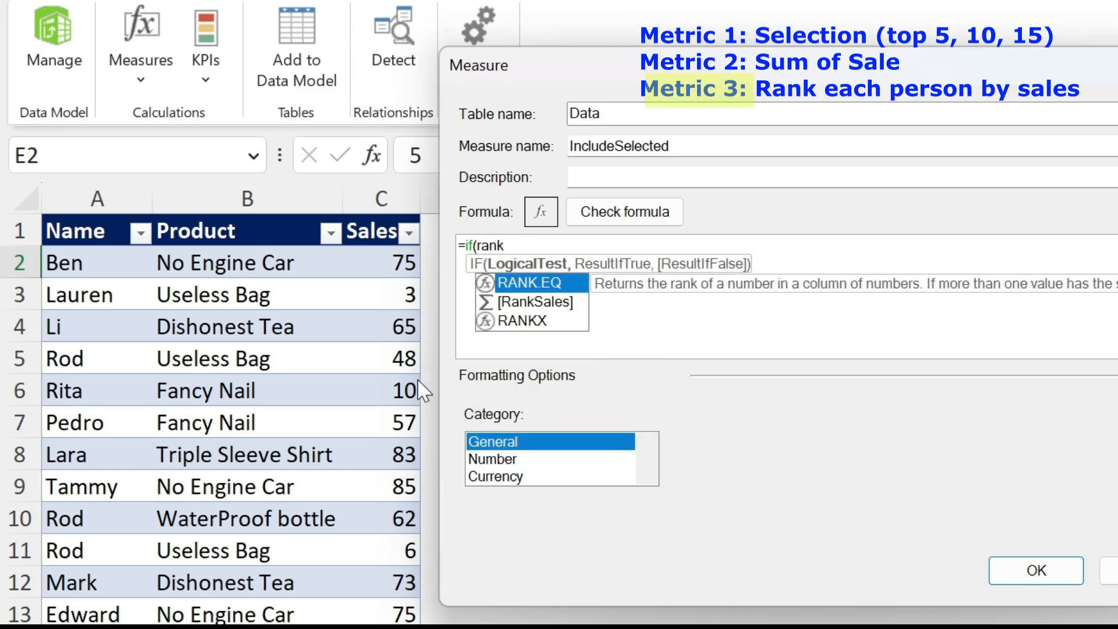
mouse_move(545, 320)
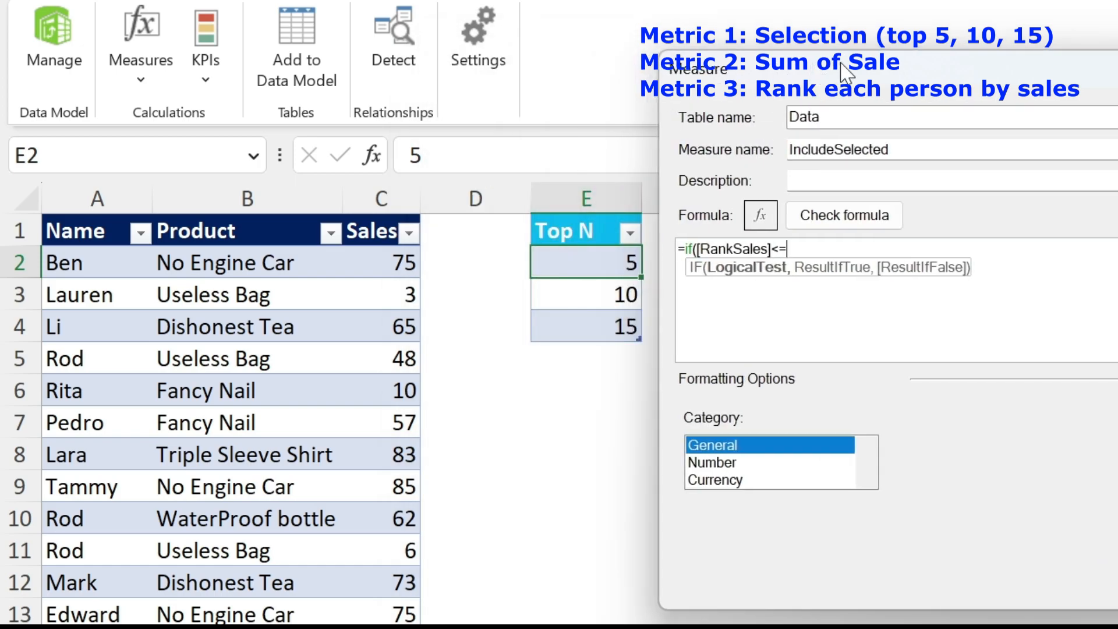
type("sel")
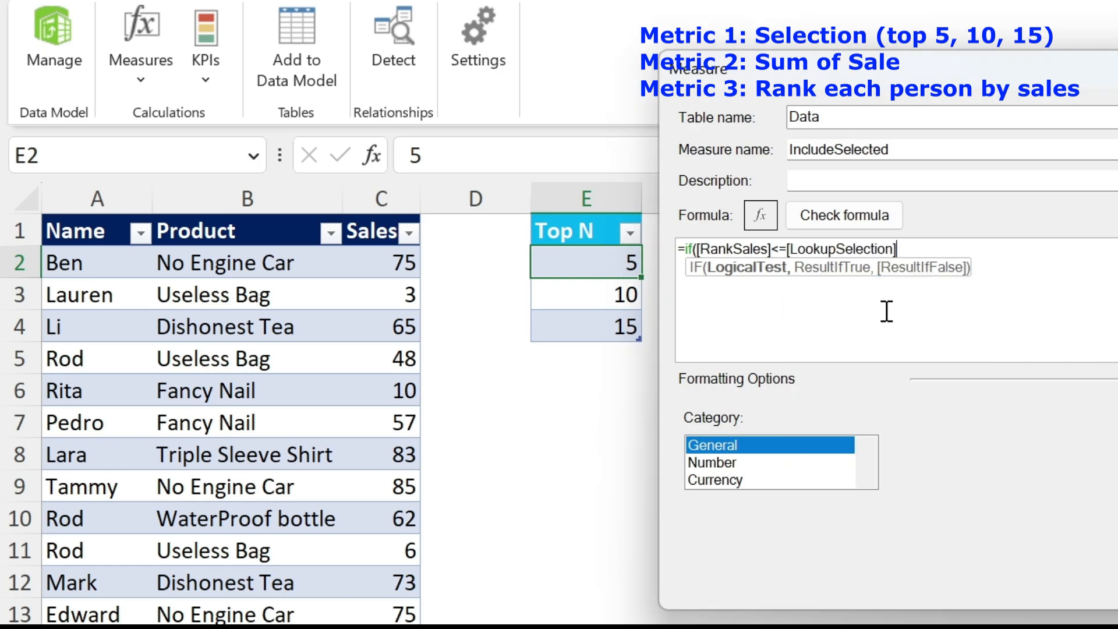
type(",1,")
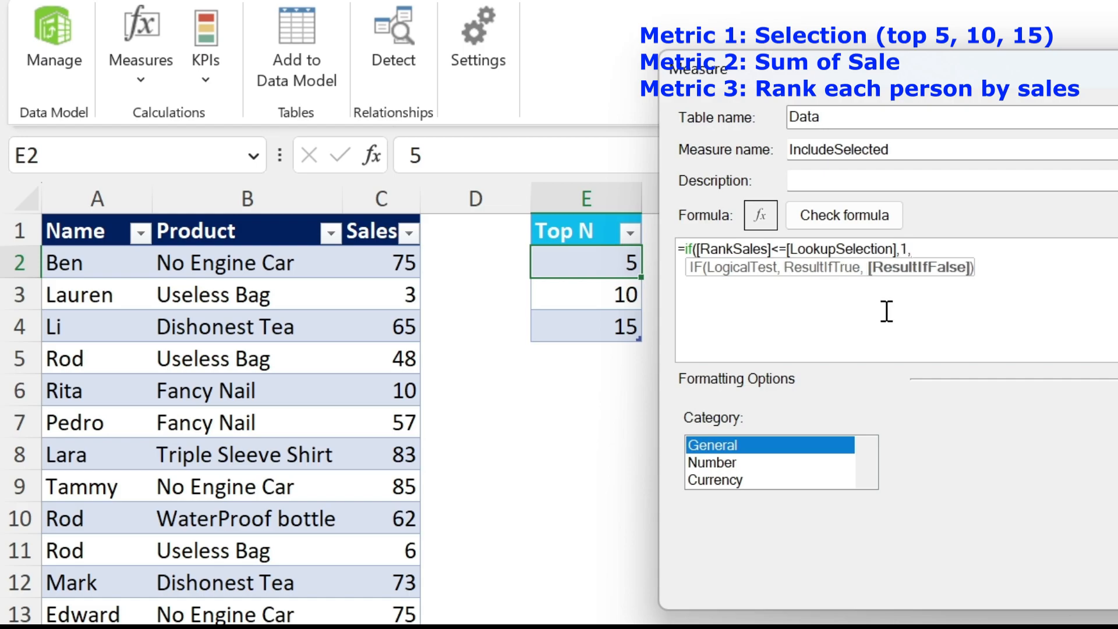
type("0)")
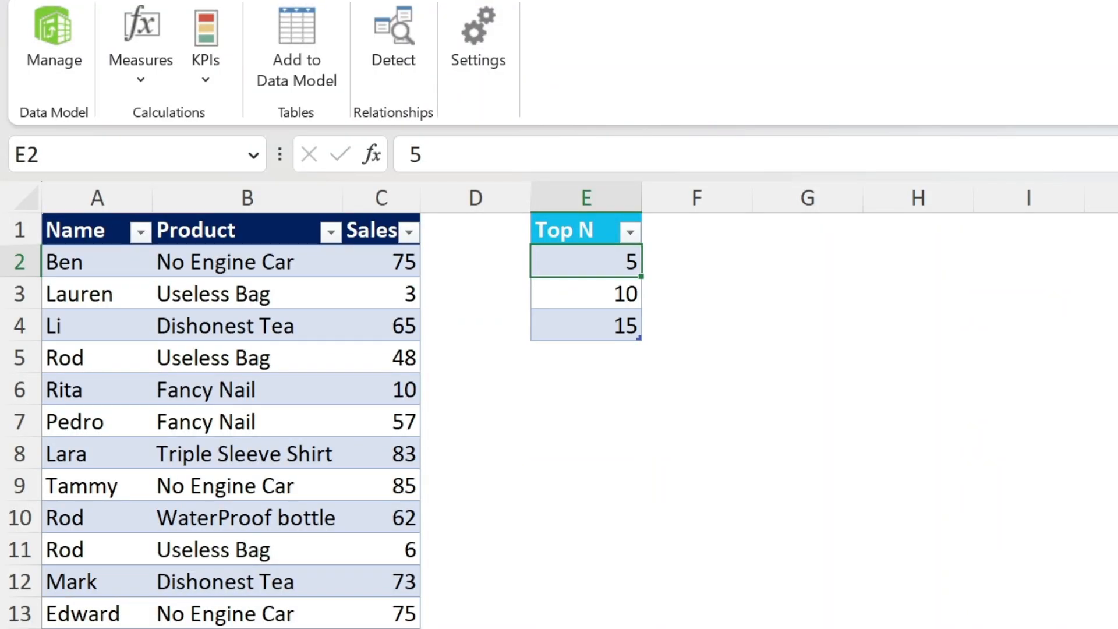
mouse_move(312, 340)
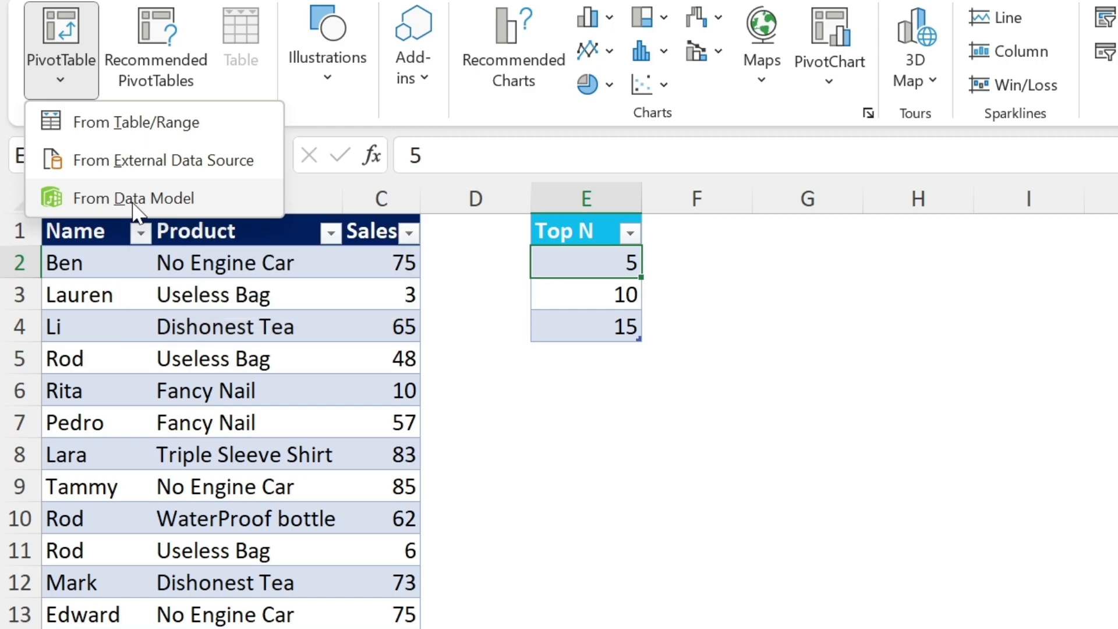
Step: Insert a PivotTable from the Data Model at Sheet1!$G$1
left_click(136, 197)
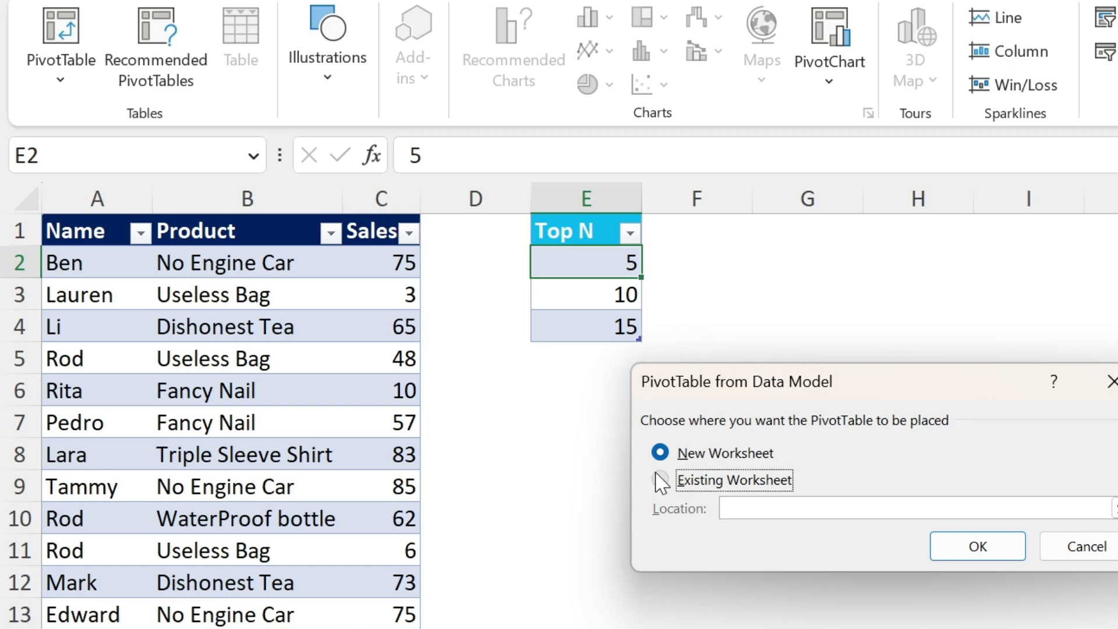
left_click(659, 480)
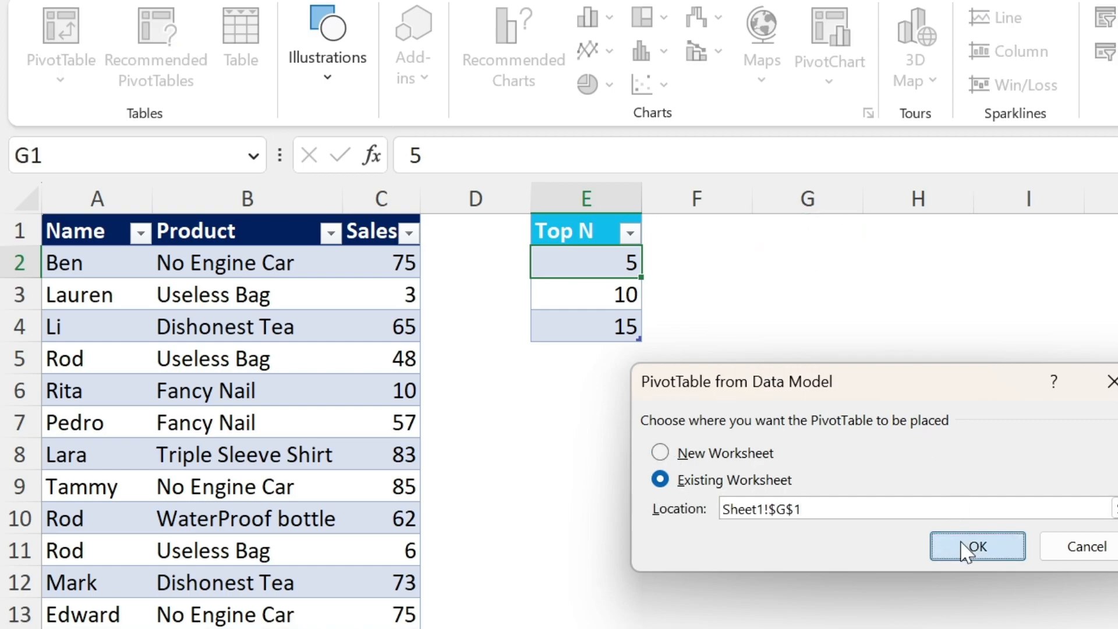
left_click(976, 547)
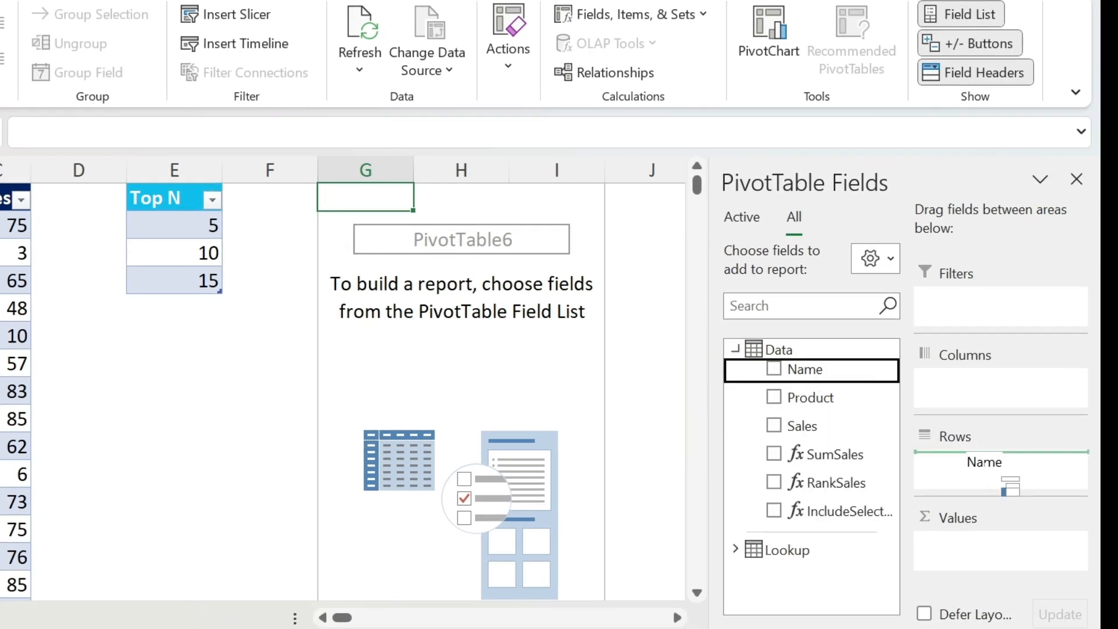
Step: Add the Name and RankSales fields to the PivotTable
left_click(774, 369)
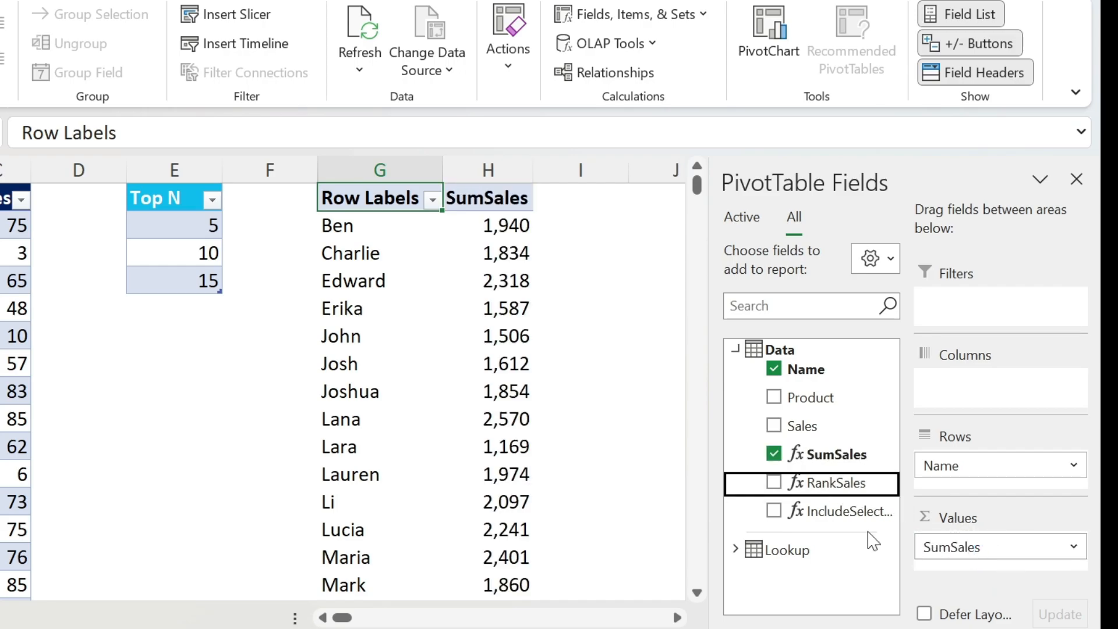
left_click(774, 482)
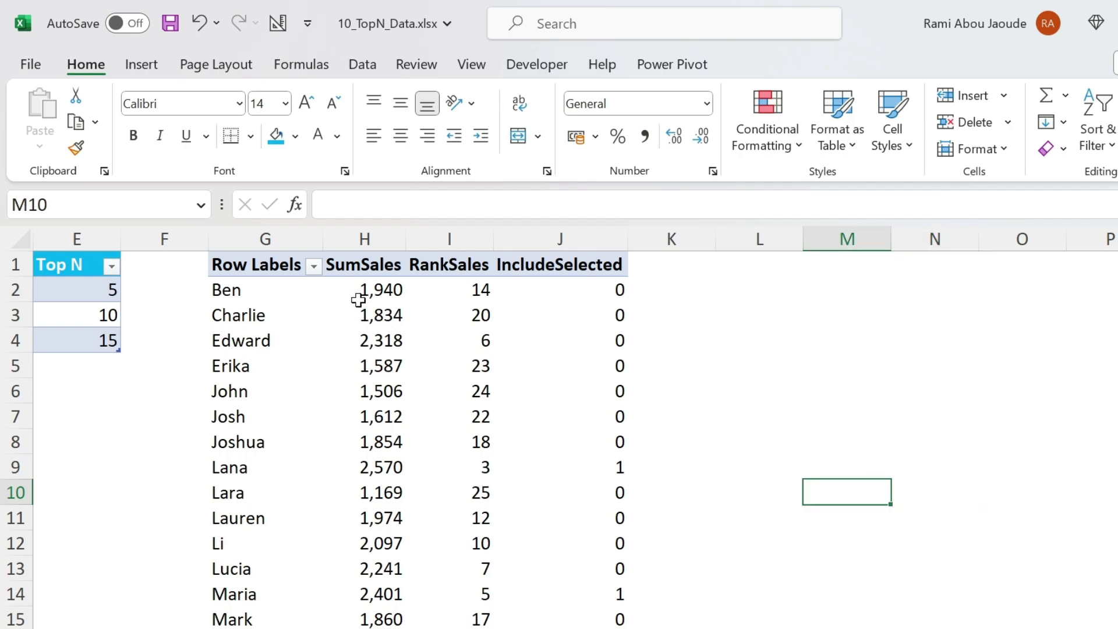
mouse_move(318, 266)
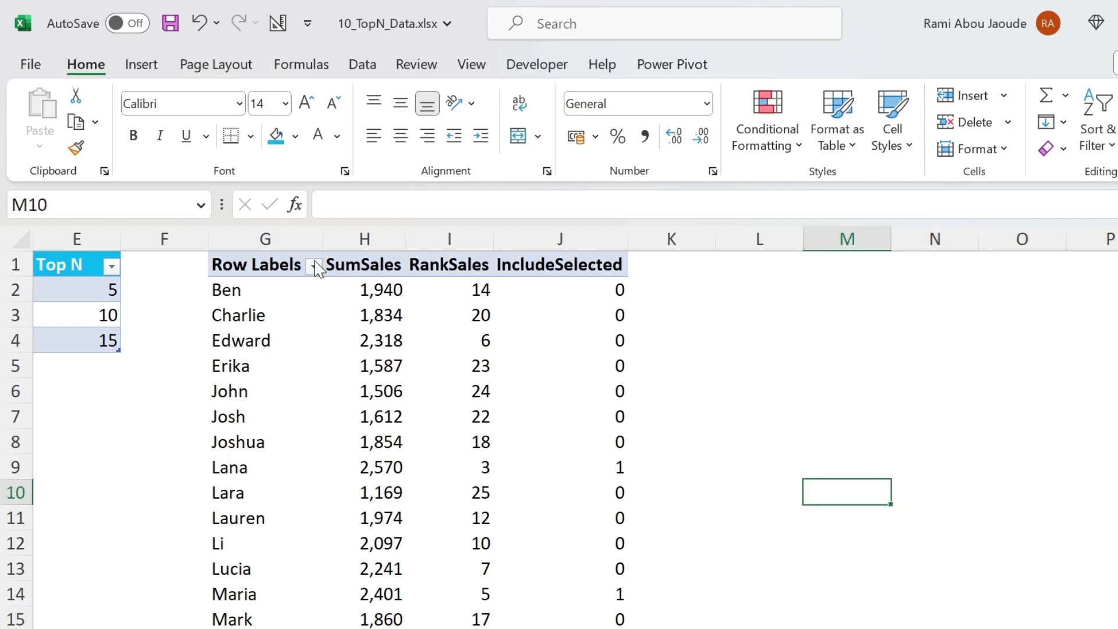
Step: Sort the PivotTable names in descending order by SumSales
left_click(315, 265)
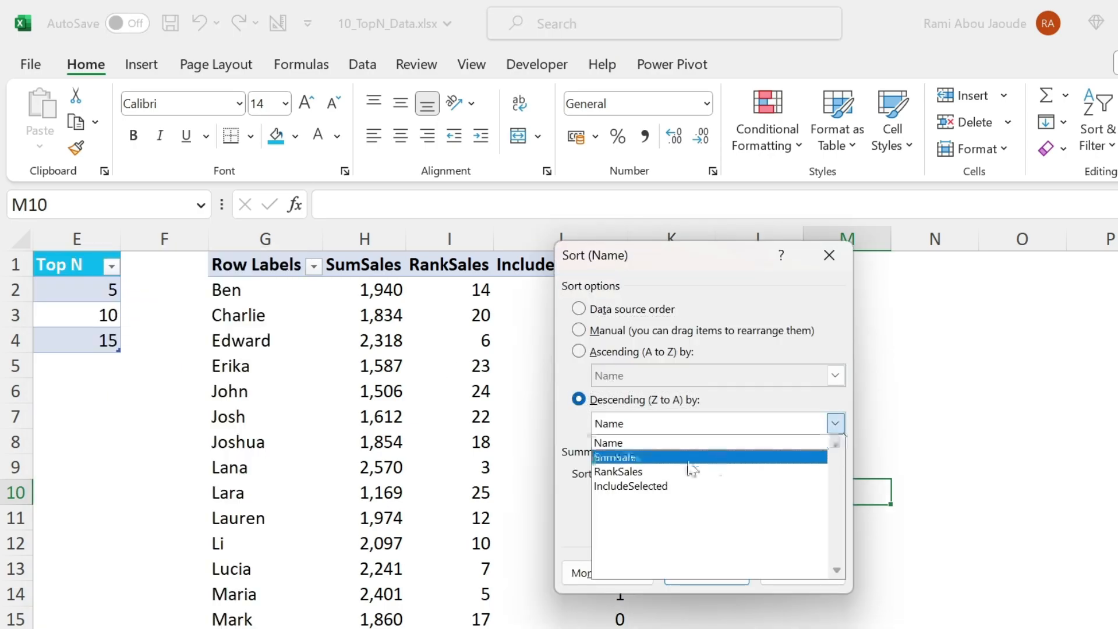
left_click(619, 457)
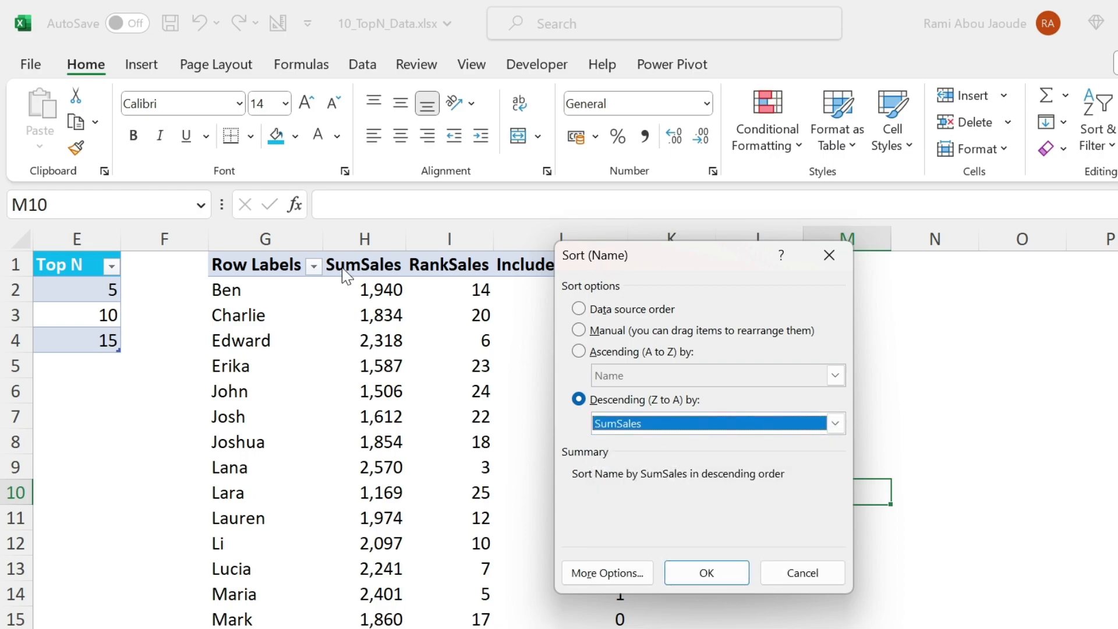
left_click(705, 573)
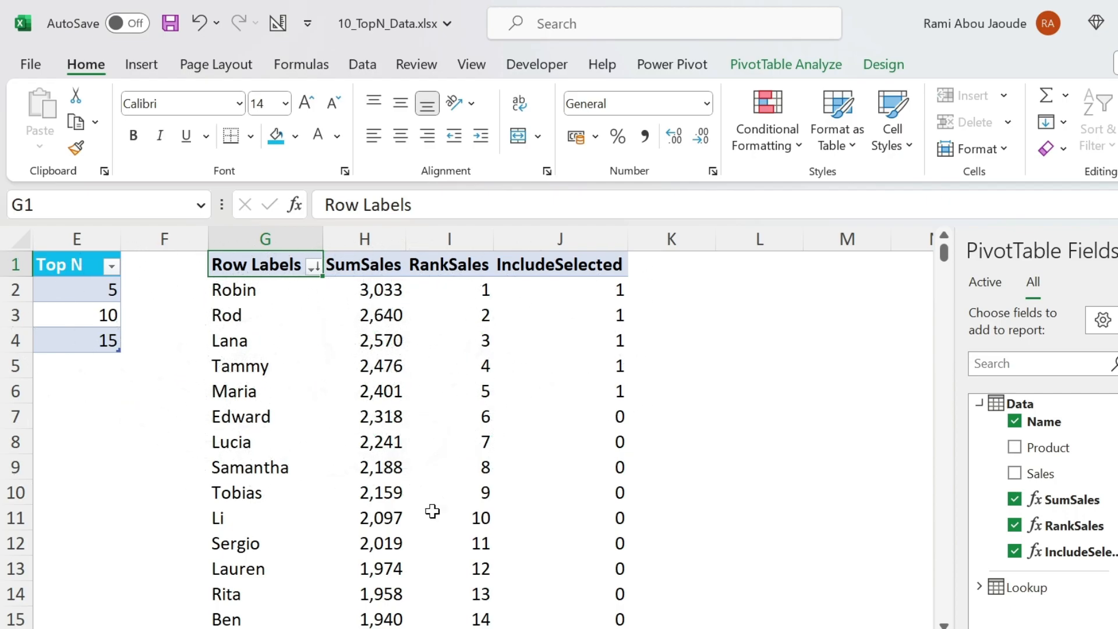
mouse_move(587, 295)
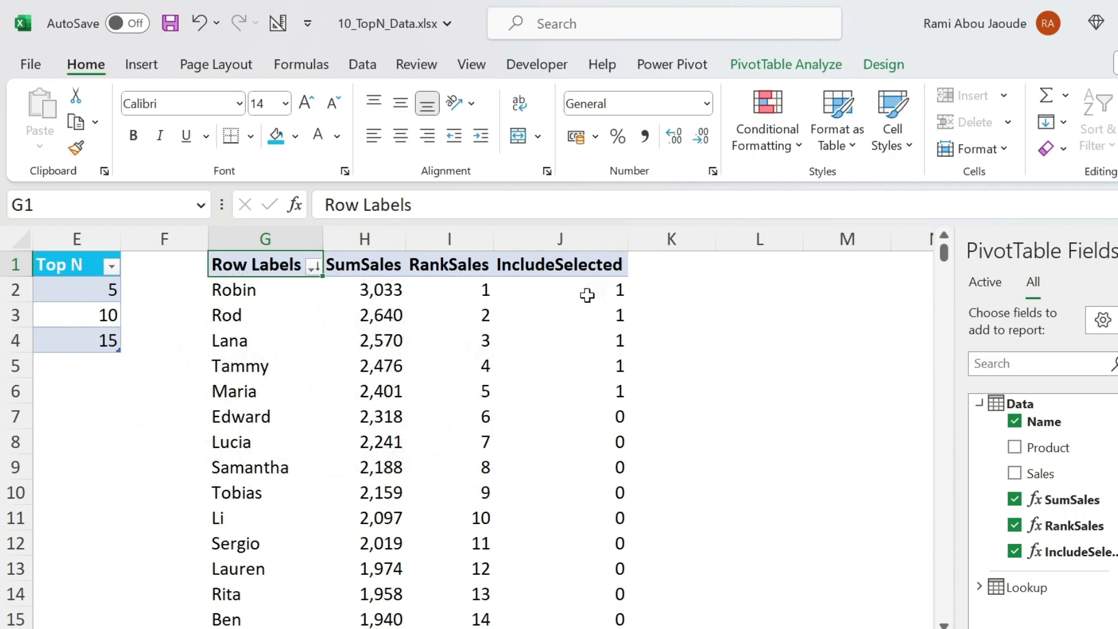
mouse_move(575, 393)
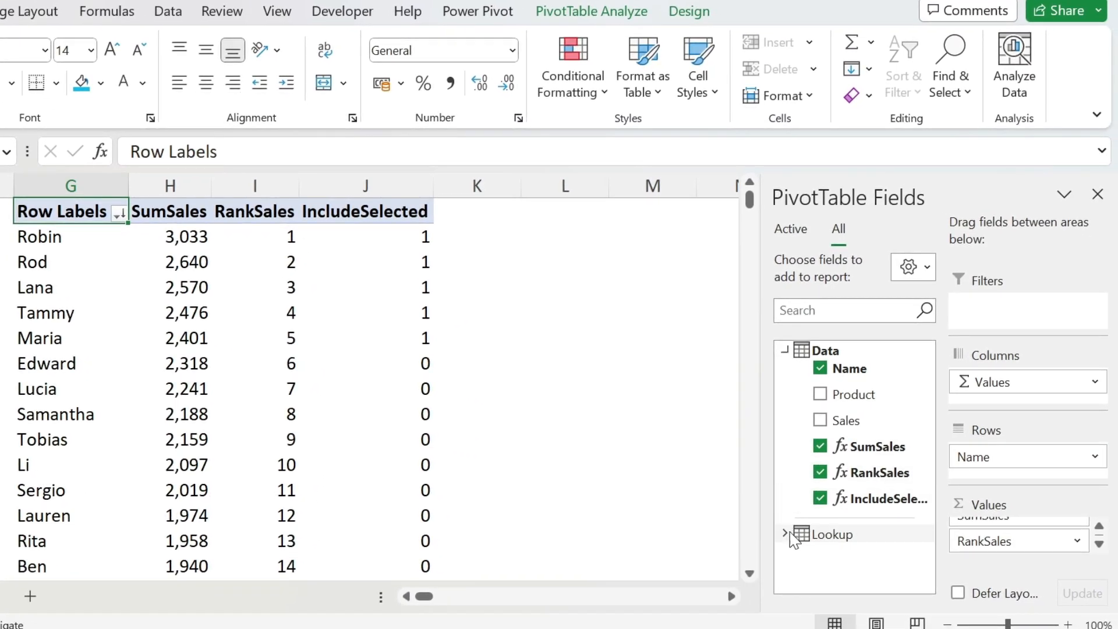
Step: Add a Top N slicer from the Lookup table and select 15
left_click(785, 533)
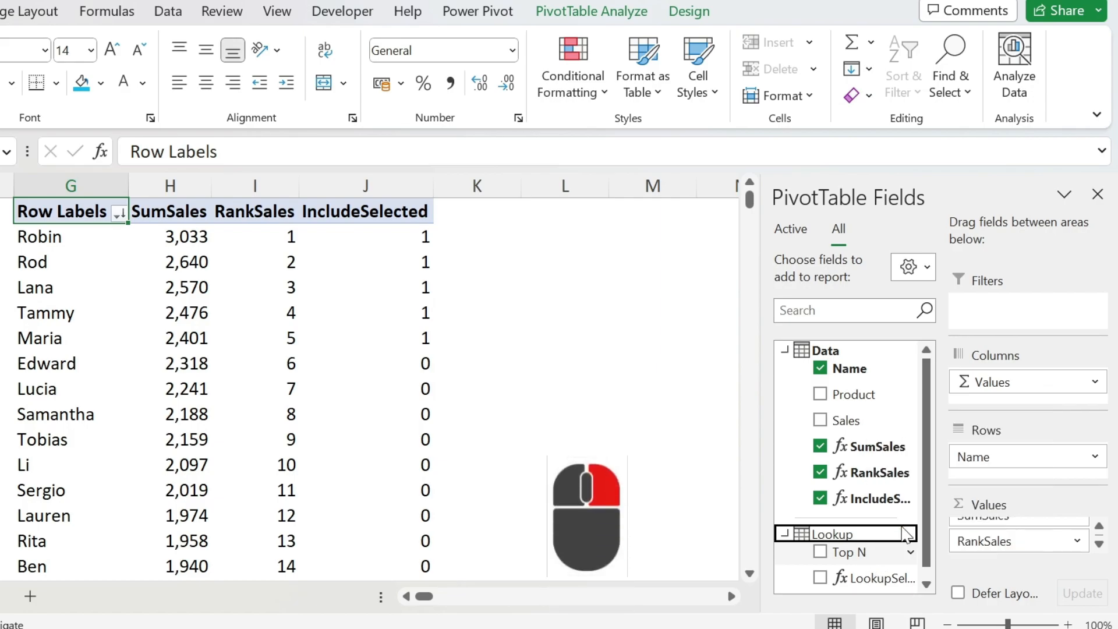
left_click(841, 553)
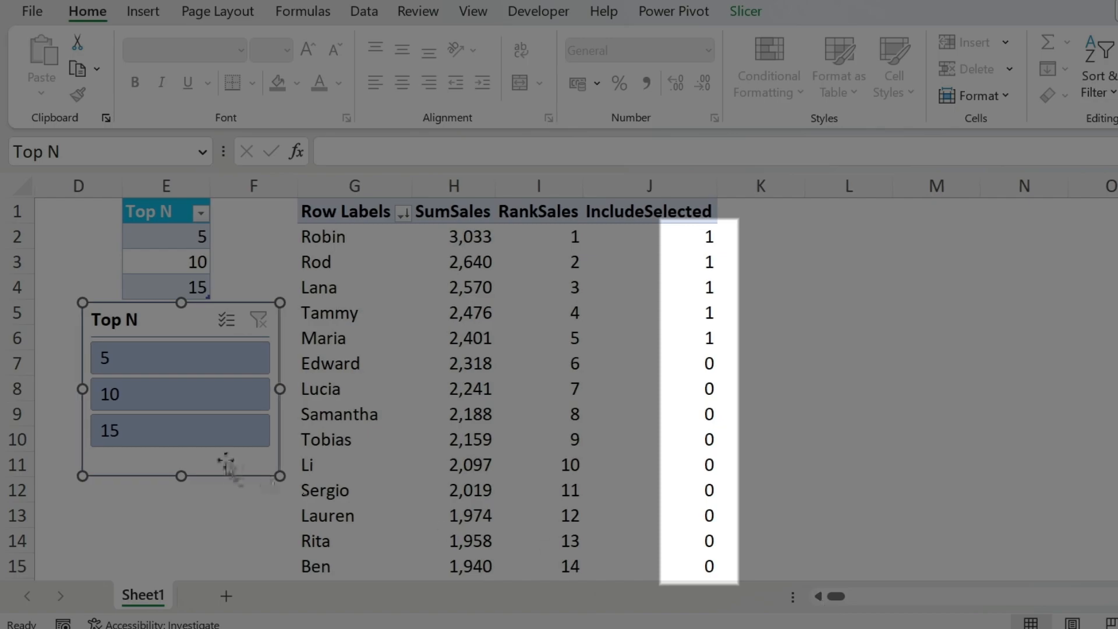
left_click(180, 394)
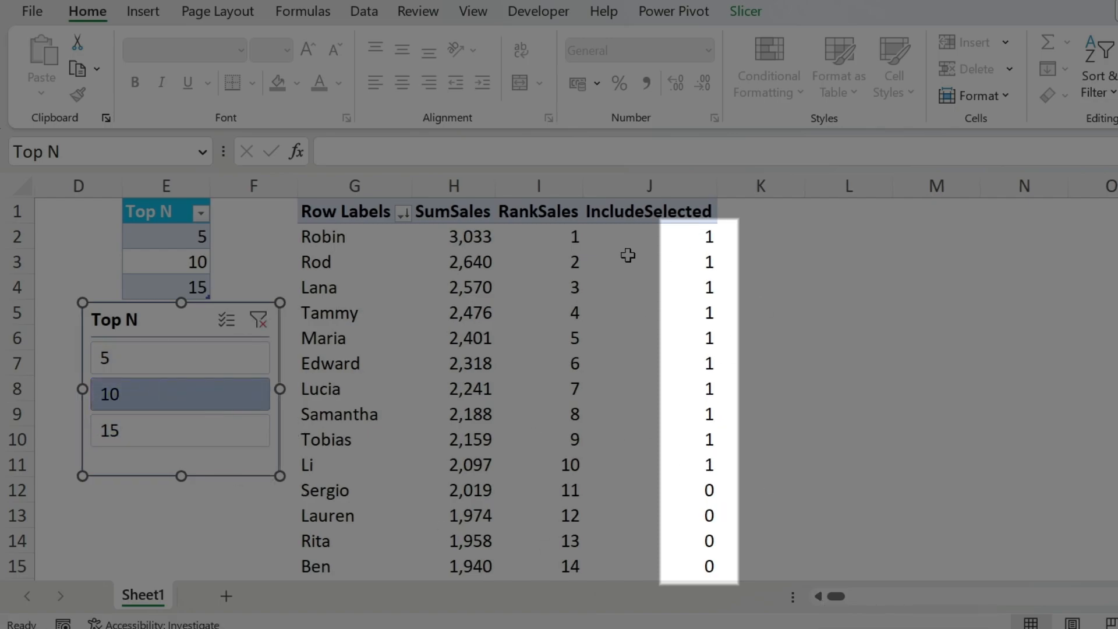
left_click(180, 429)
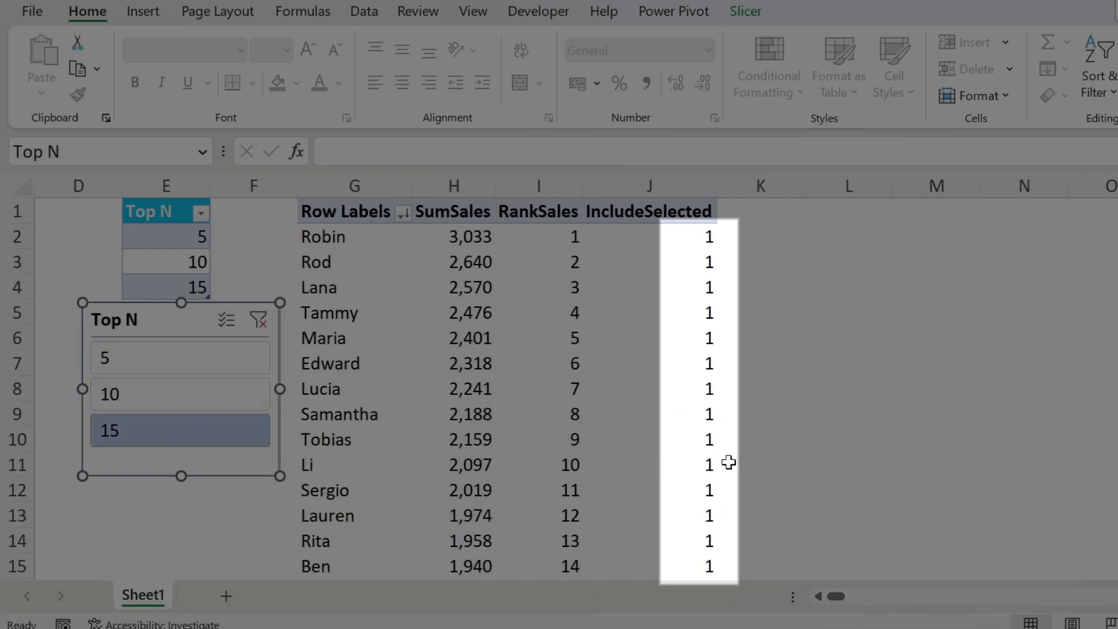
mouse_move(658, 511)
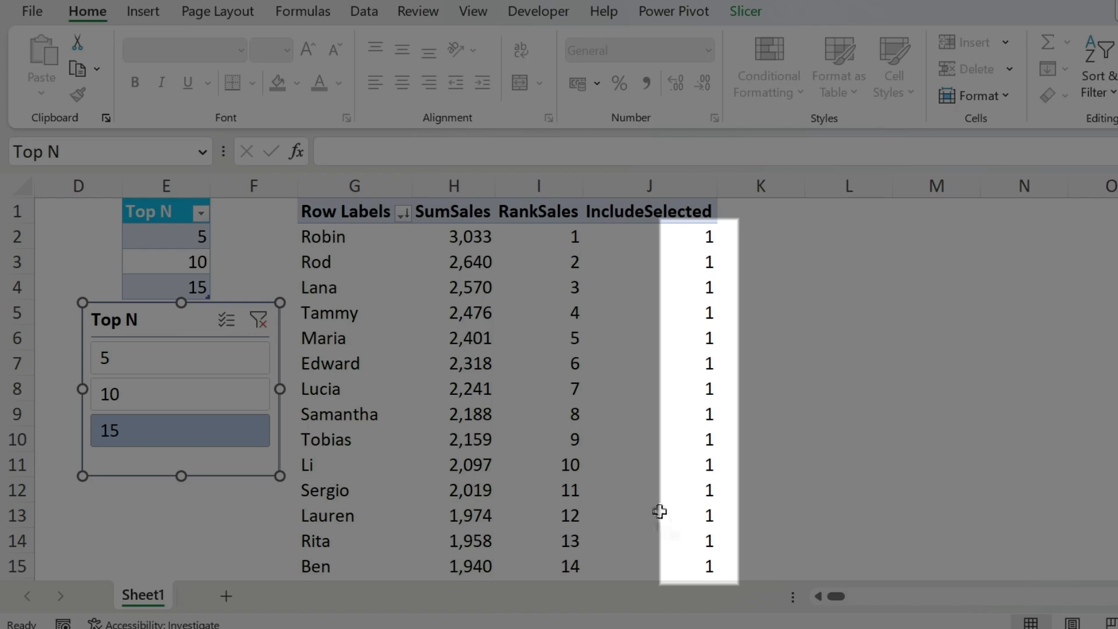
left_click(648, 514)
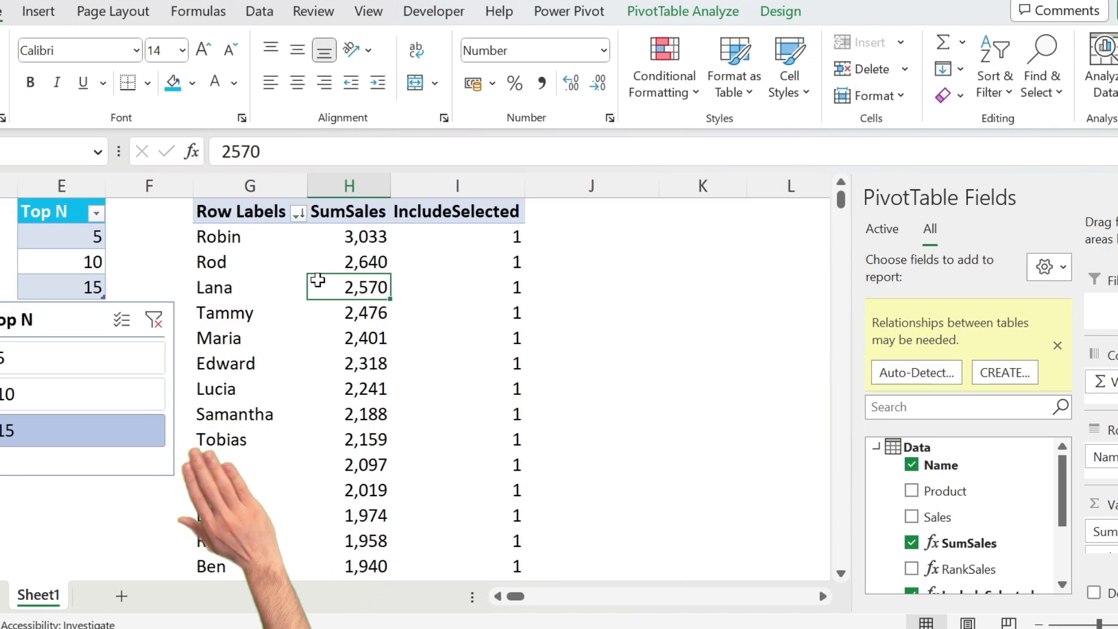
Step: Insert a 2-D Clustered Bar PivotChart from the PivotTable
left_click(64, 10)
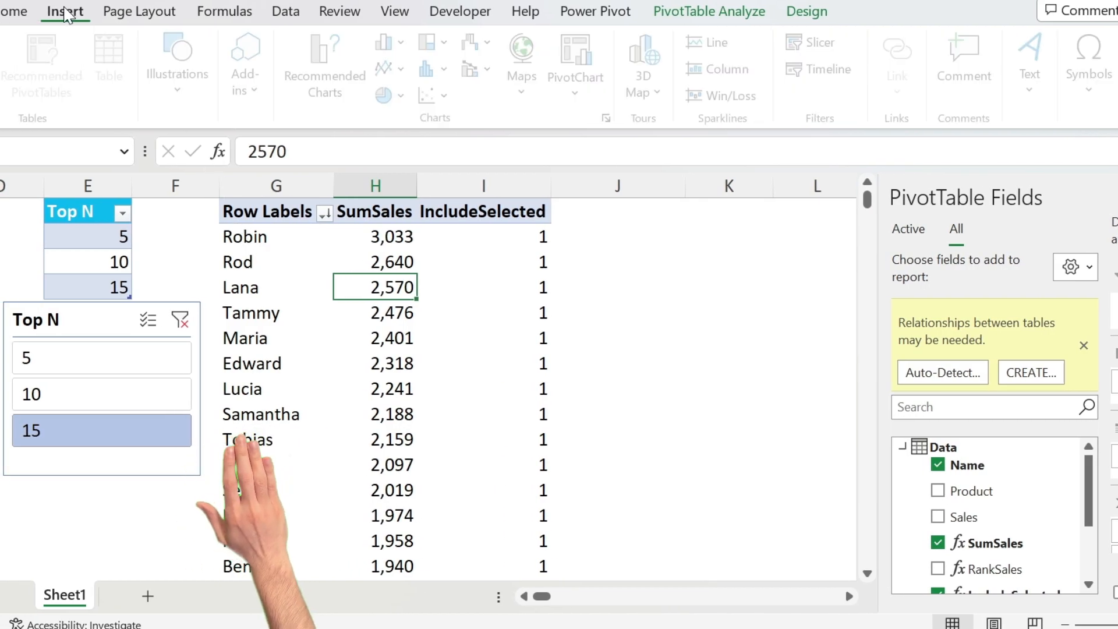
left_click(388, 43)
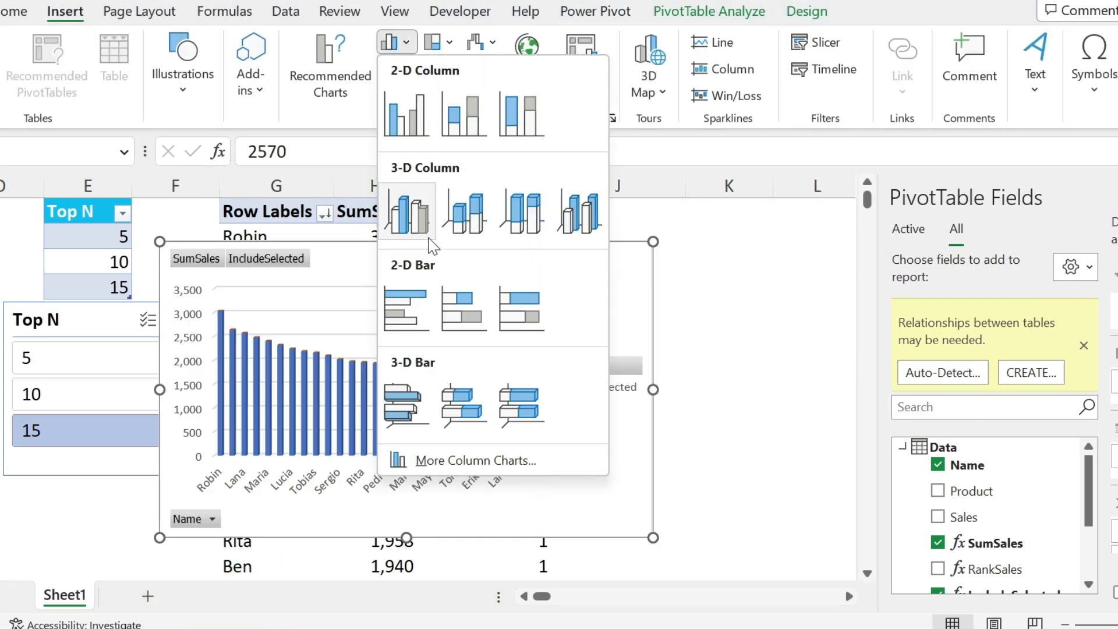
left_click(405, 308)
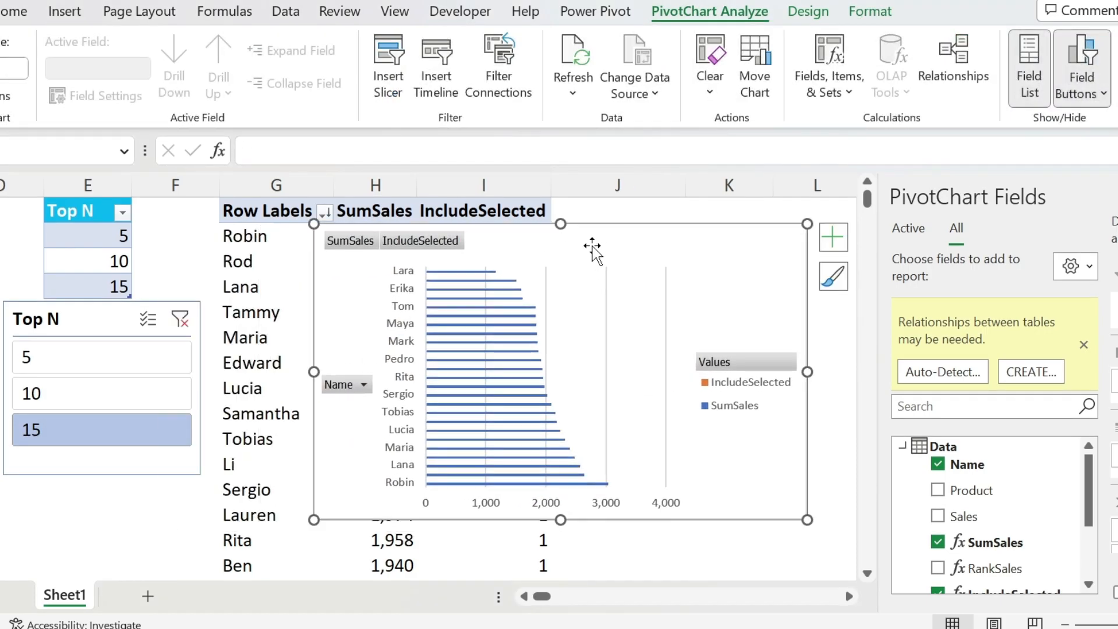
mouse_move(359, 255)
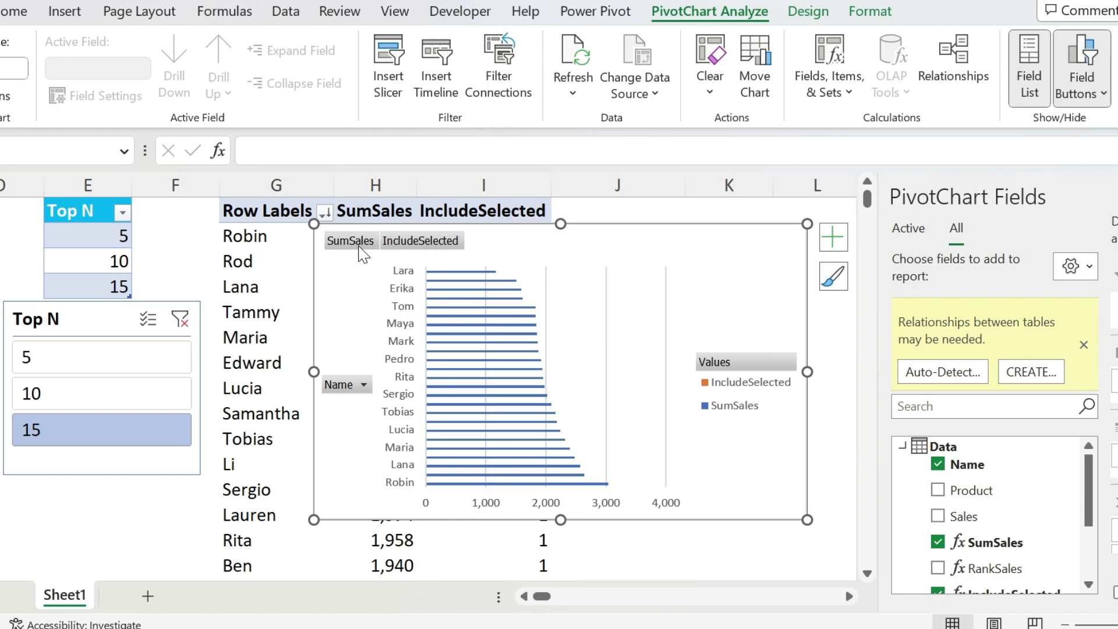
Step: Hide all chart field buttons, delete legend and vertical gridlines, and bold name labels
right_click(350, 241)
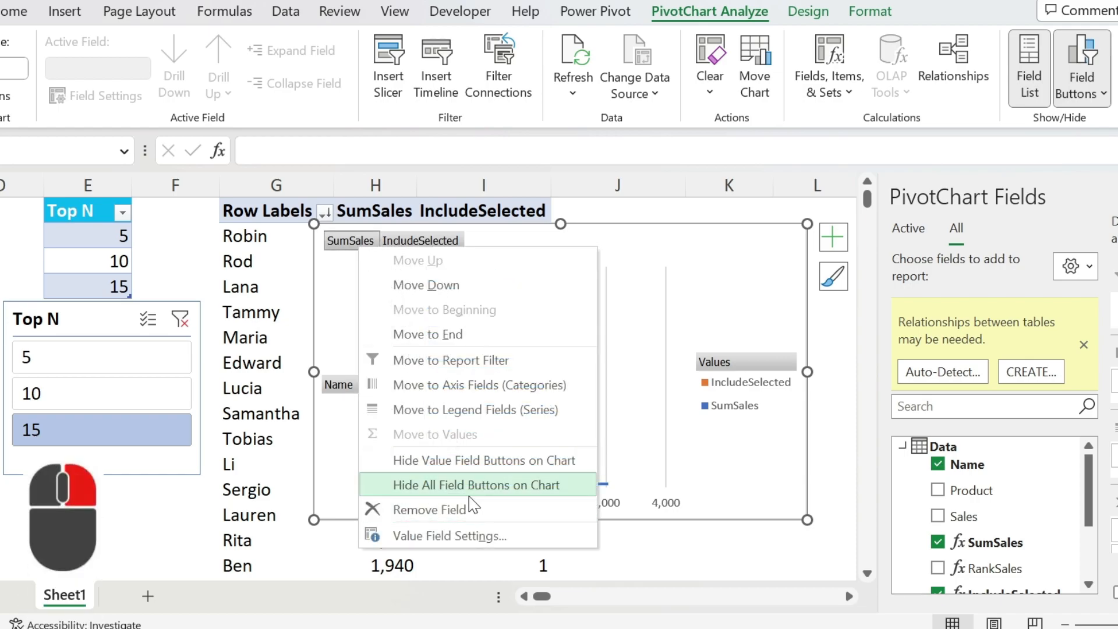
left_click(474, 485)
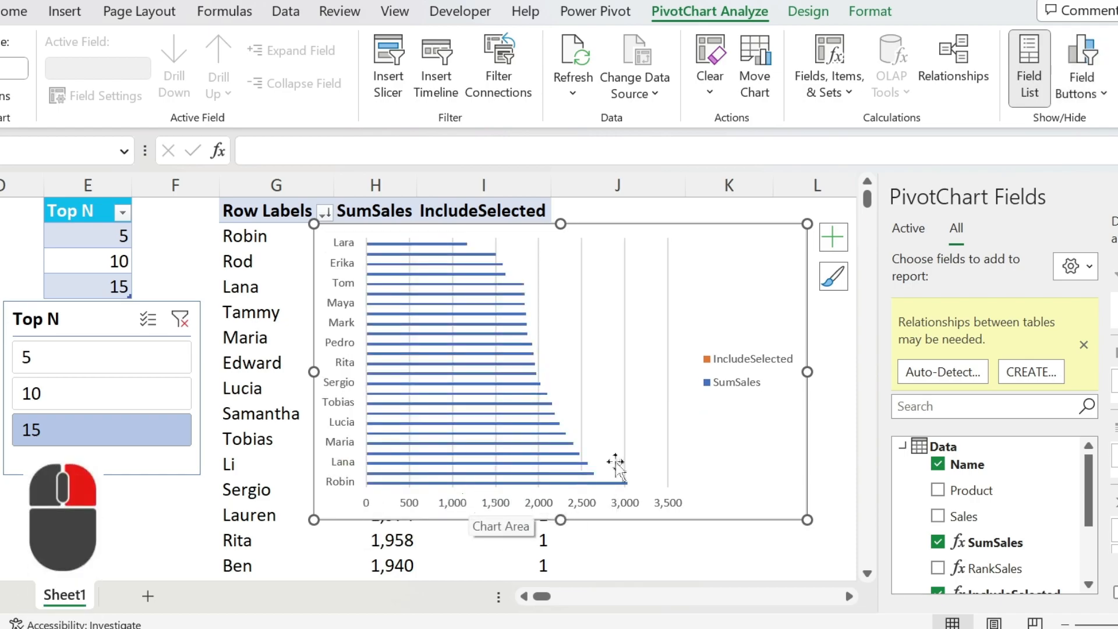
key("Delete")
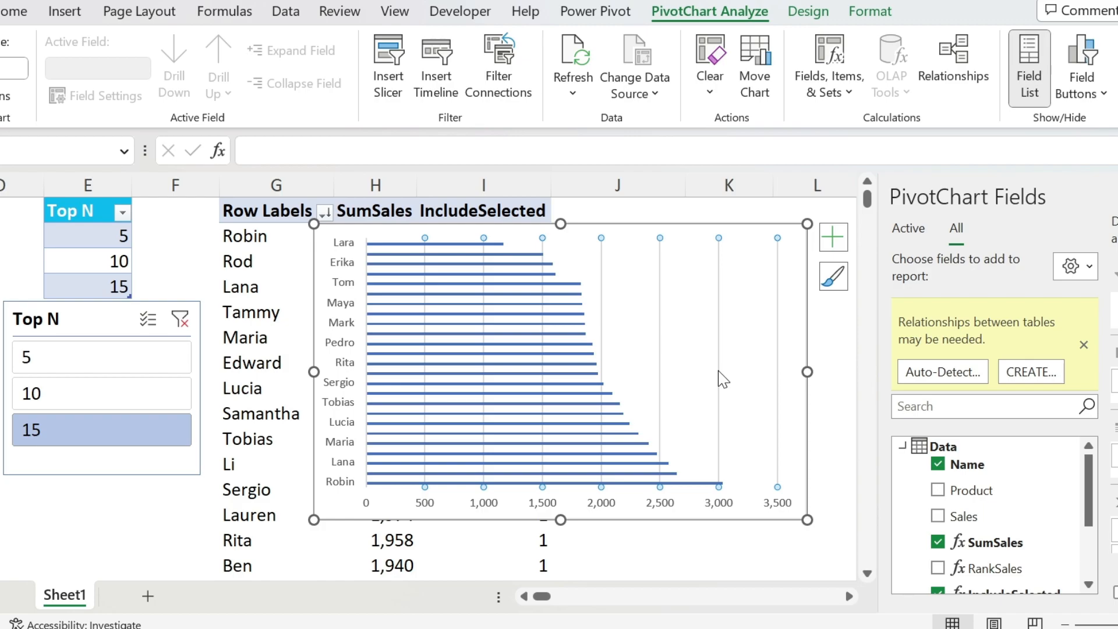
key("Delete")
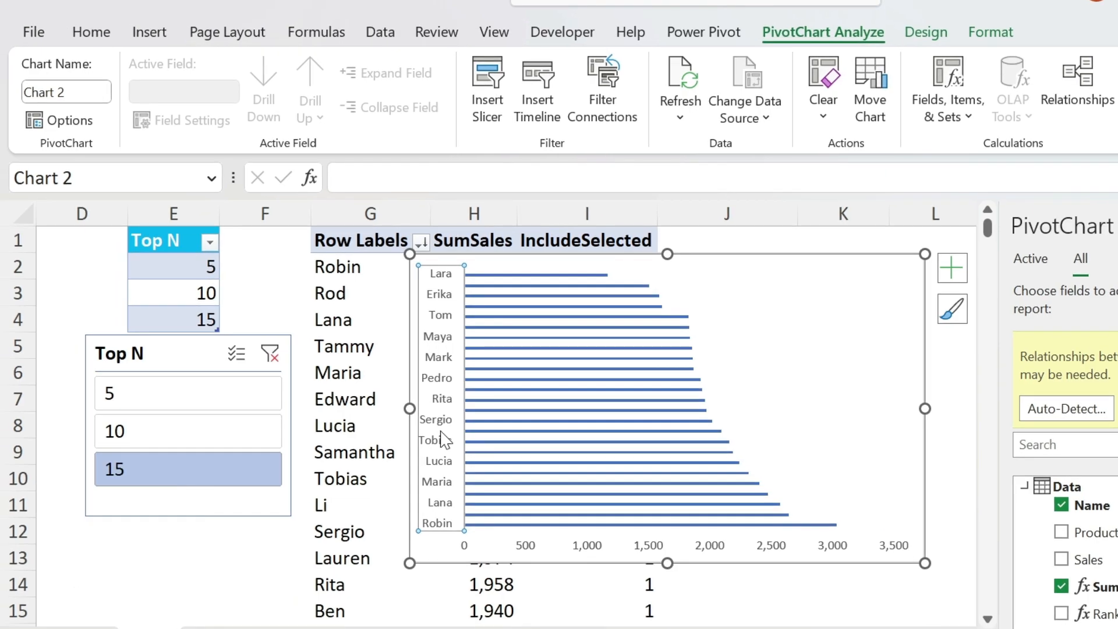
left_click(91, 32)
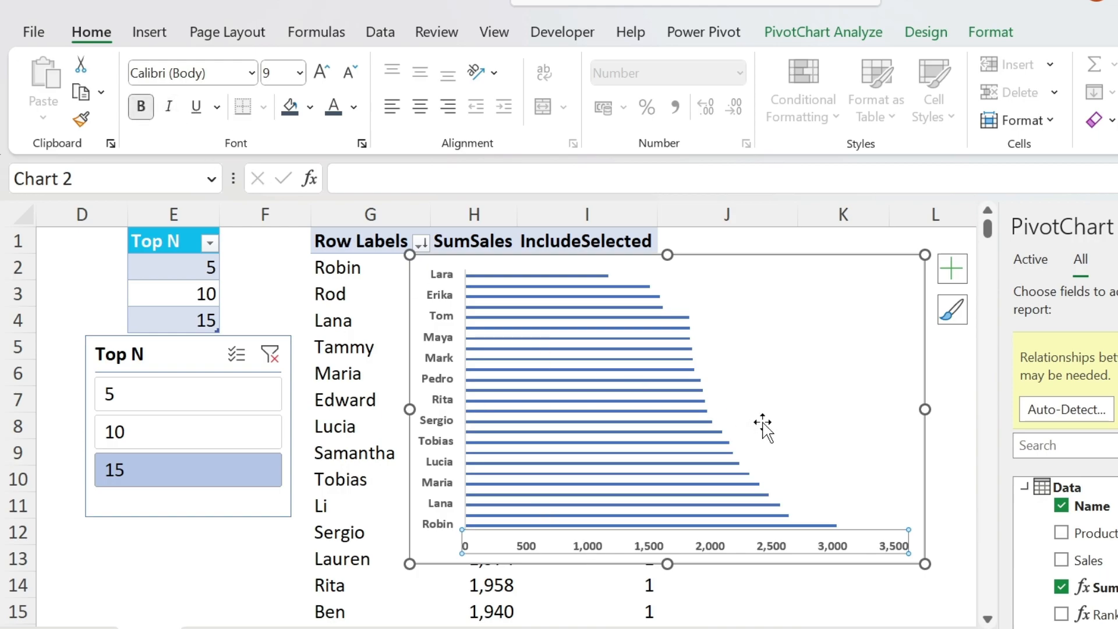
Step: Turn on Data Labels from Chart Elements and open the Row Labels filter menu
left_click(951, 269)
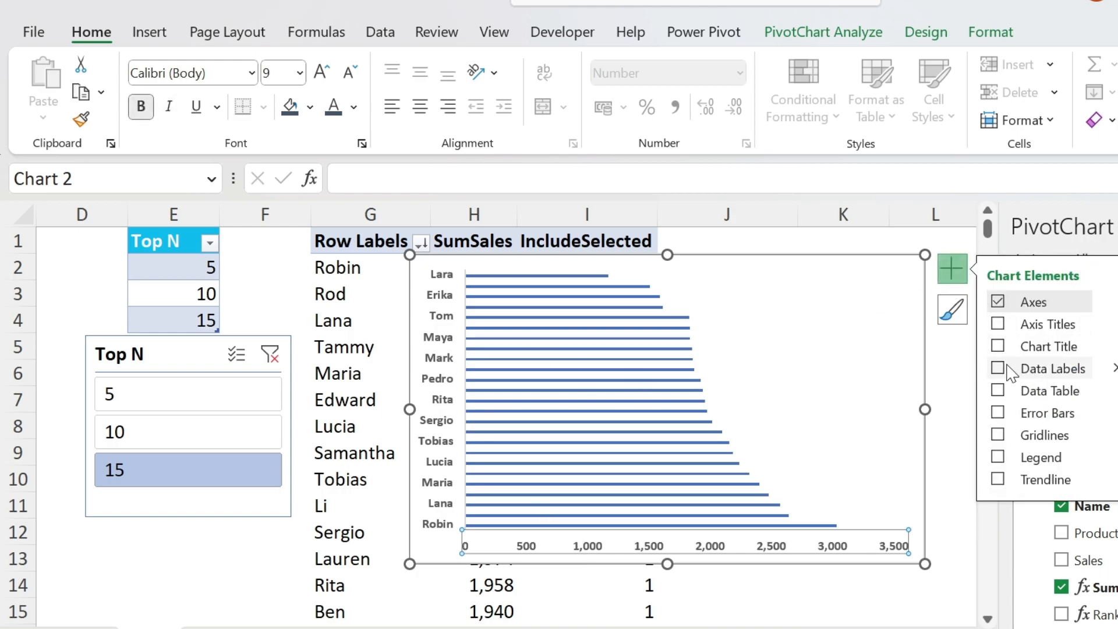
left_click(997, 368)
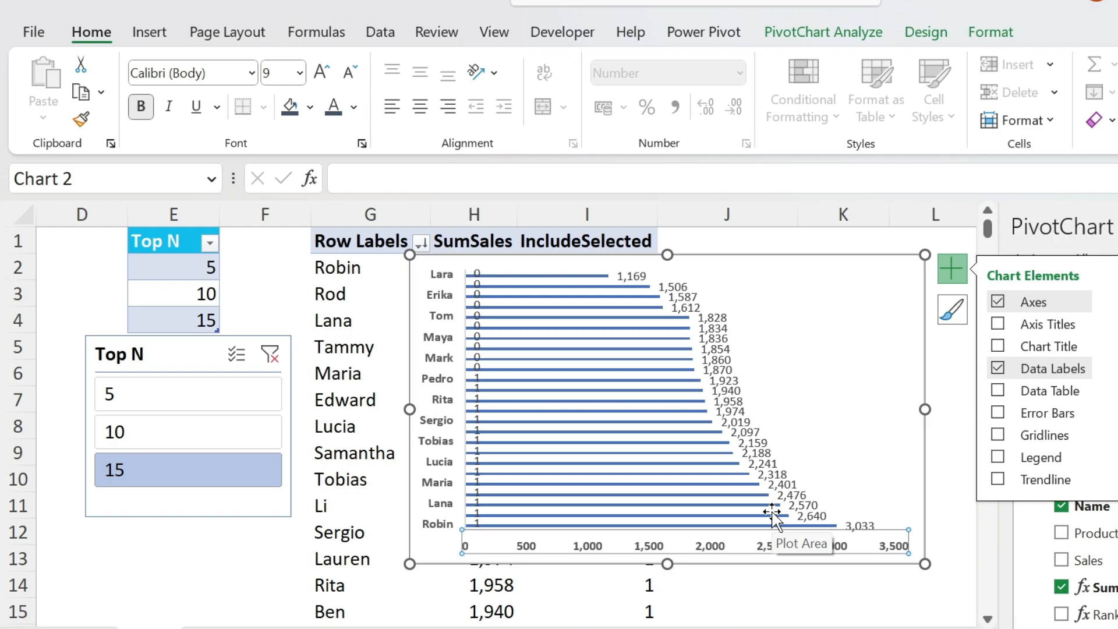
mouse_move(485, 277)
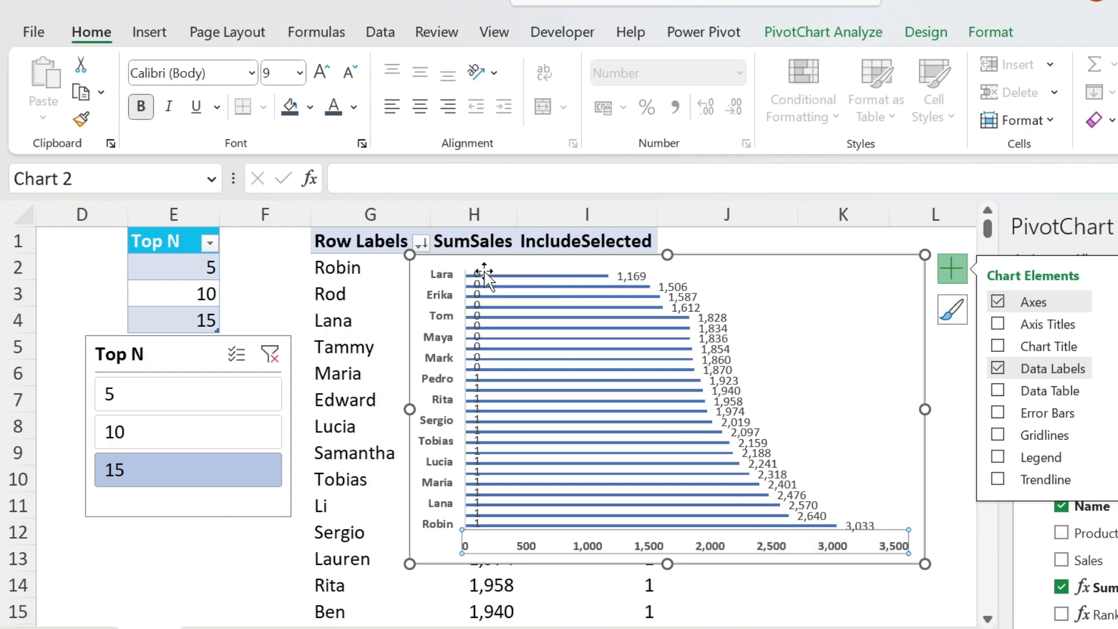
mouse_move(536, 515)
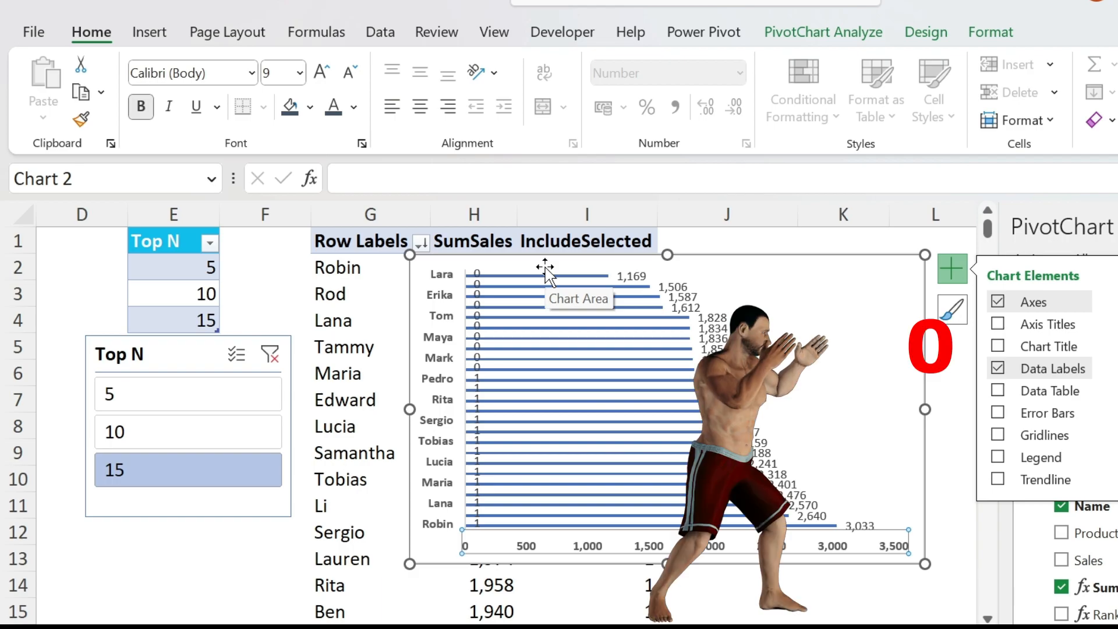
left_click(418, 241)
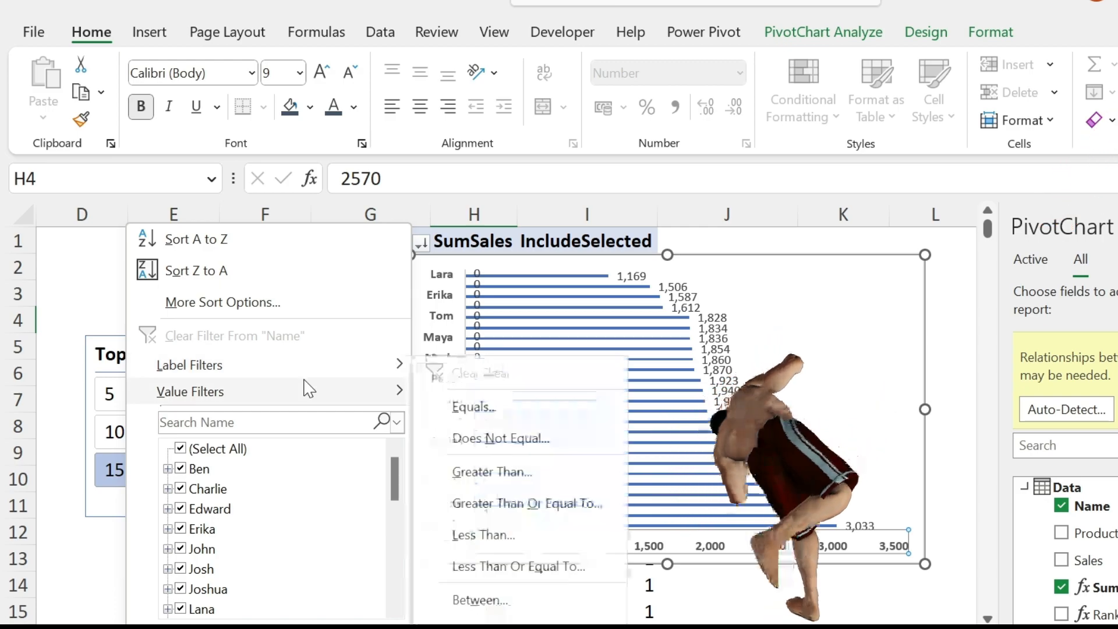
Step: Apply a Value Filter keeping names where IncludeSelected equals 1
left_click(473, 407)
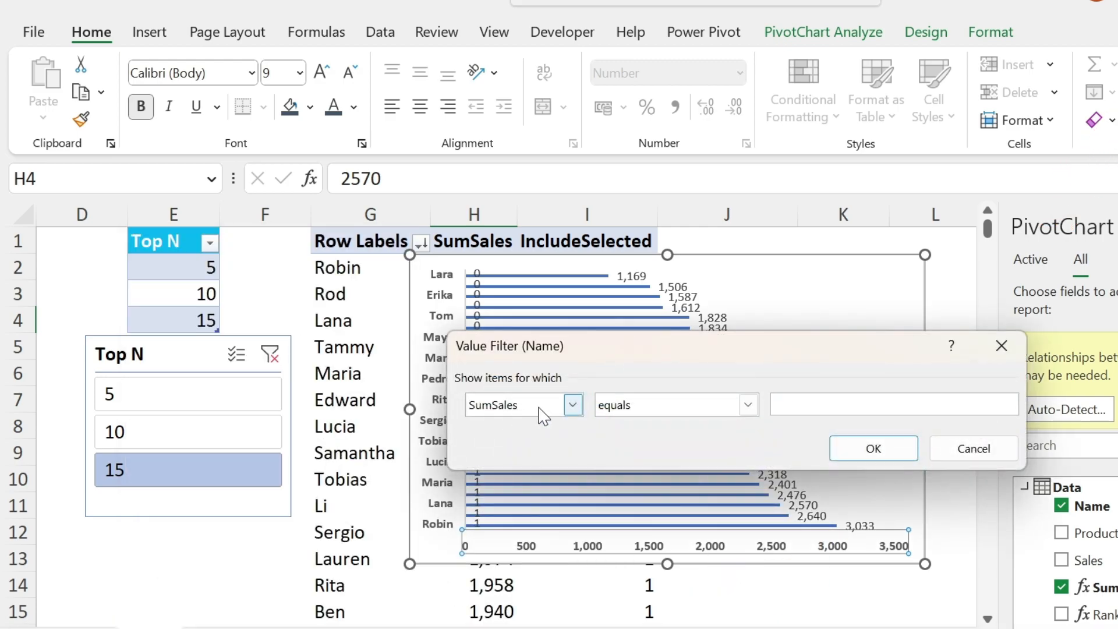
left_click(573, 404)
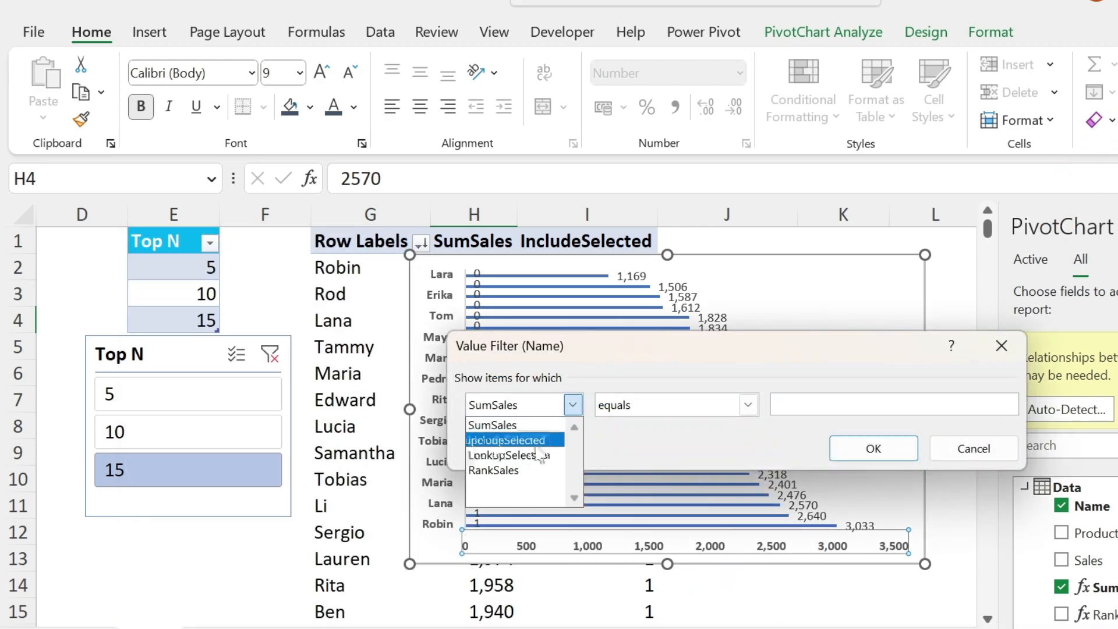
left_click(509, 439)
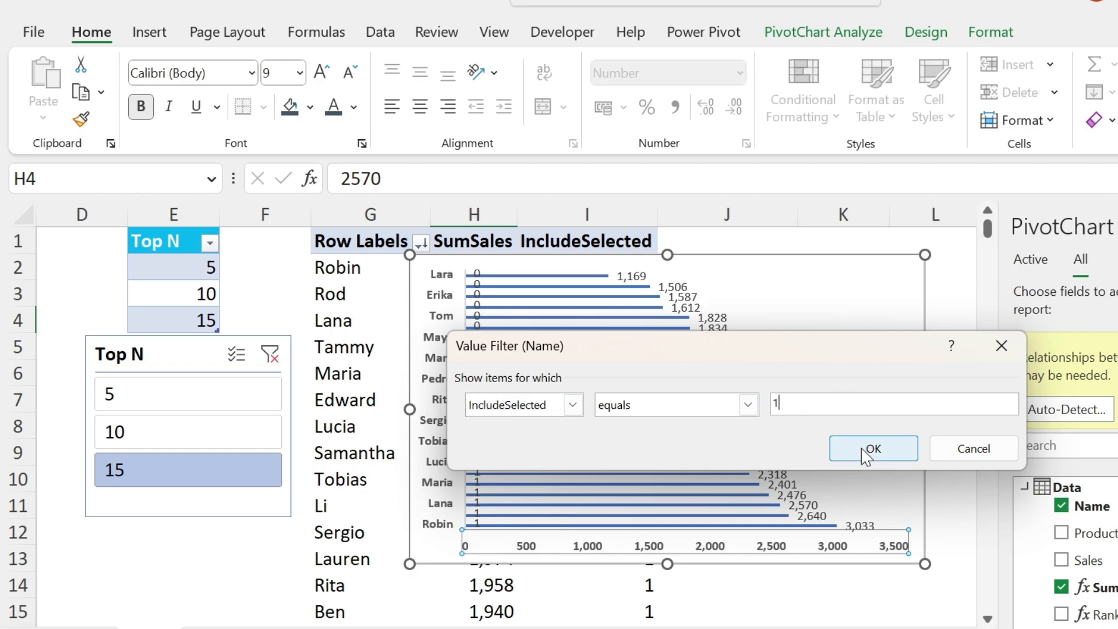
left_click(873, 448)
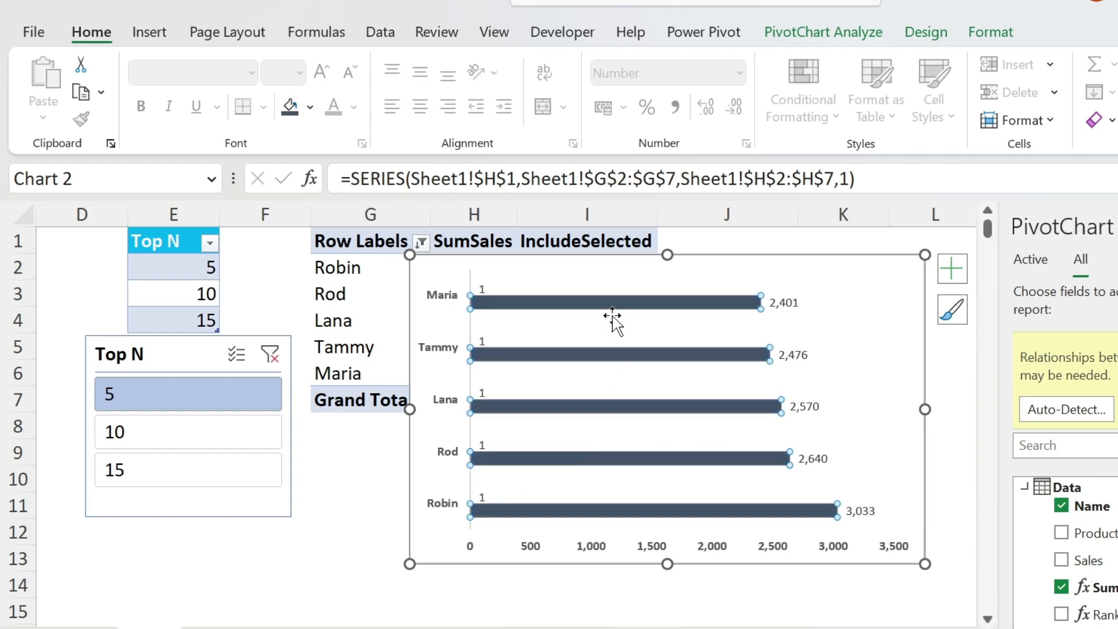
mouse_move(469, 298)
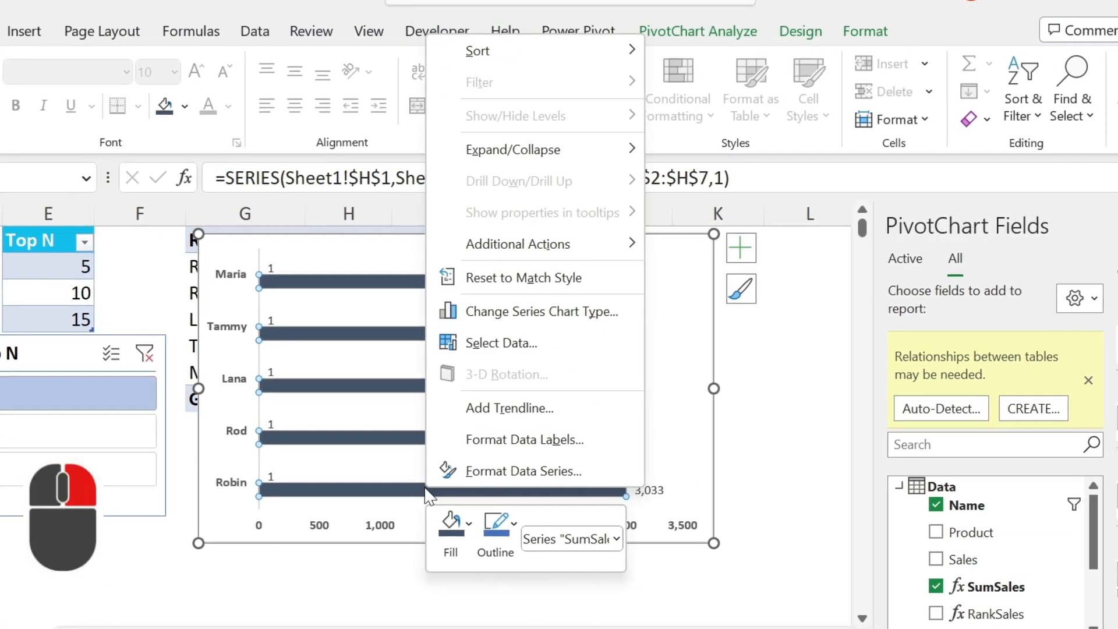
Step: Format the bar series with a Gap Width of 50%
left_click(524, 470)
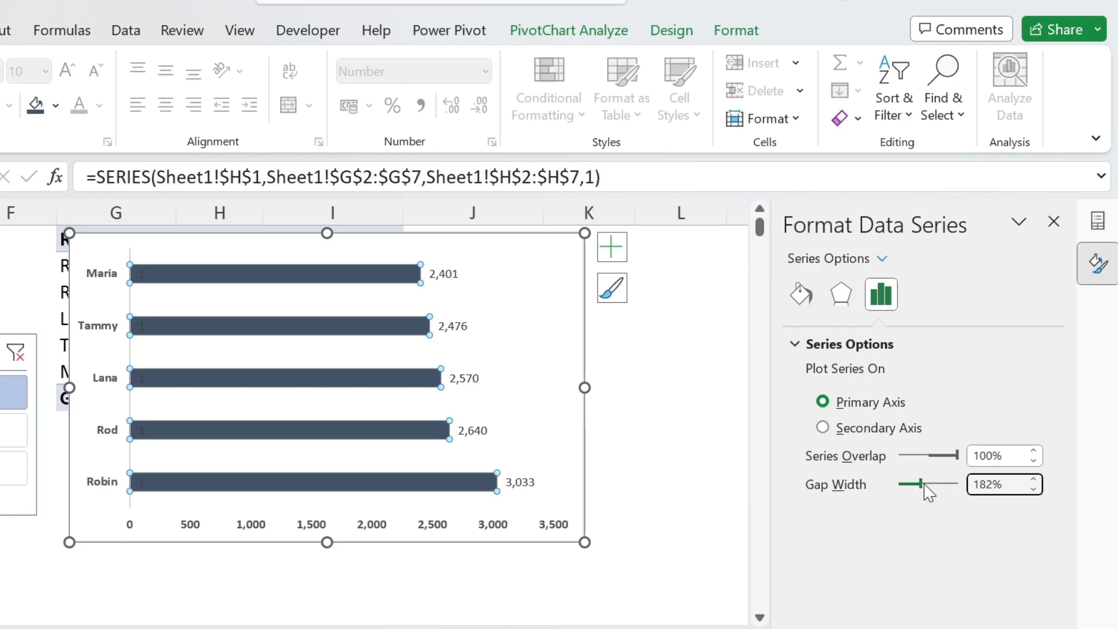
left_click_drag(946, 484, 906, 484)
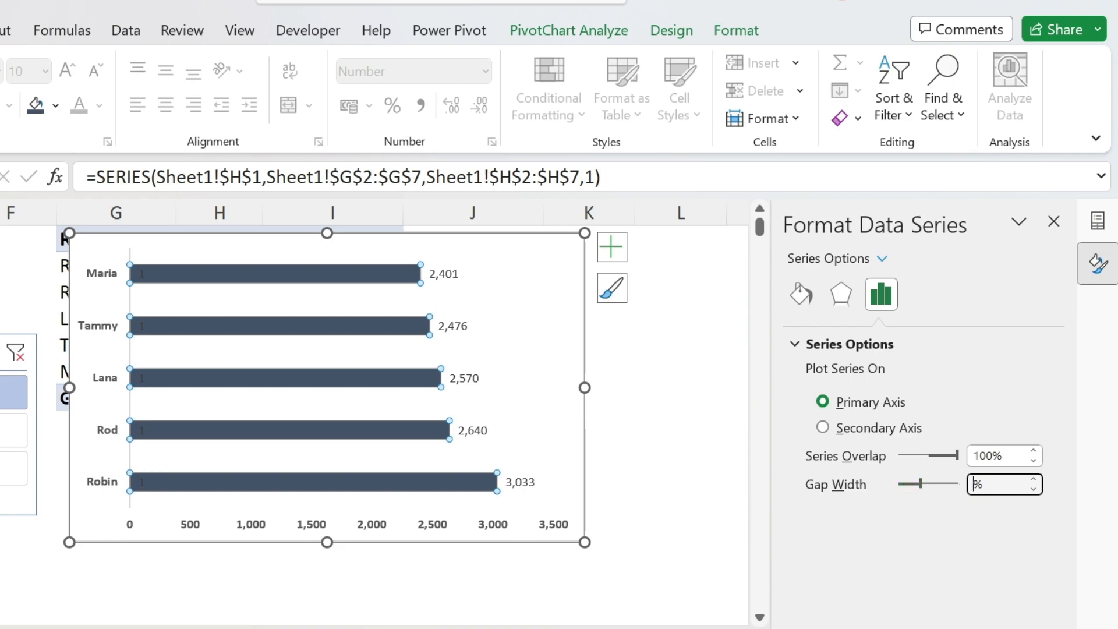
type("50")
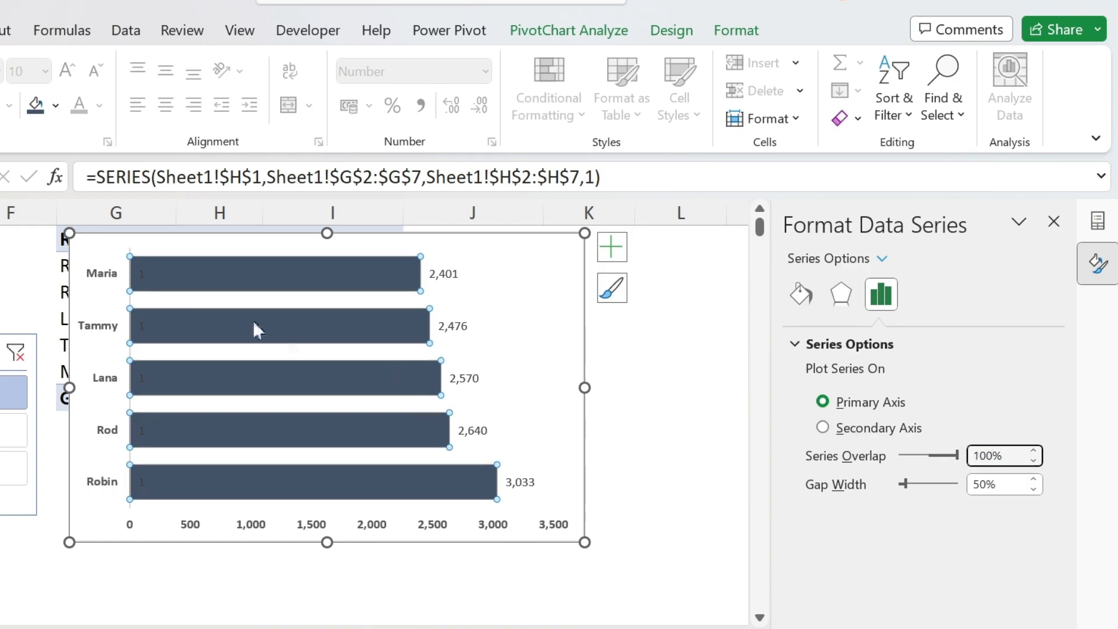
mouse_move(136, 278)
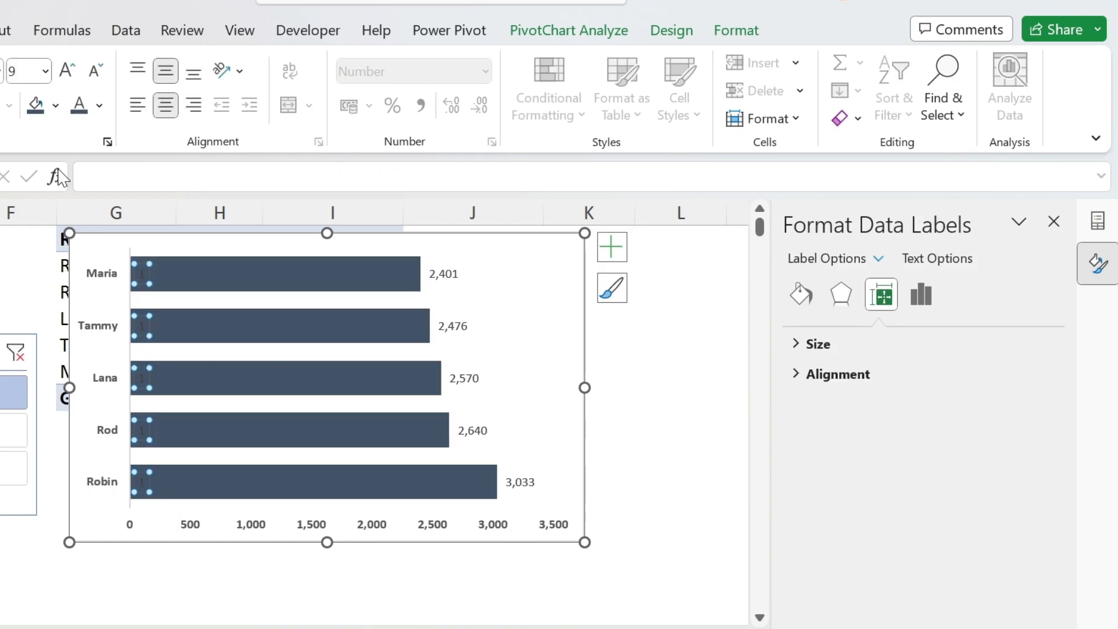
mouse_move(79, 106)
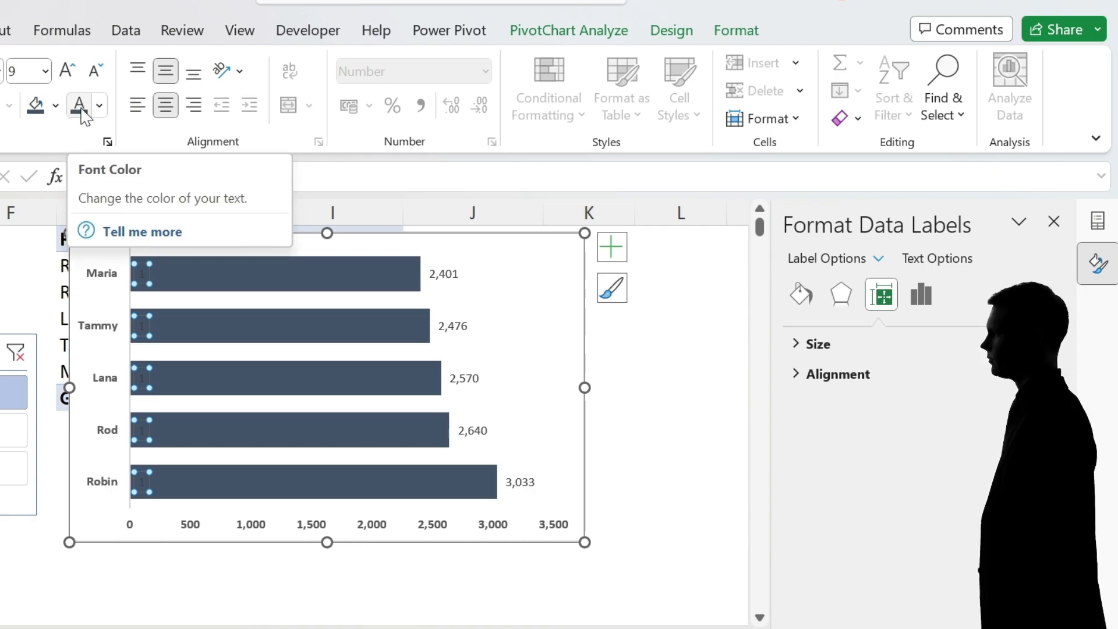